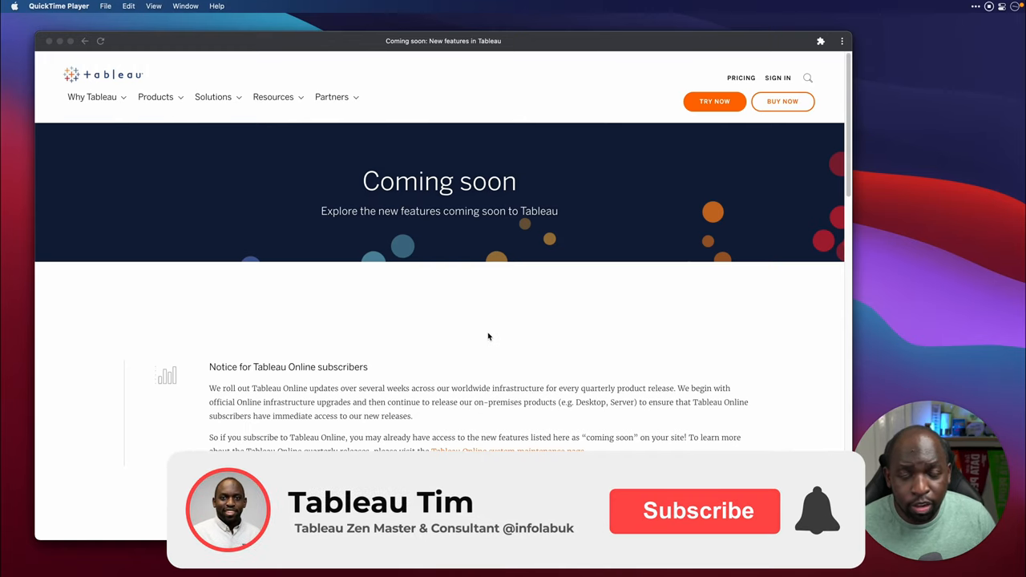
Step: Scroll past the filter dropdown to the card grid from Virtual connections to Metrics improvements
click(695, 511)
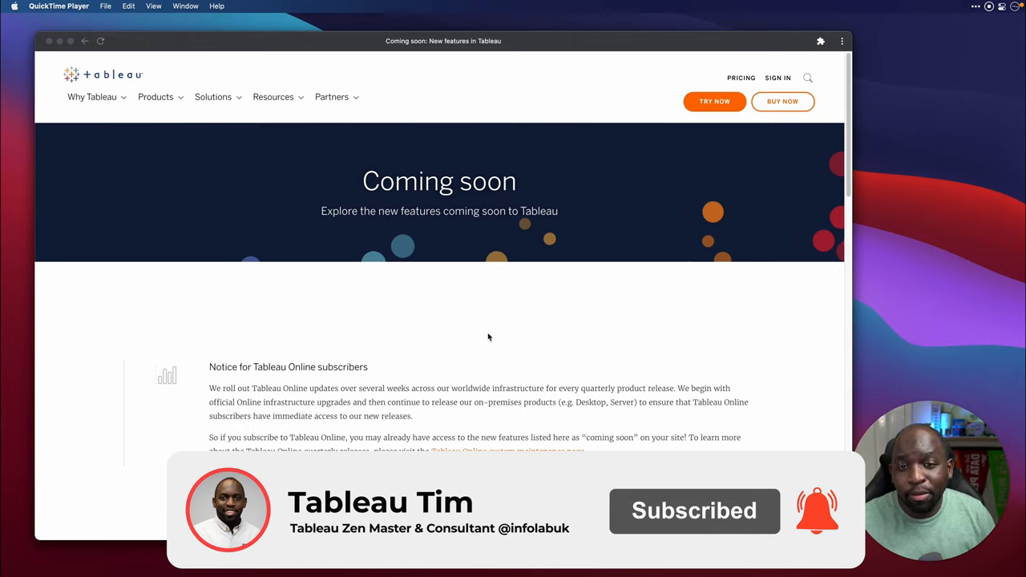
mouse_move(489, 278)
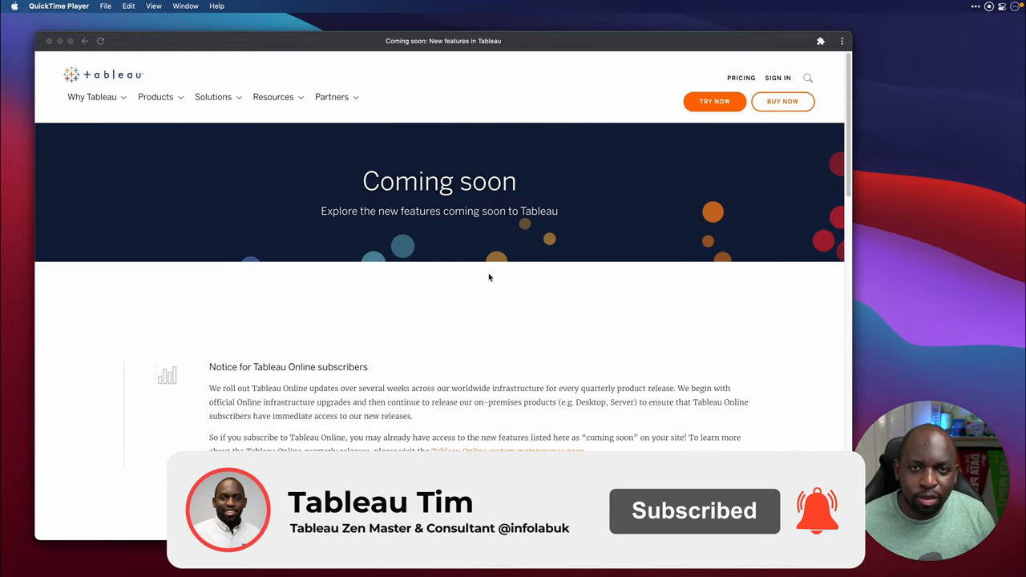
mouse_move(491, 277)
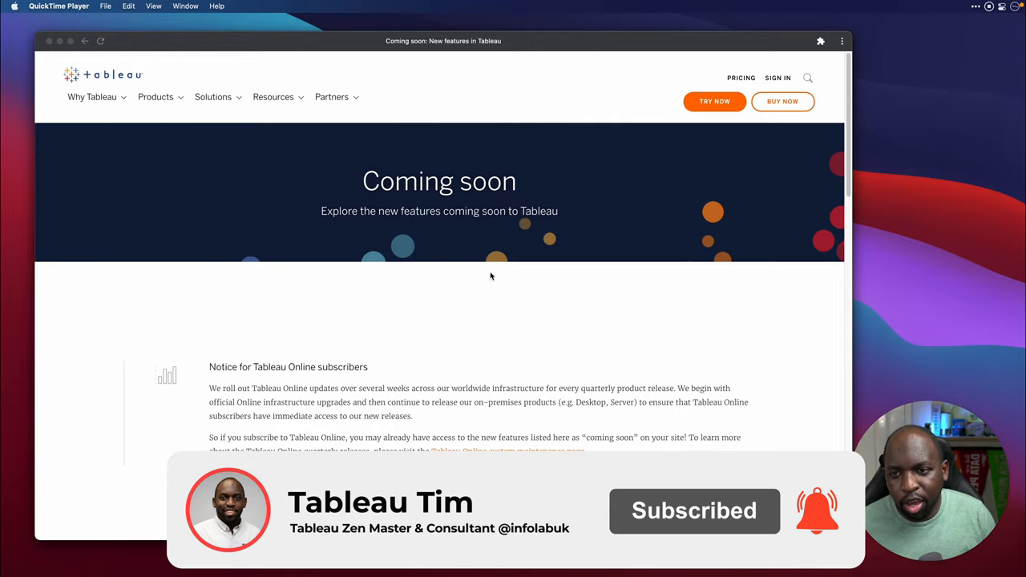
scroll(down, 3)
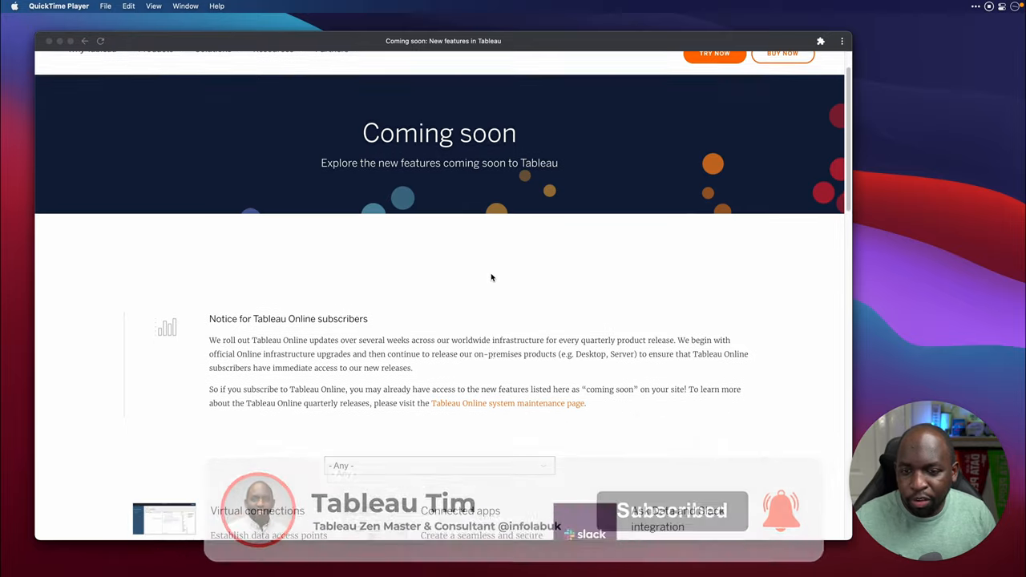
scroll(down, 3)
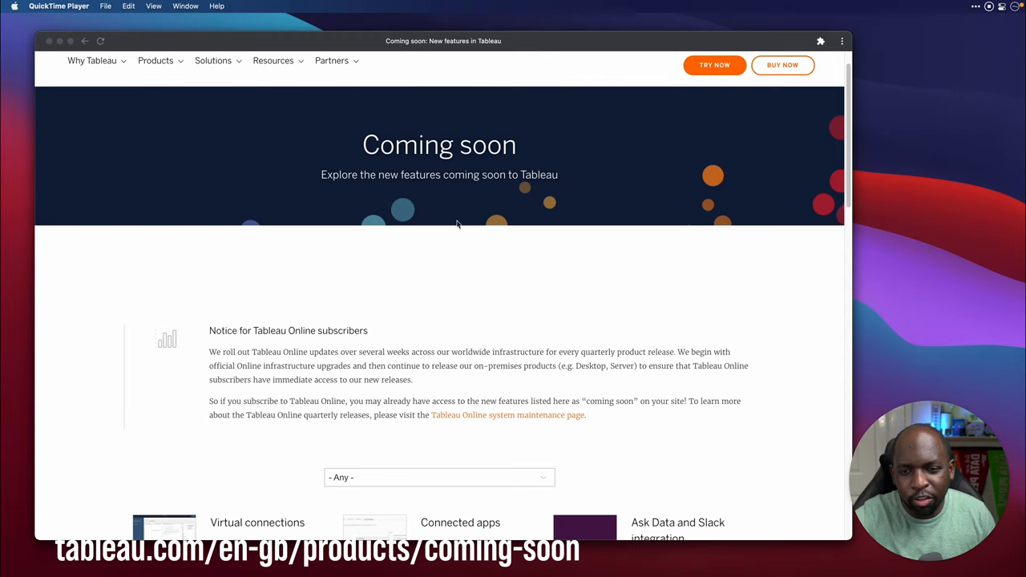
mouse_move(520, 255)
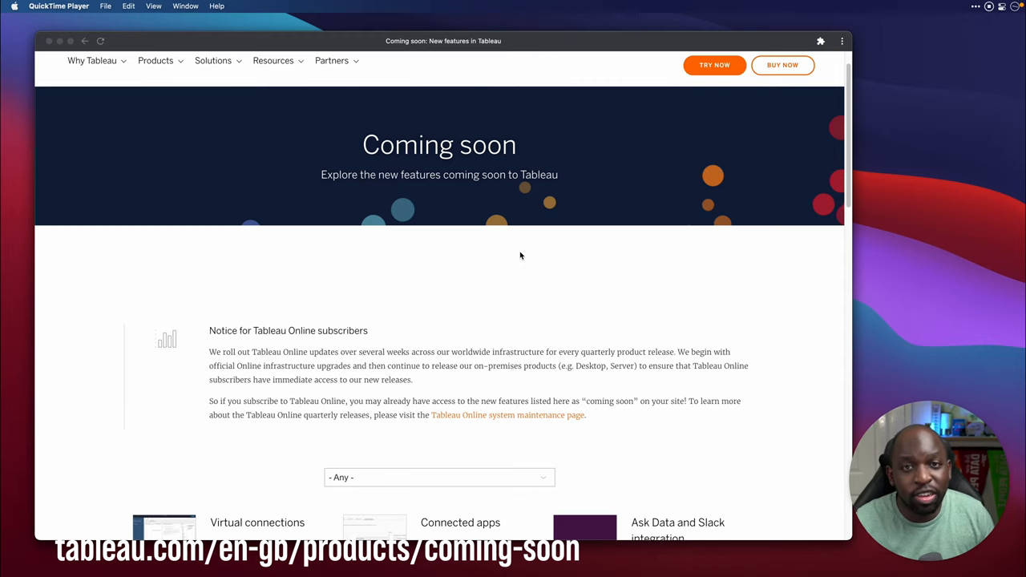
scroll(down, 3)
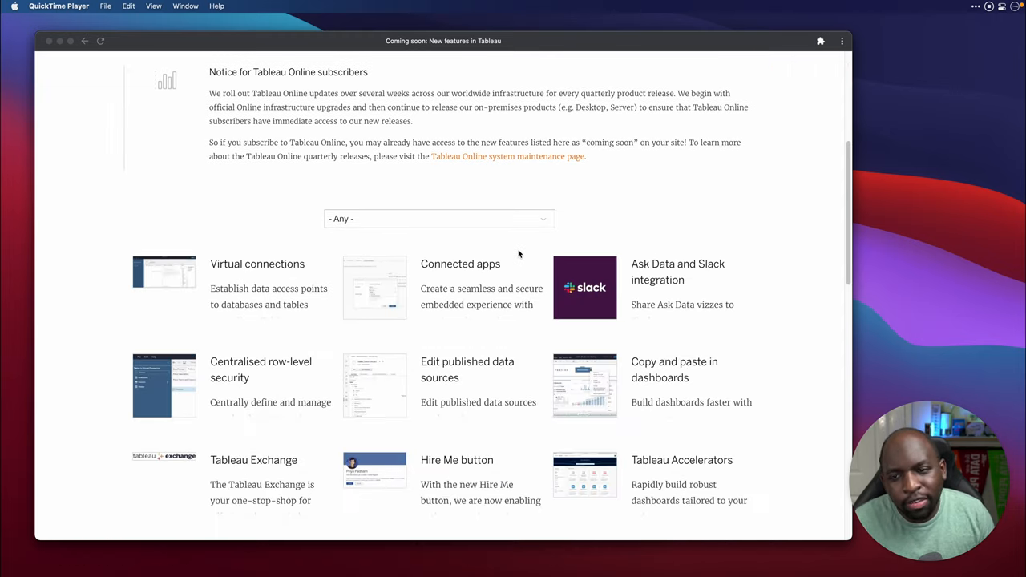
scroll(down, 3)
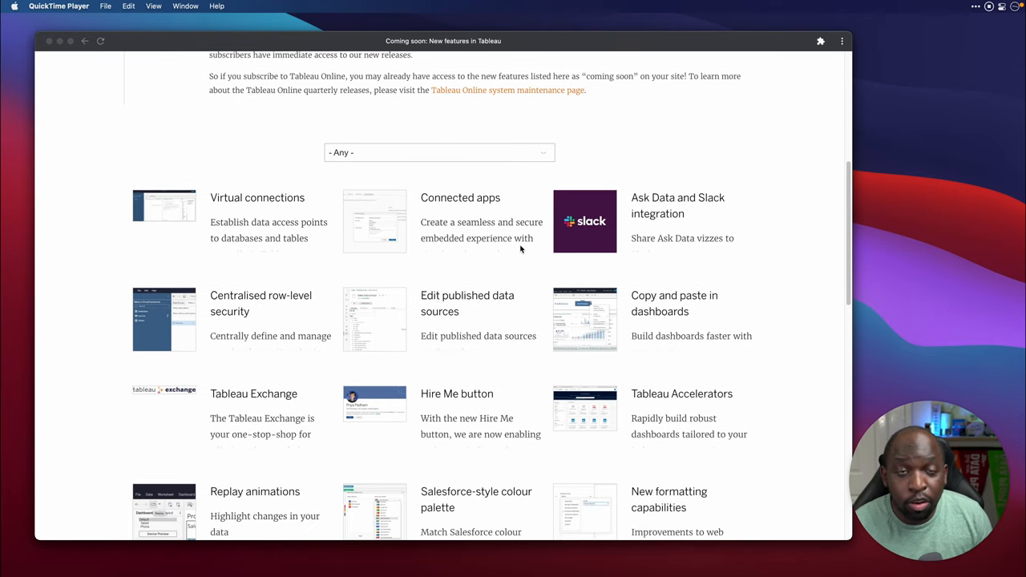
scroll(down, 3)
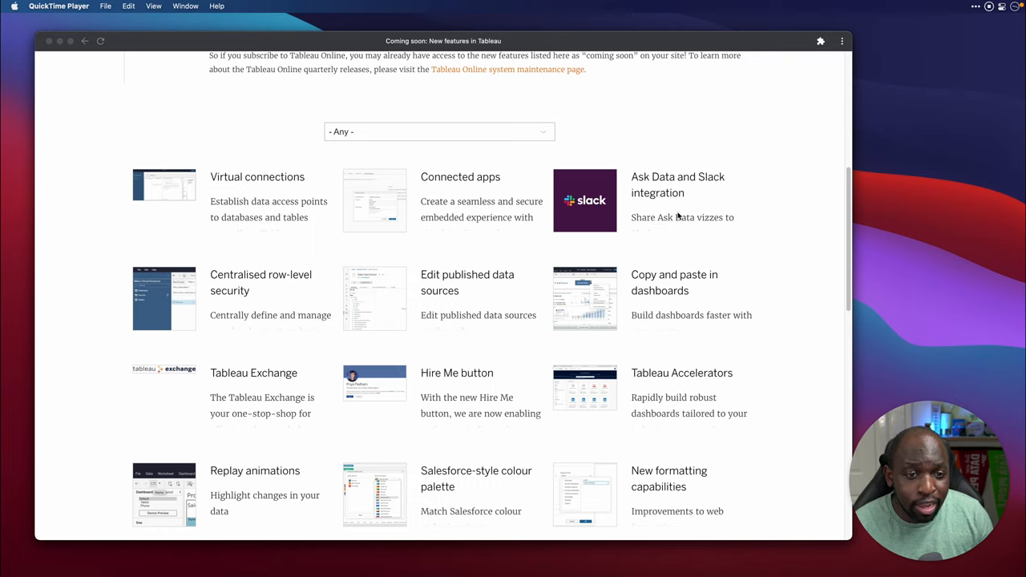
scroll(down, 3)
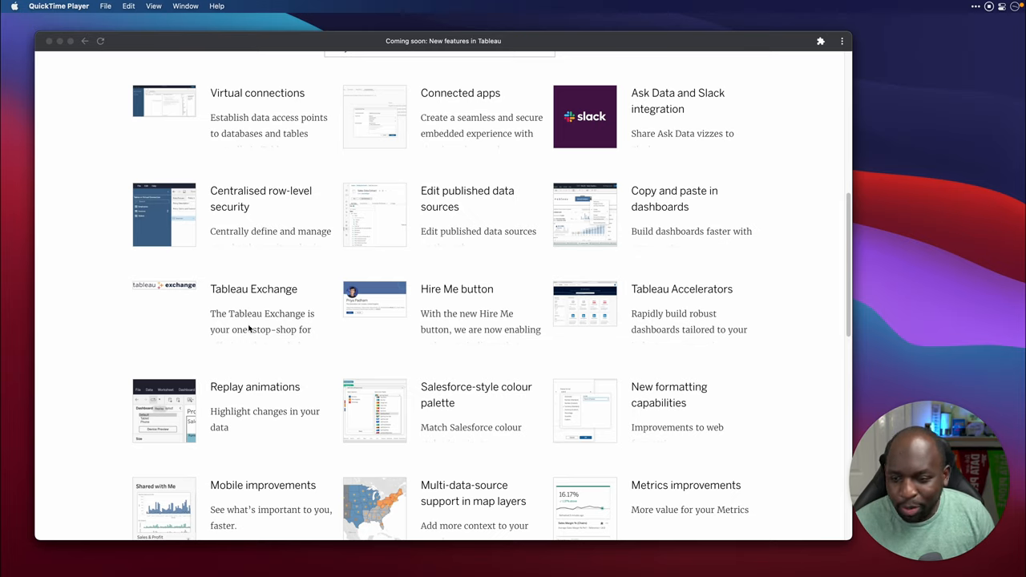
mouse_move(713, 313)
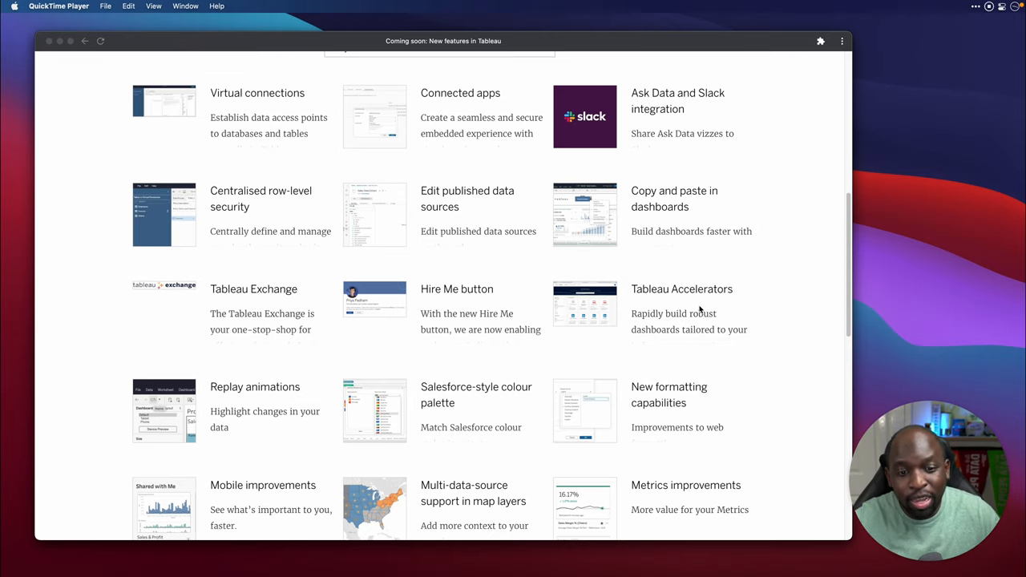
mouse_move(644, 329)
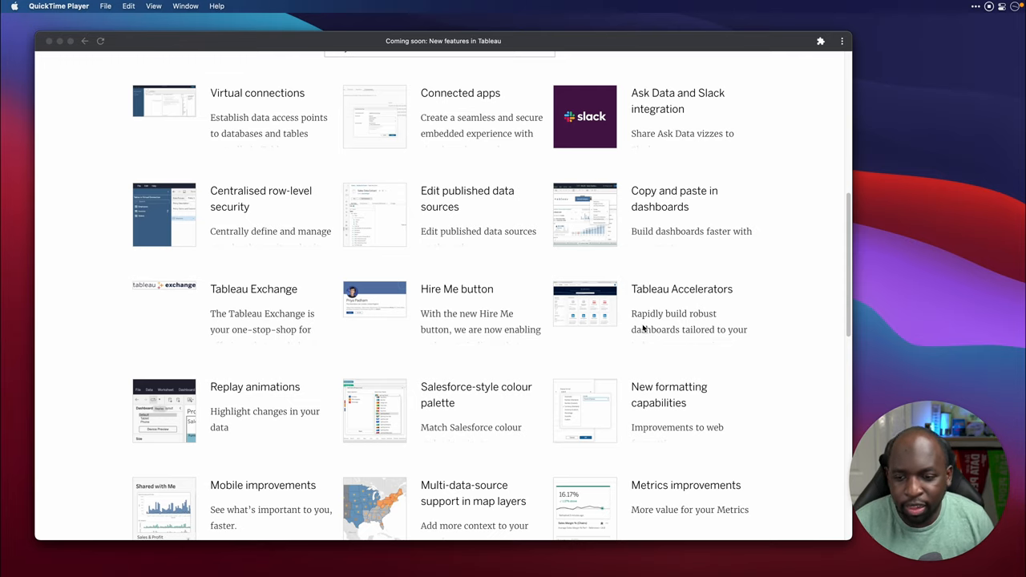
Step: Scroll the grid to the Accessibility improvements, Inherited lineage descriptions and Bridge multi-pool cards
scroll(down, 3)
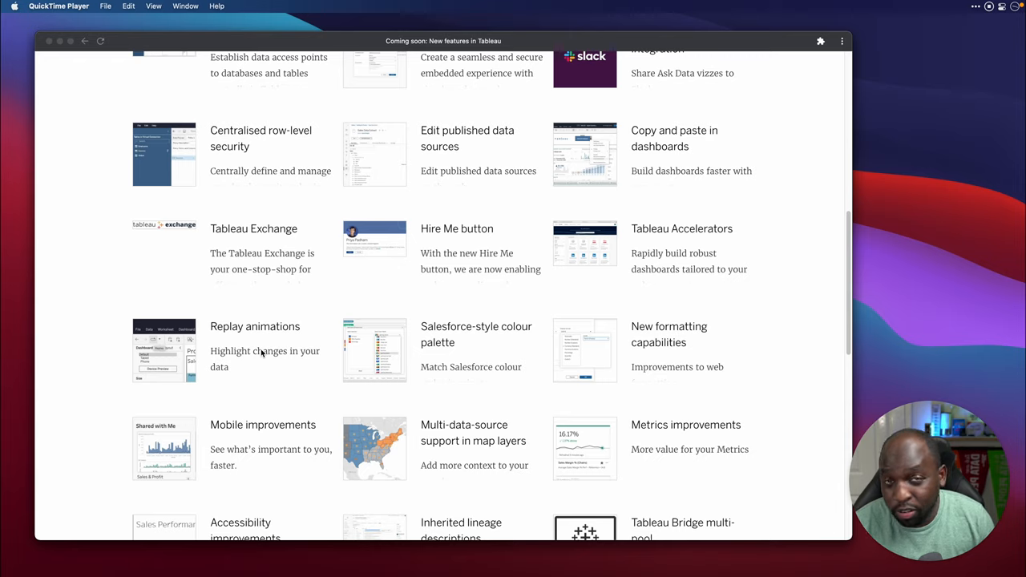
mouse_move(511, 349)
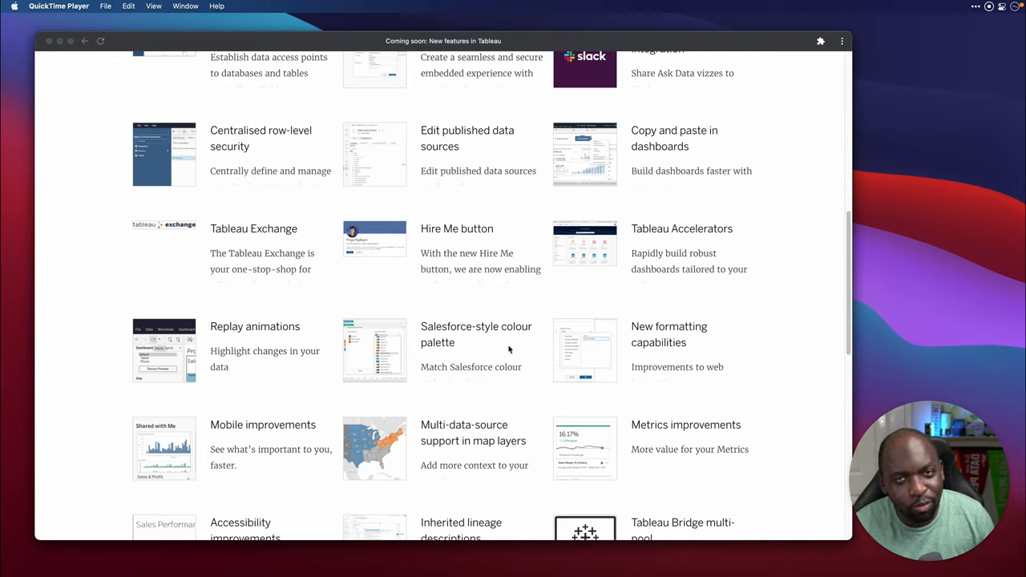
scroll(down, 3)
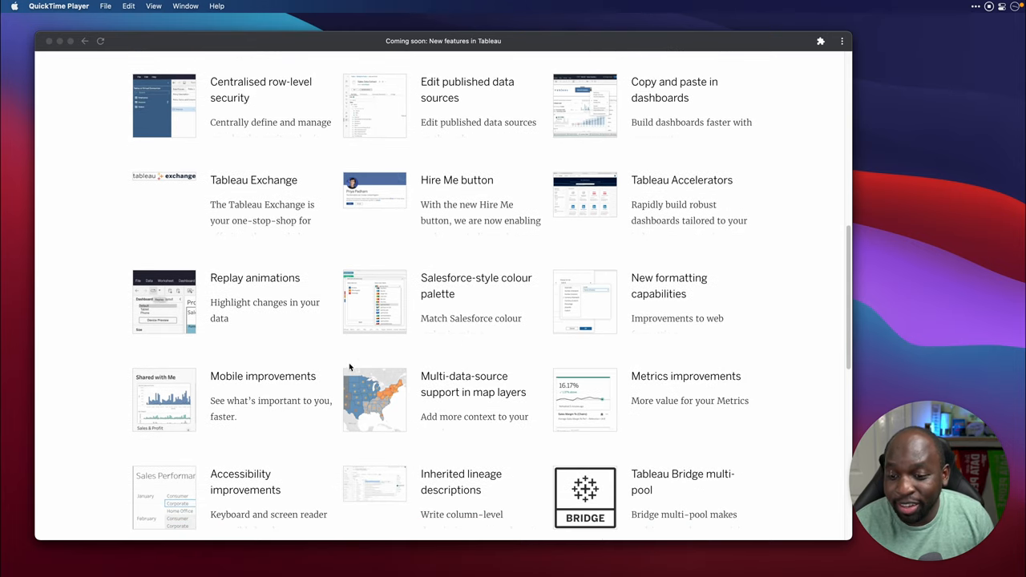
mouse_move(312, 394)
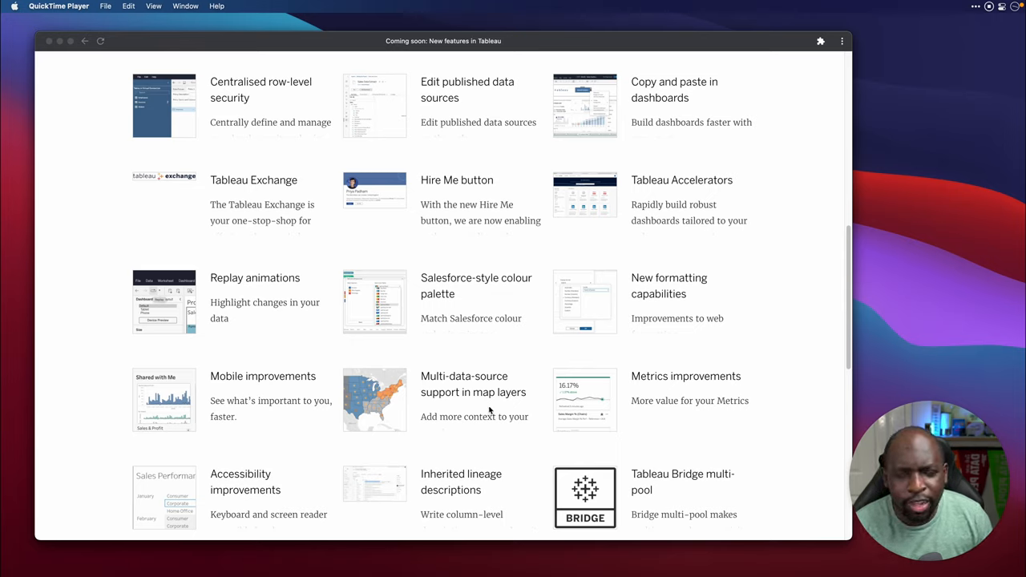
mouse_move(462, 385)
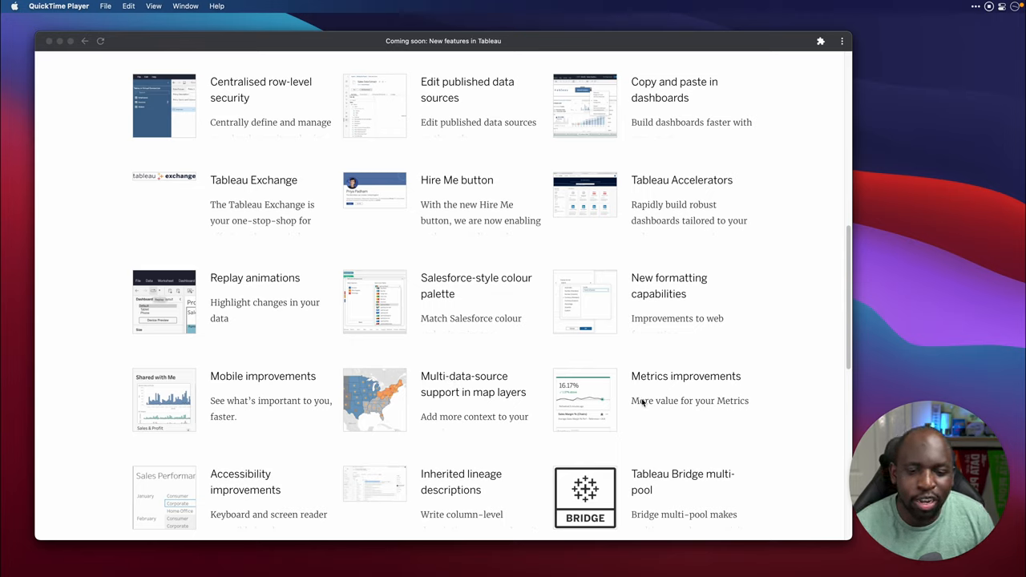
mouse_move(733, 417)
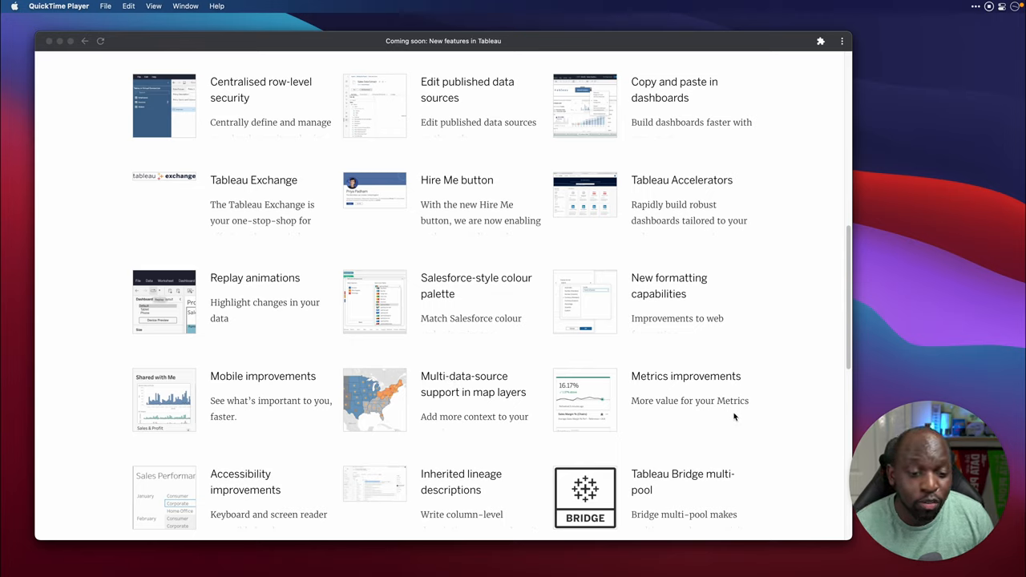
mouse_move(721, 418)
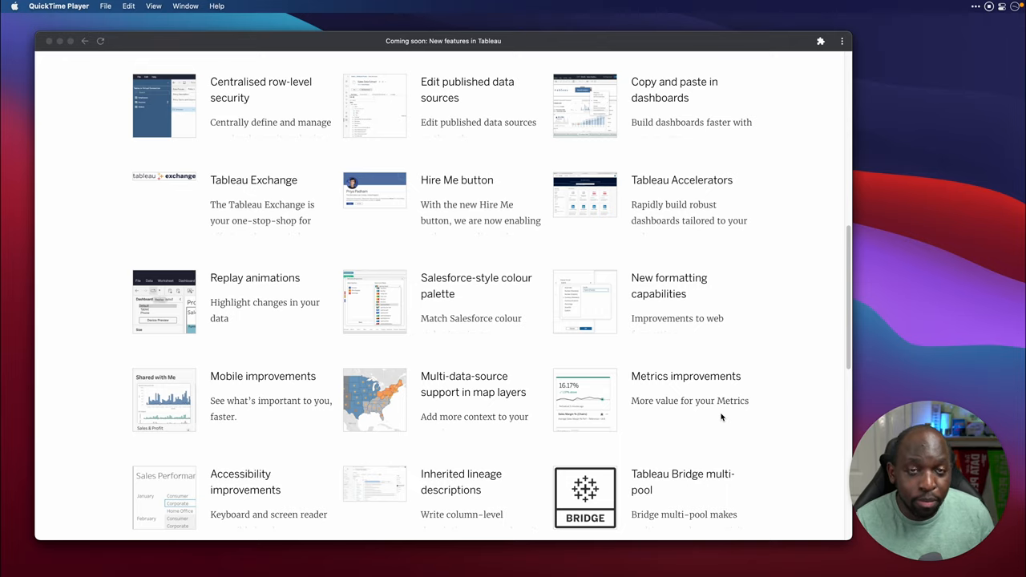
Step: Scroll to the last row with Server authorisation to run (ATR) and Offline activation improvements
scroll(down, 3)
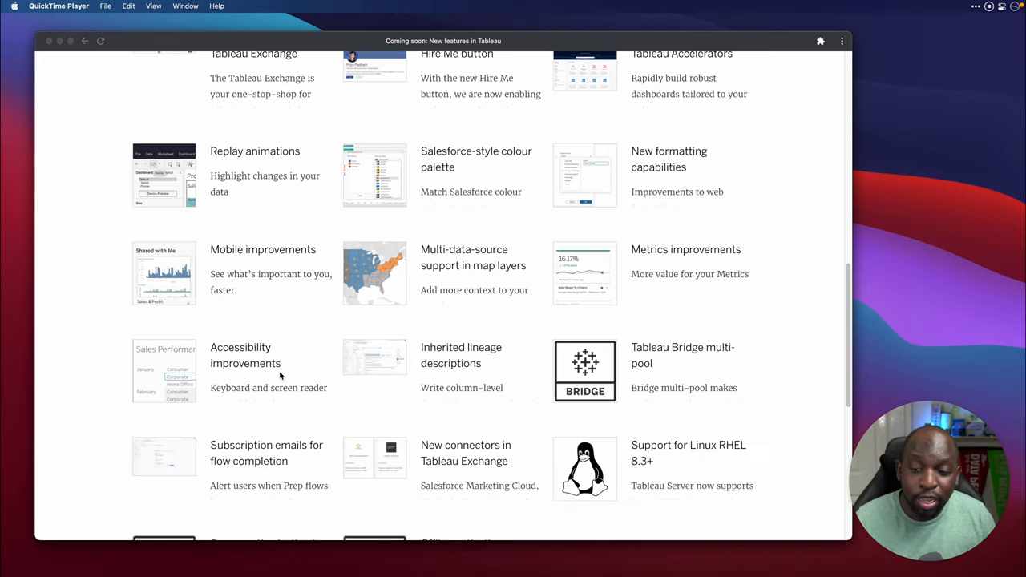
mouse_move(252, 377)
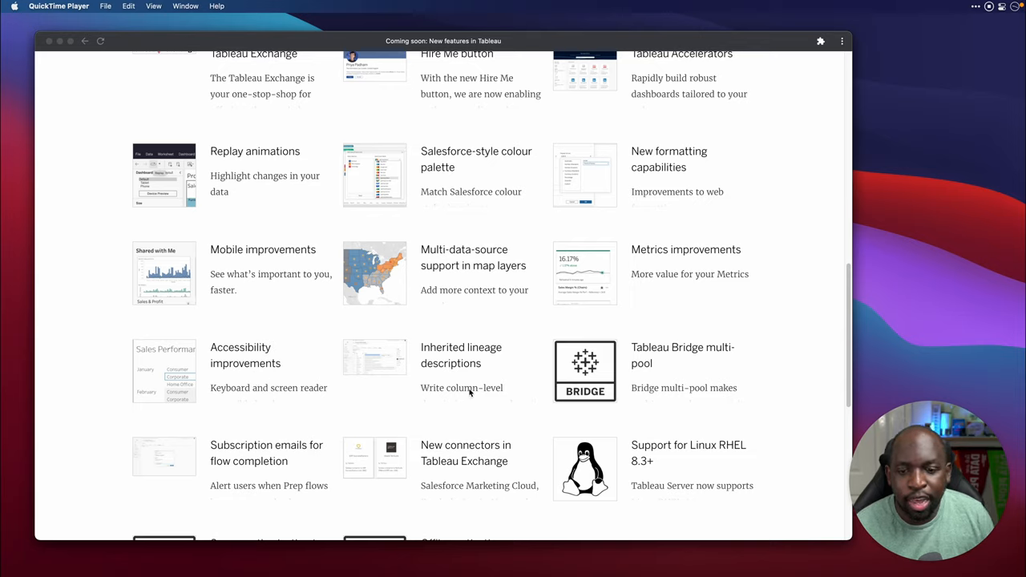
mouse_move(476, 381)
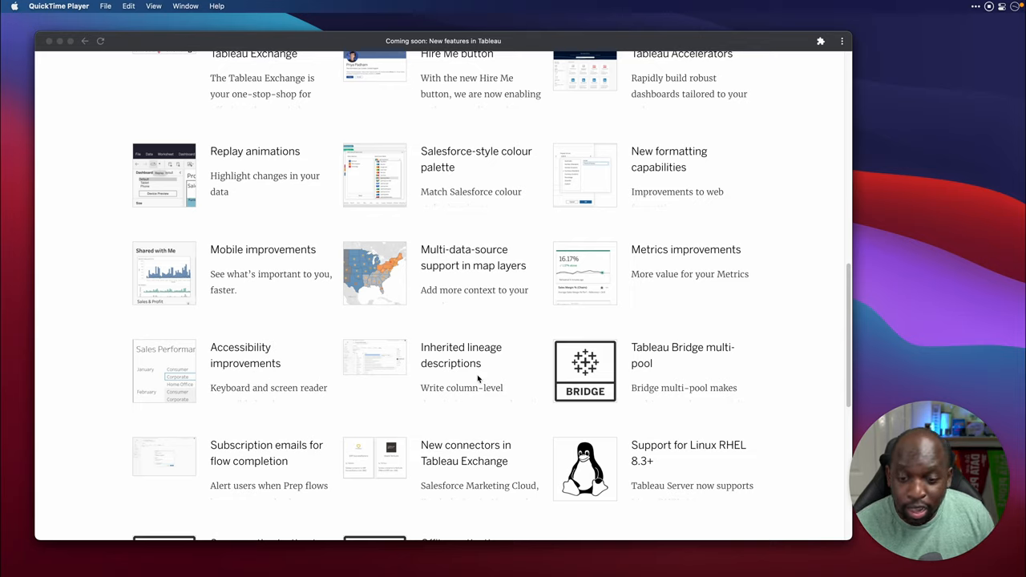
mouse_move(489, 388)
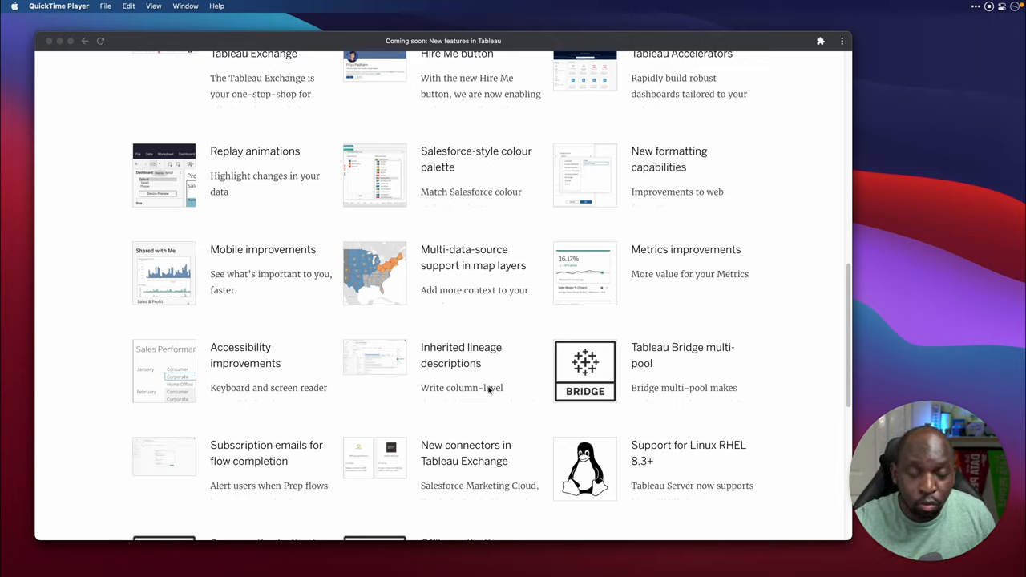
mouse_move(488, 392)
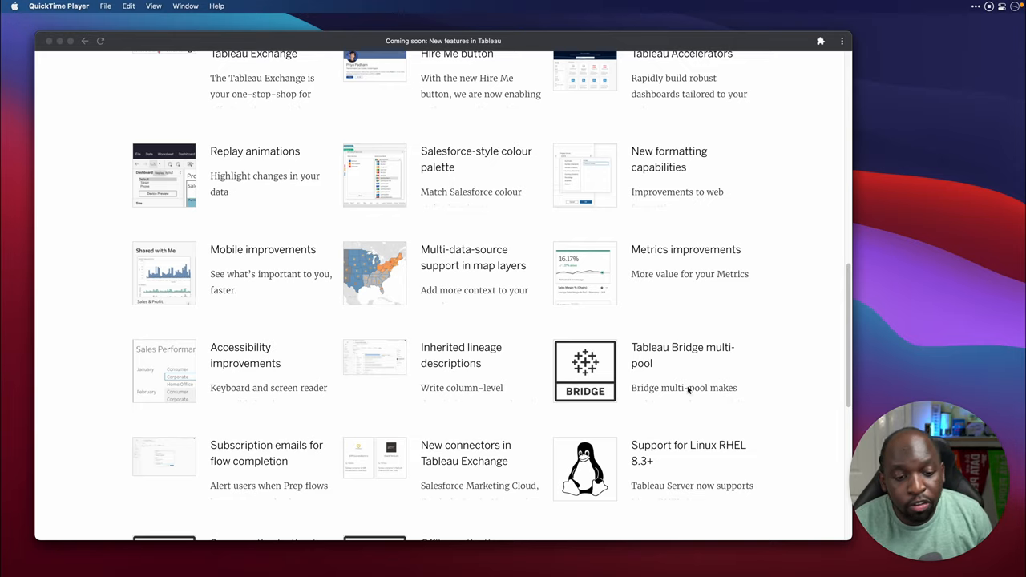
mouse_move(688, 381)
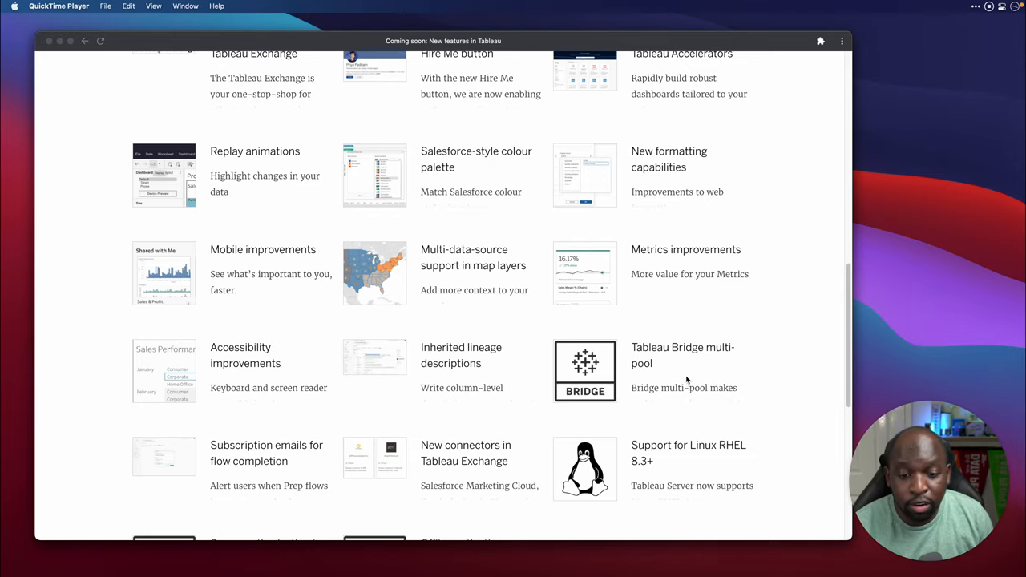
scroll(down, 3)
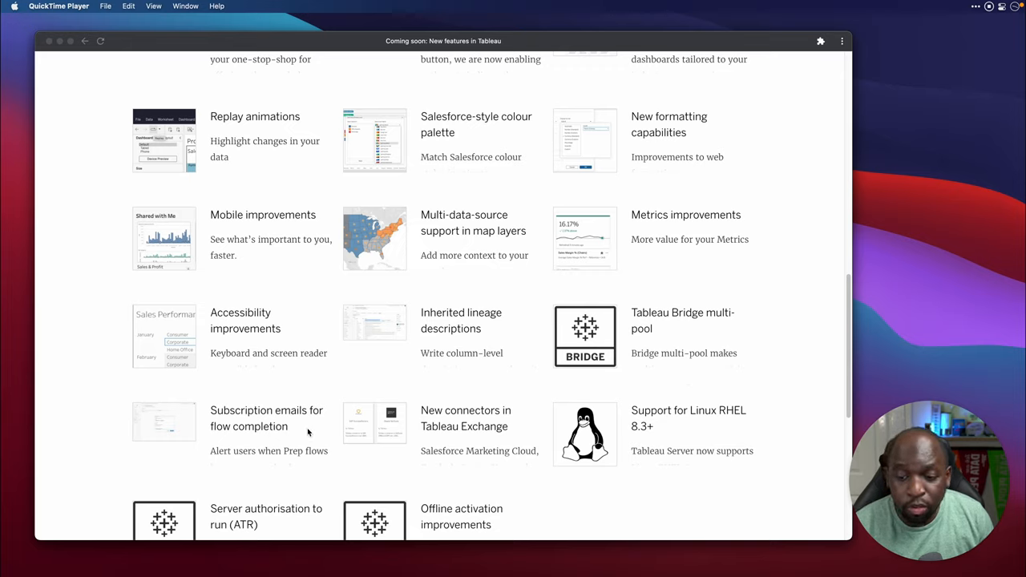
mouse_move(316, 434)
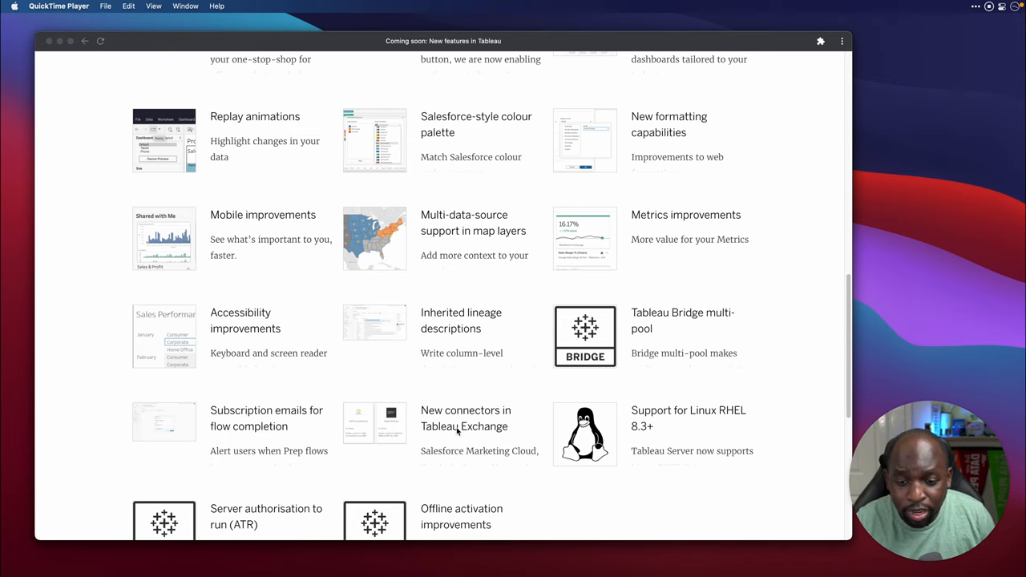
scroll(down, 3)
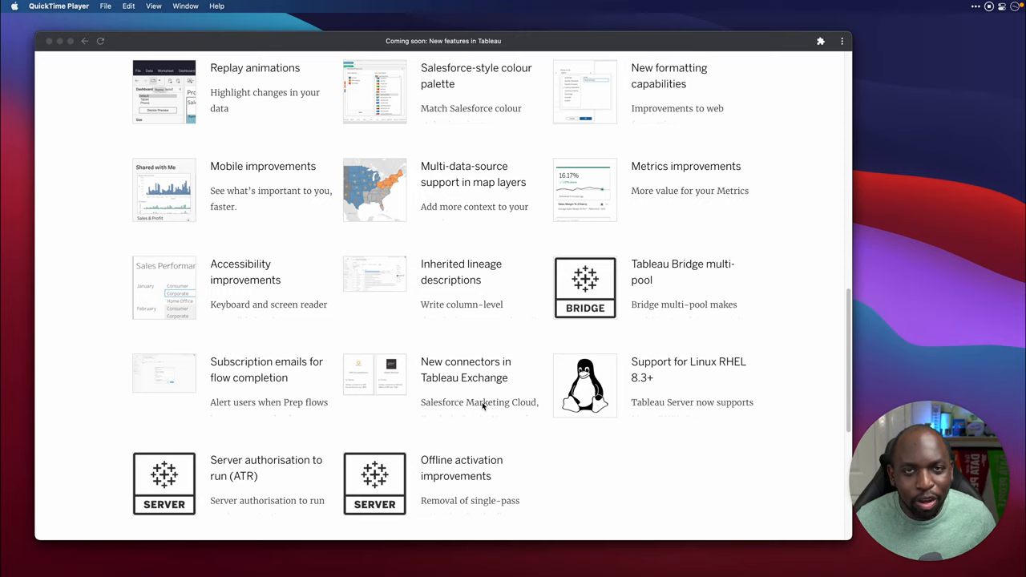
scroll(down, 3)
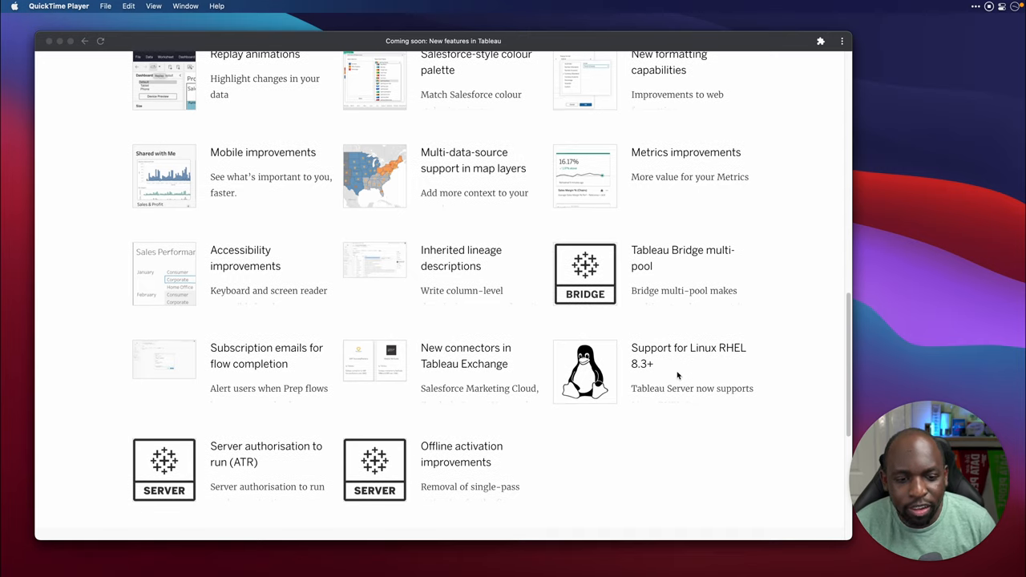
mouse_move(705, 382)
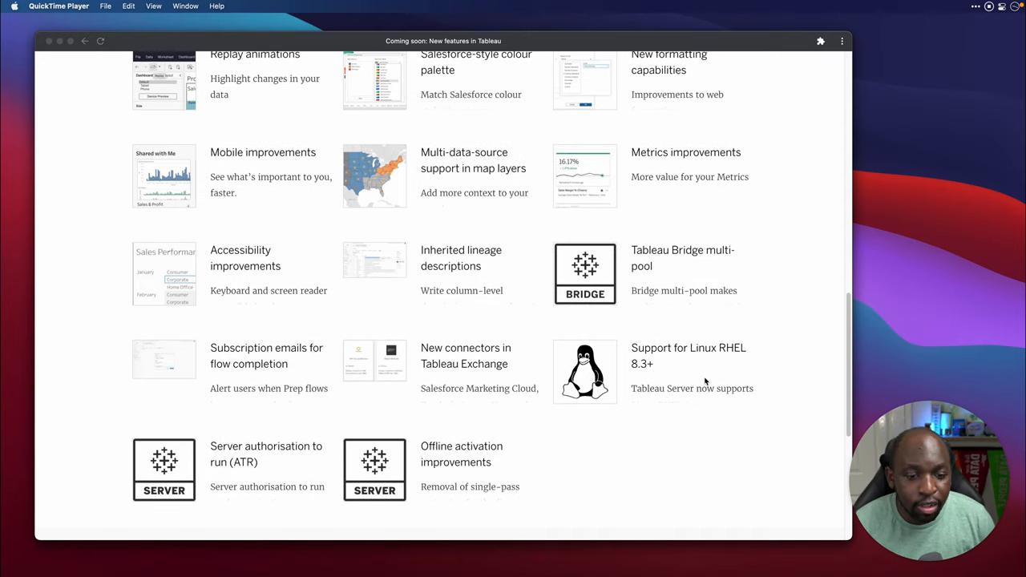
scroll(down, 3)
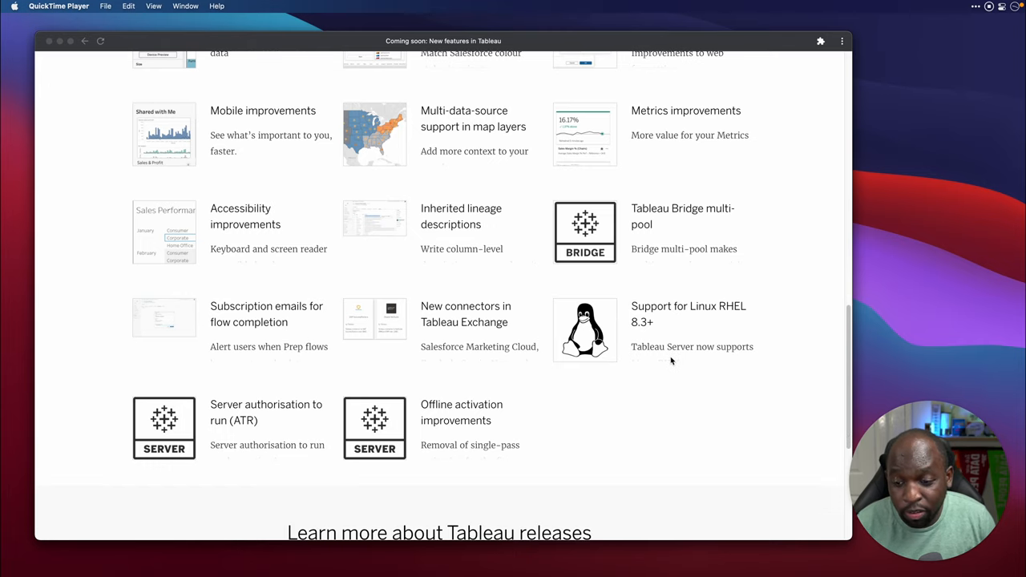
Step: Scroll down to the Learn more about Tableau releases section below the cards
scroll(down, 3)
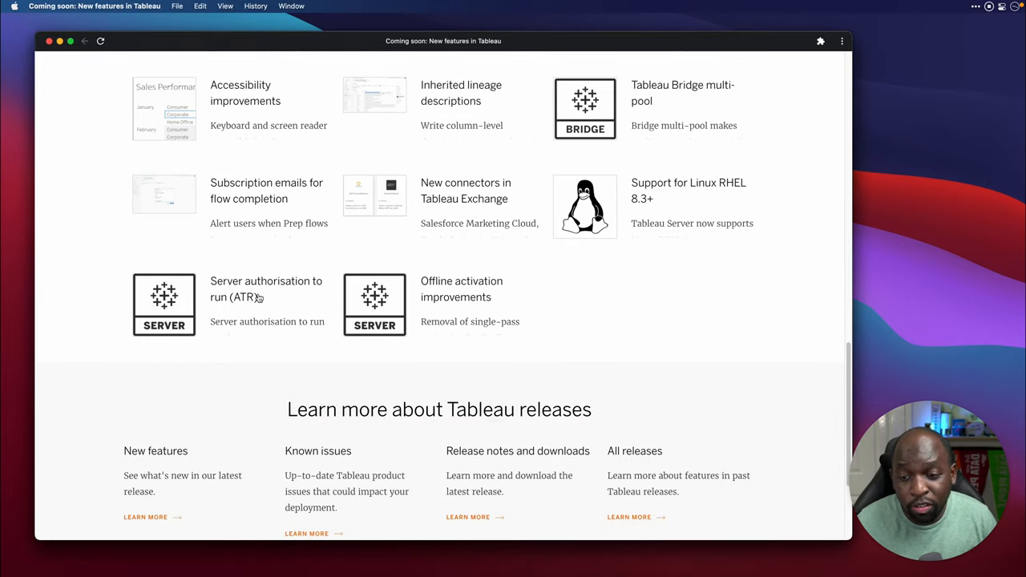
mouse_move(260, 299)
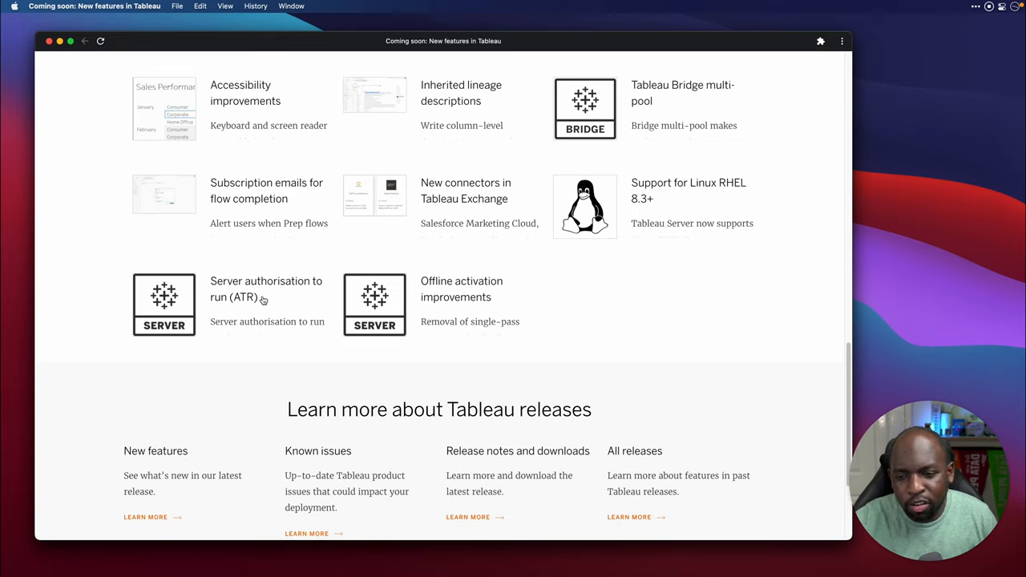
mouse_move(264, 300)
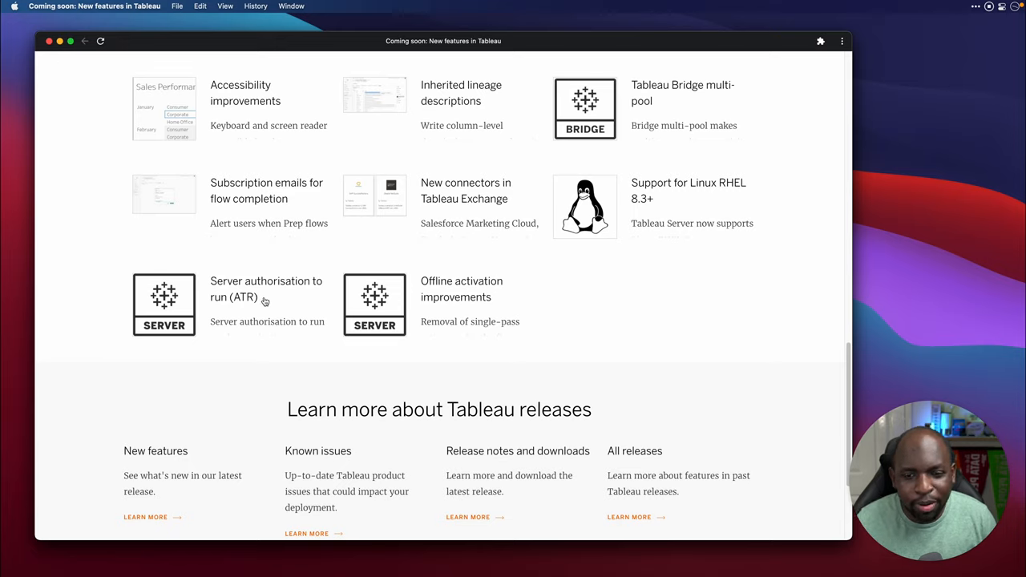
mouse_move(469, 335)
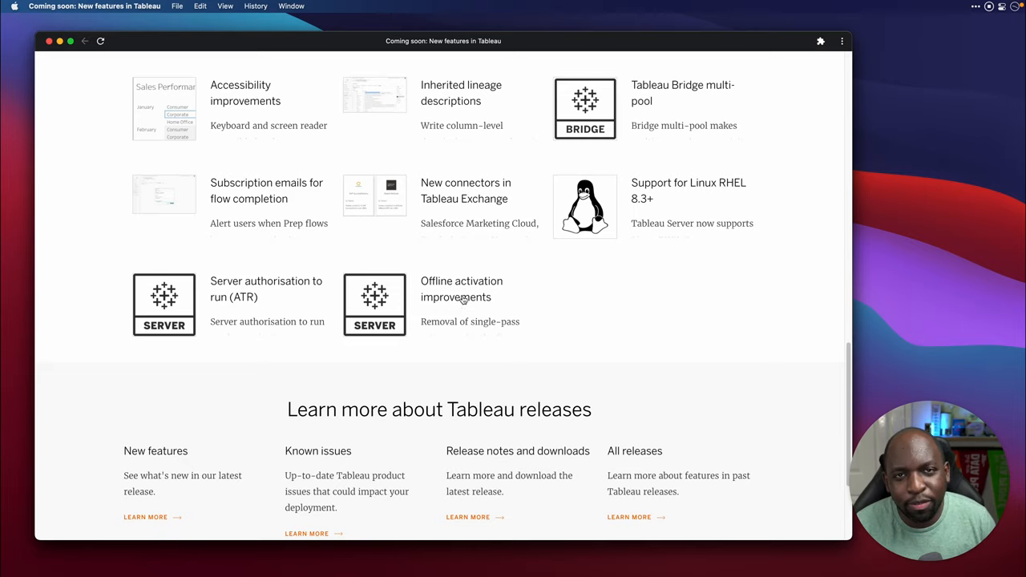
mouse_move(501, 311)
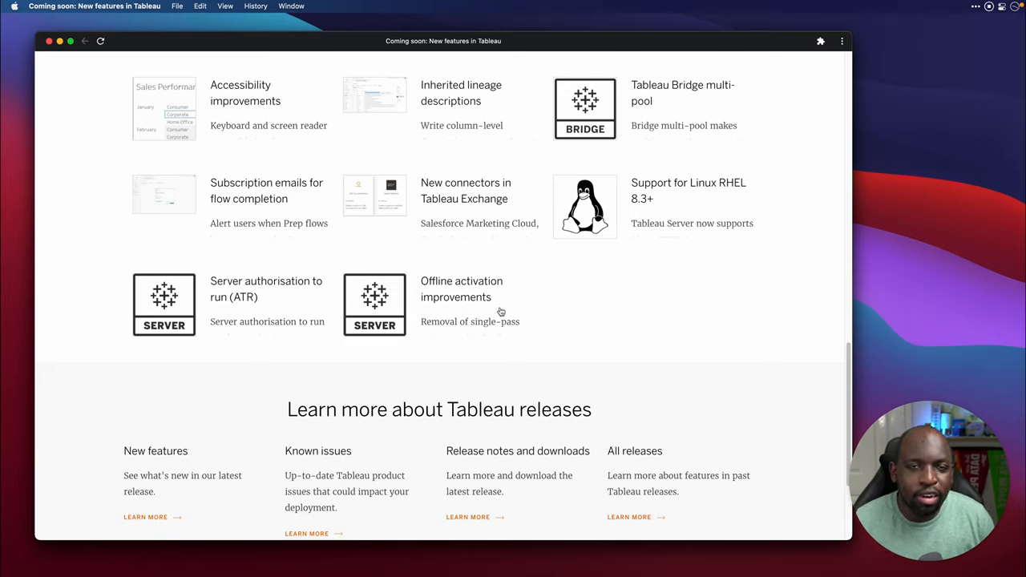
mouse_move(575, 347)
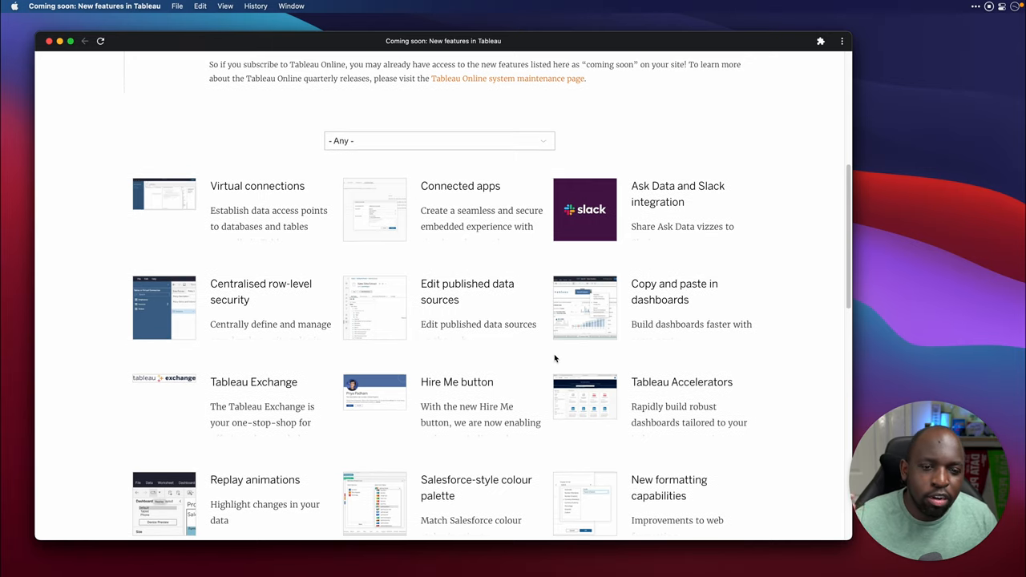
Step: Scroll back up to the banner and Tableau Online subscriber notice at the page top
scroll(down, 3)
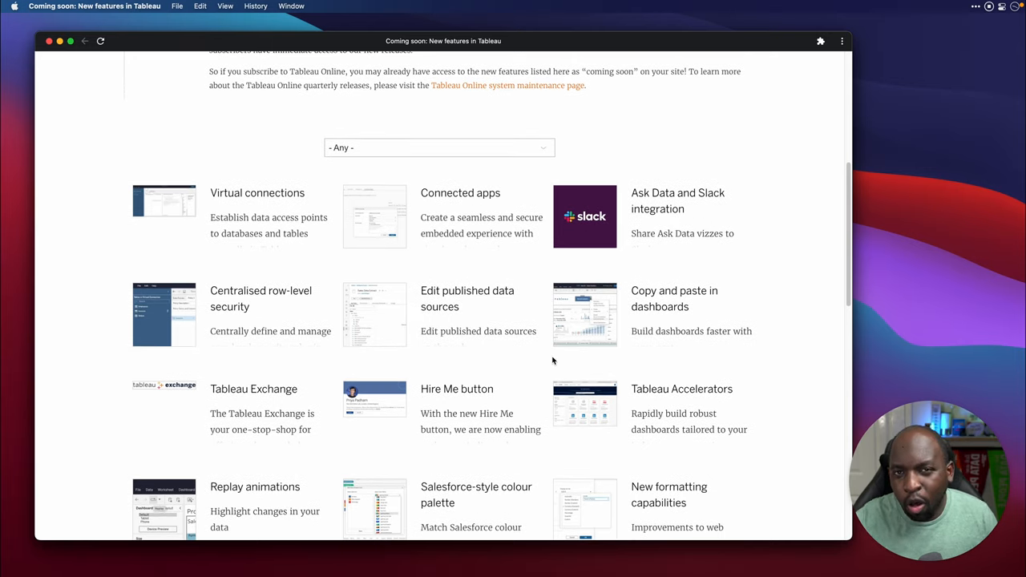
mouse_move(555, 364)
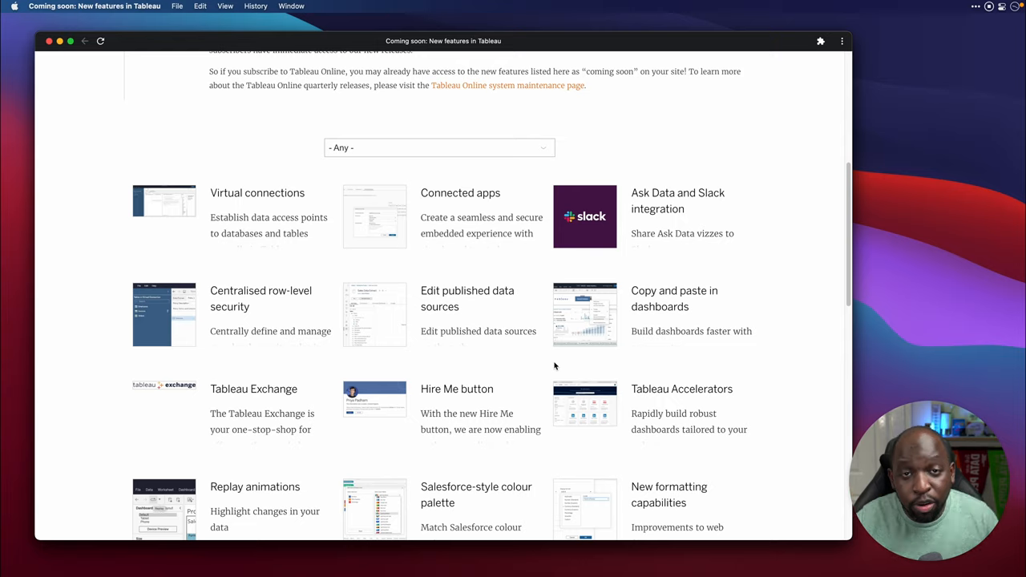
mouse_move(551, 362)
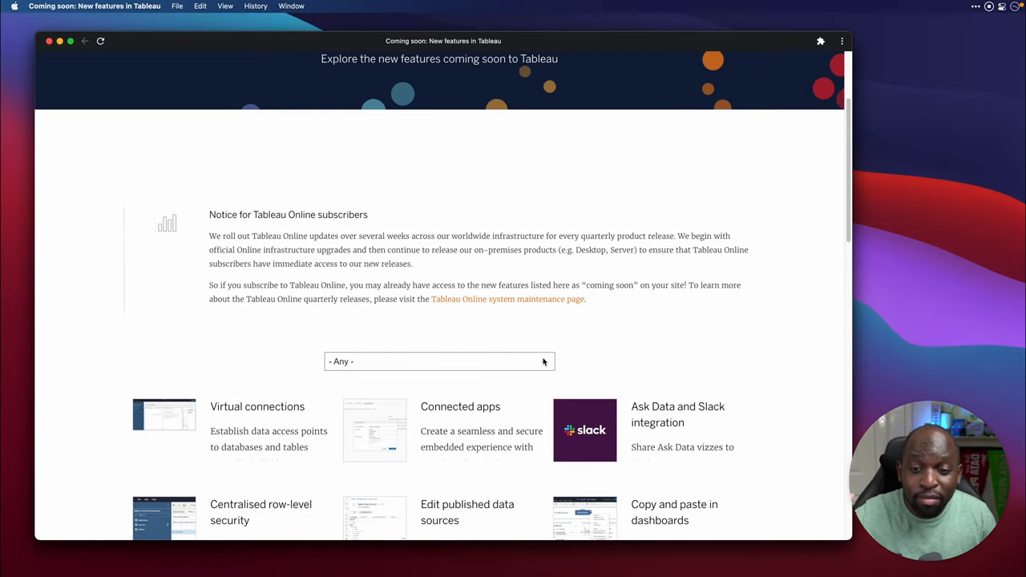
scroll(up, 3)
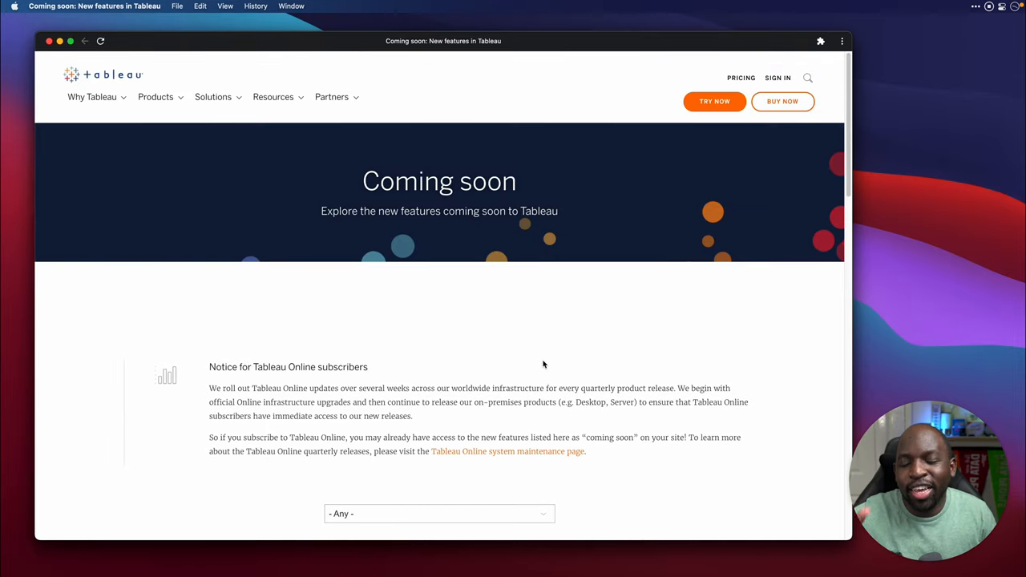
mouse_move(542, 358)
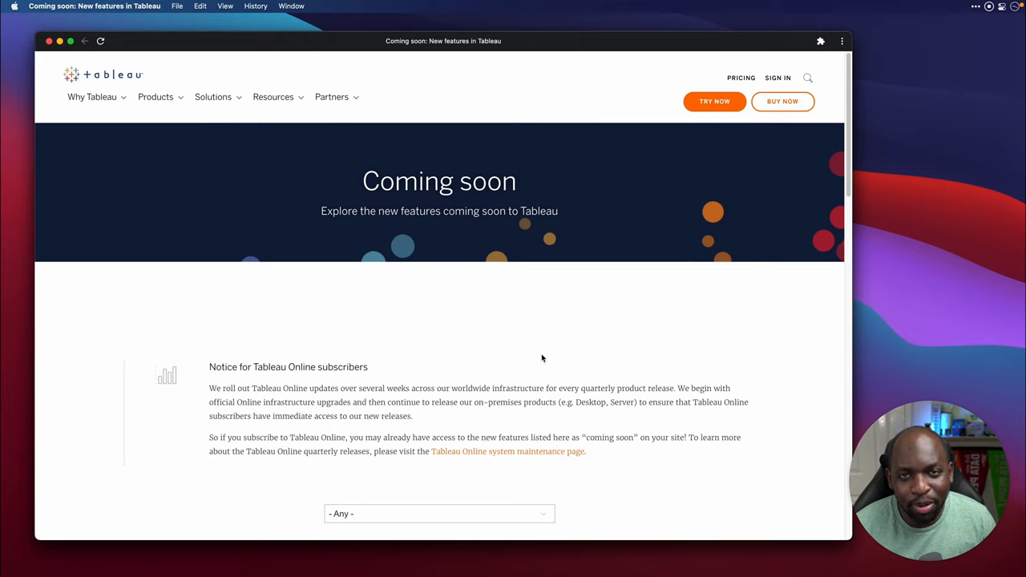
mouse_move(531, 334)
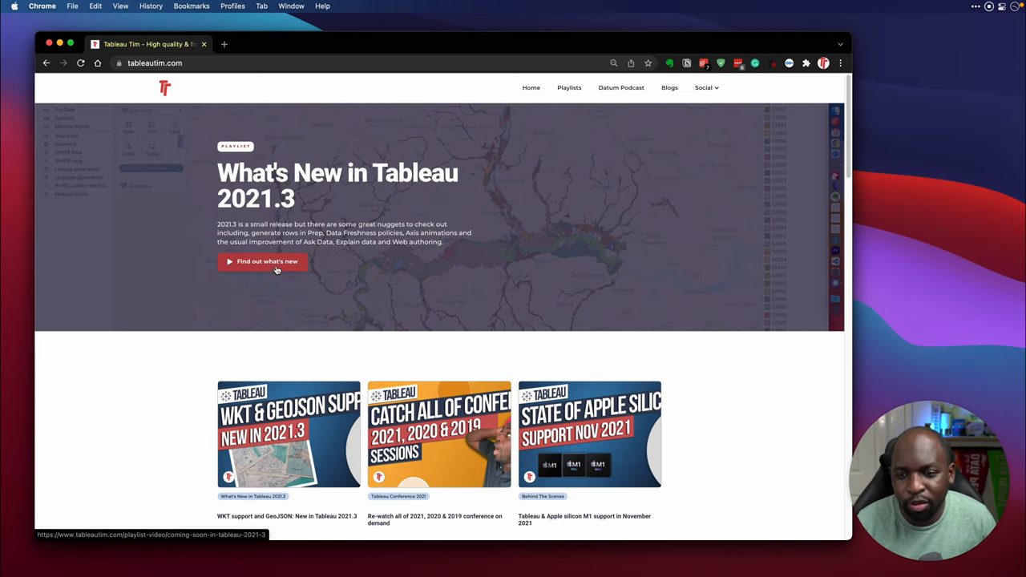
Step: Go to the What's New in Tableau 2021.3 page, browse Playlists and open Tableau Conference 2021
click(267, 262)
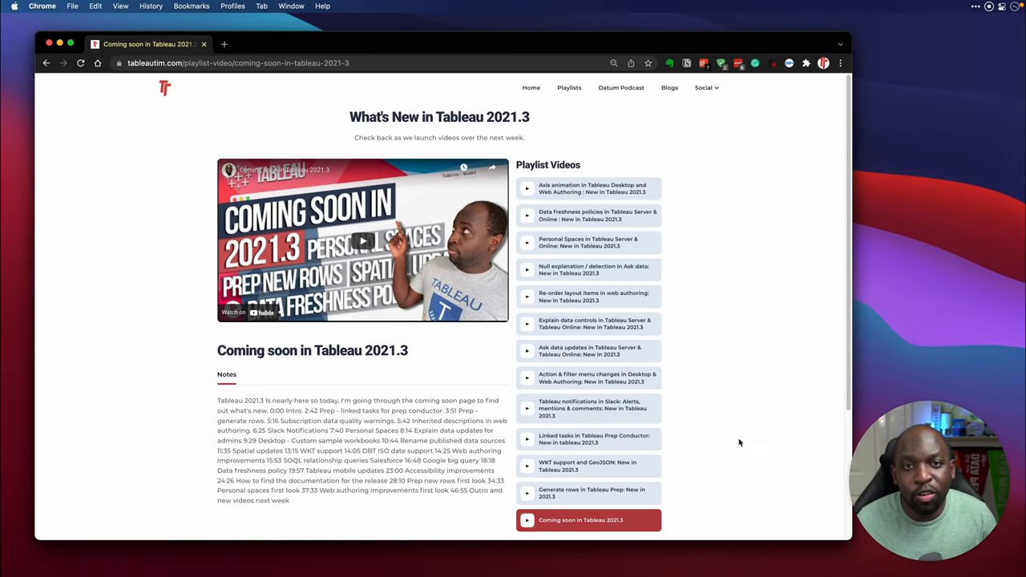
mouse_move(531, 87)
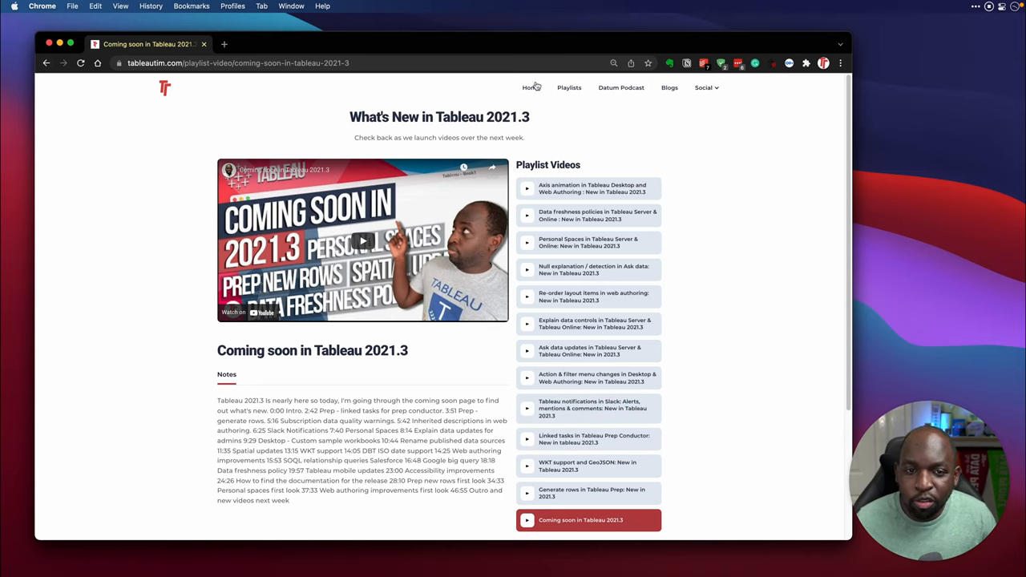
click(569, 87)
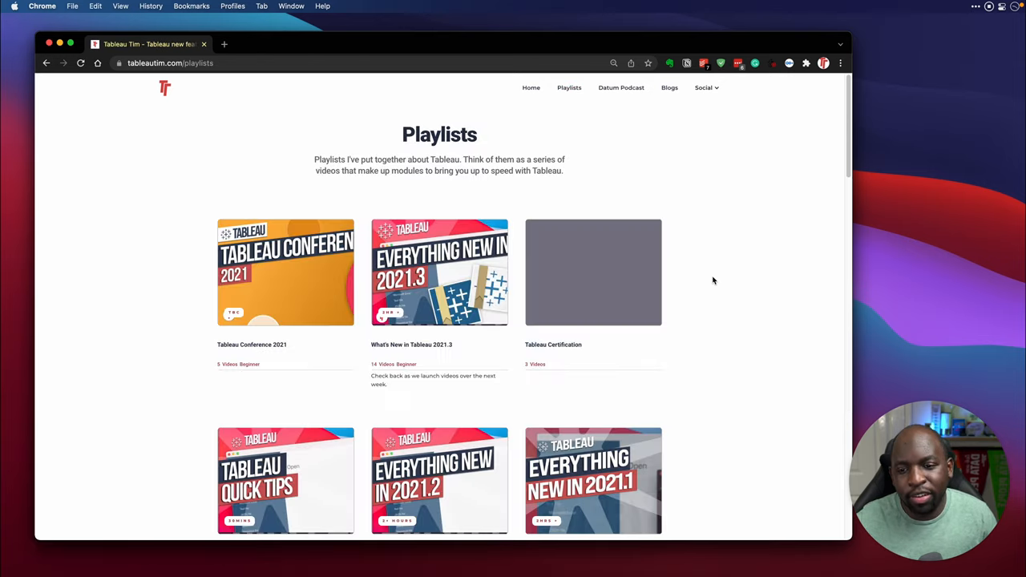
scroll(down, 3)
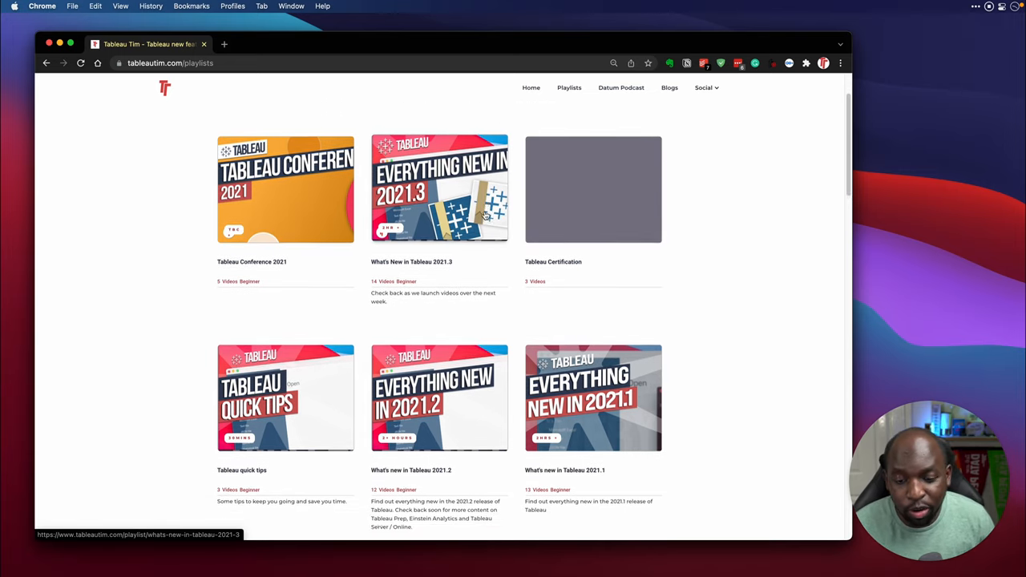
scroll(down, 3)
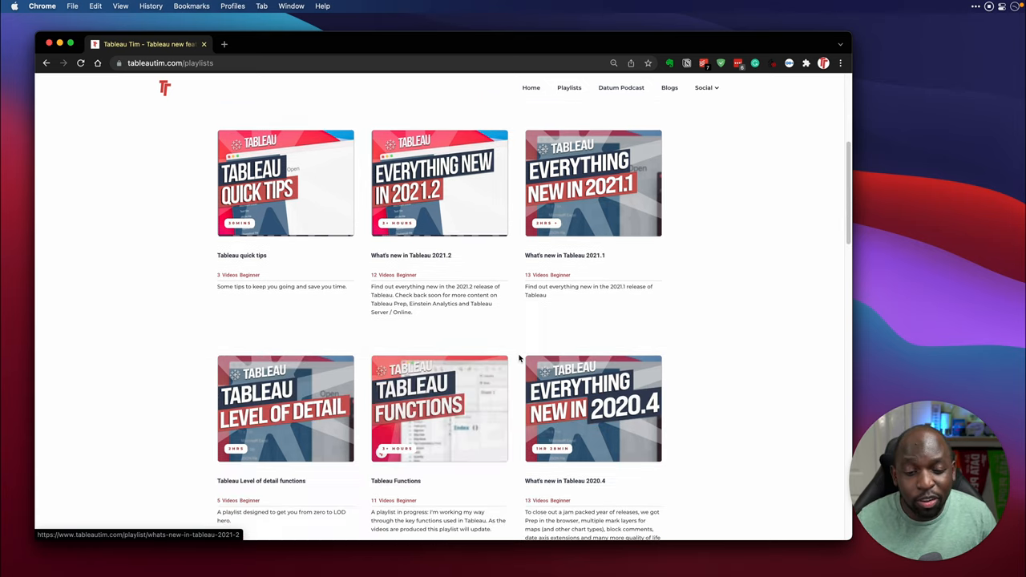
scroll(up, 3)
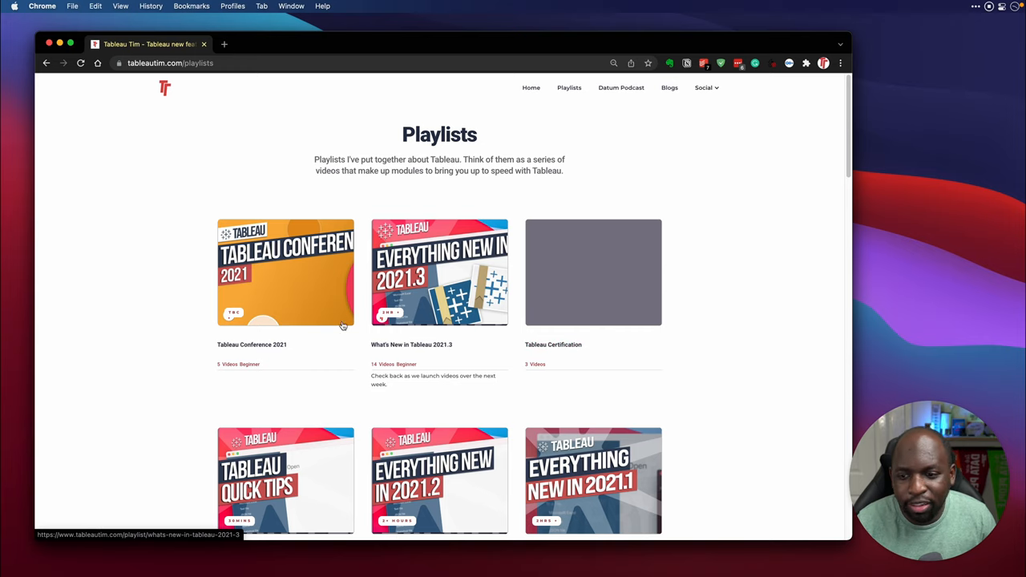
click(285, 272)
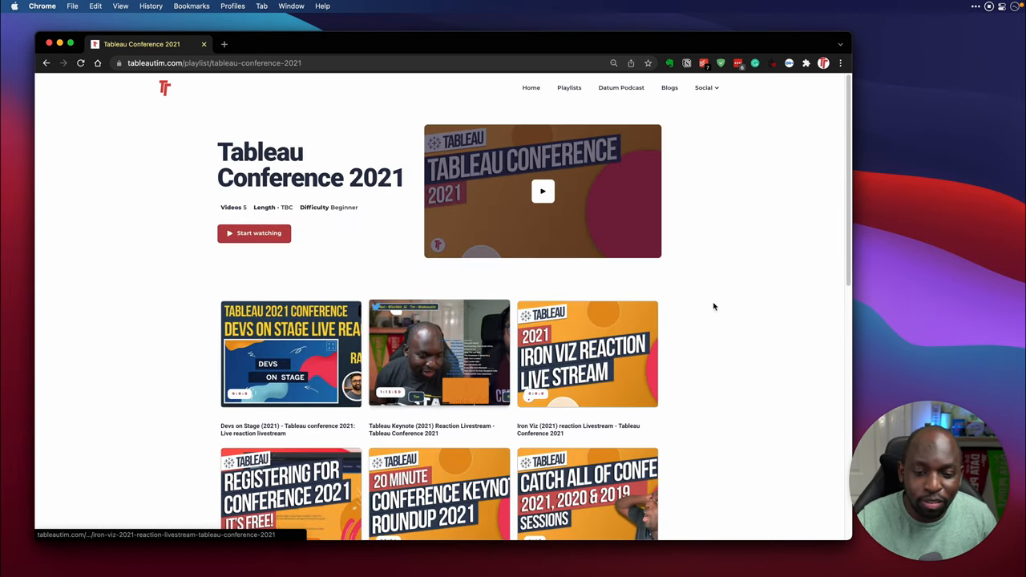
mouse_move(761, 298)
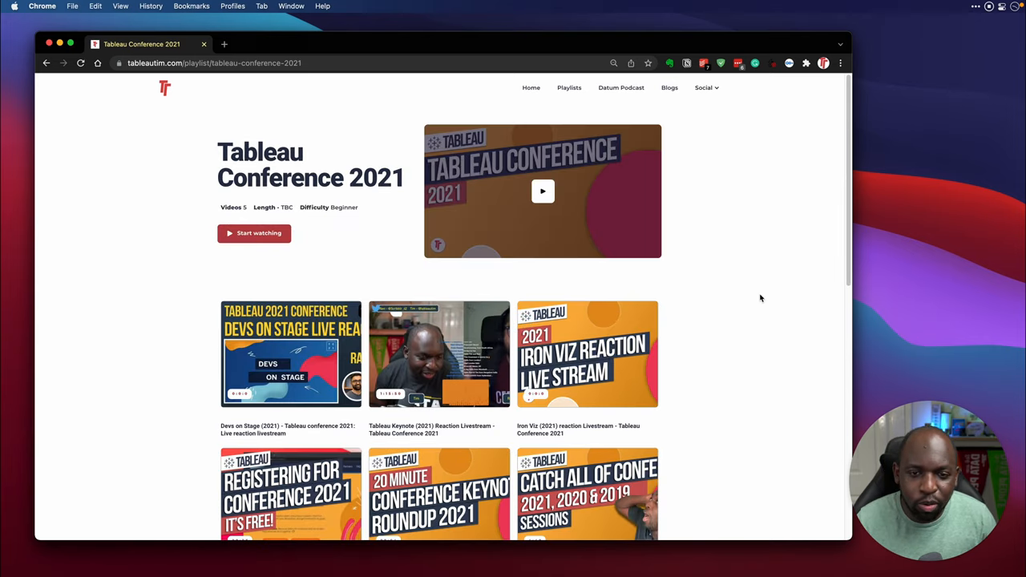
mouse_move(364, 206)
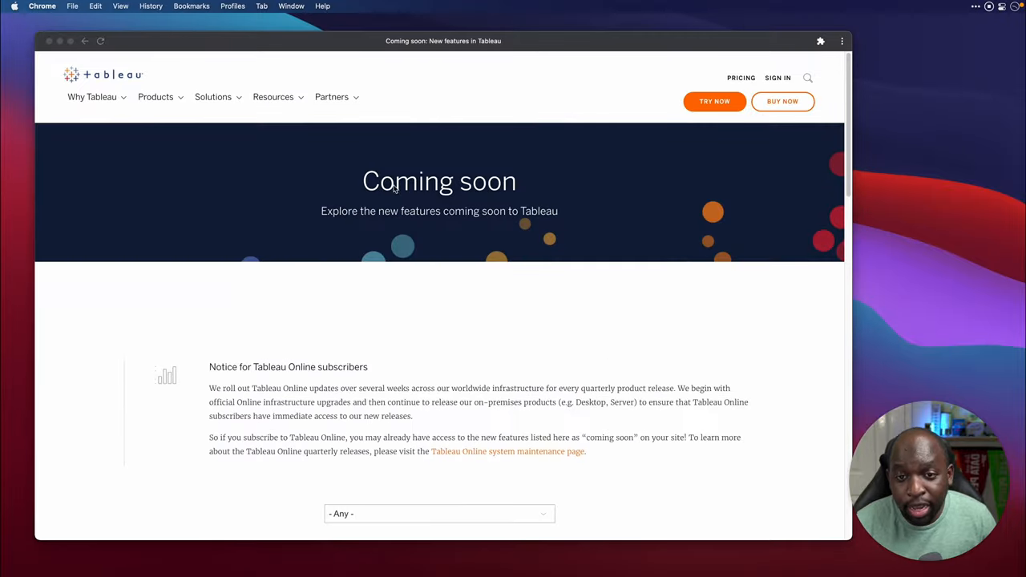
Step: Scroll the Coming soon page down to the Virtual connections card and its expanded details
scroll(down, 3)
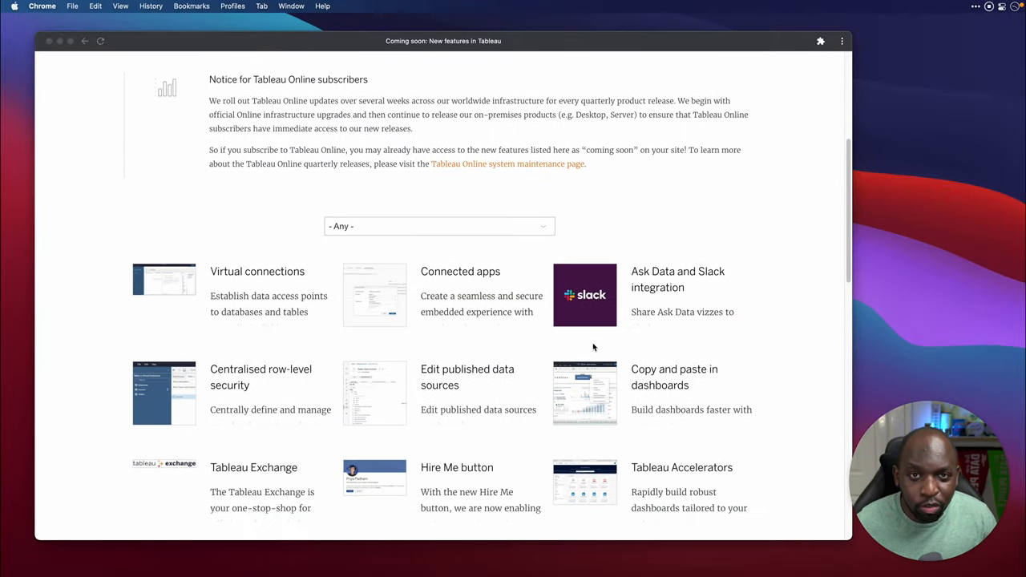
scroll(down, 3)
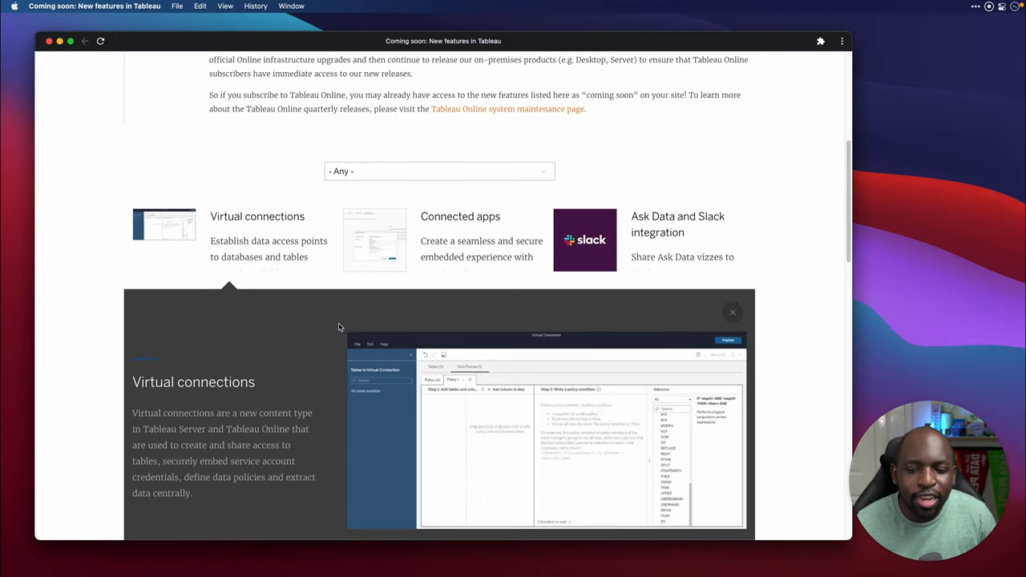
scroll(down, 3)
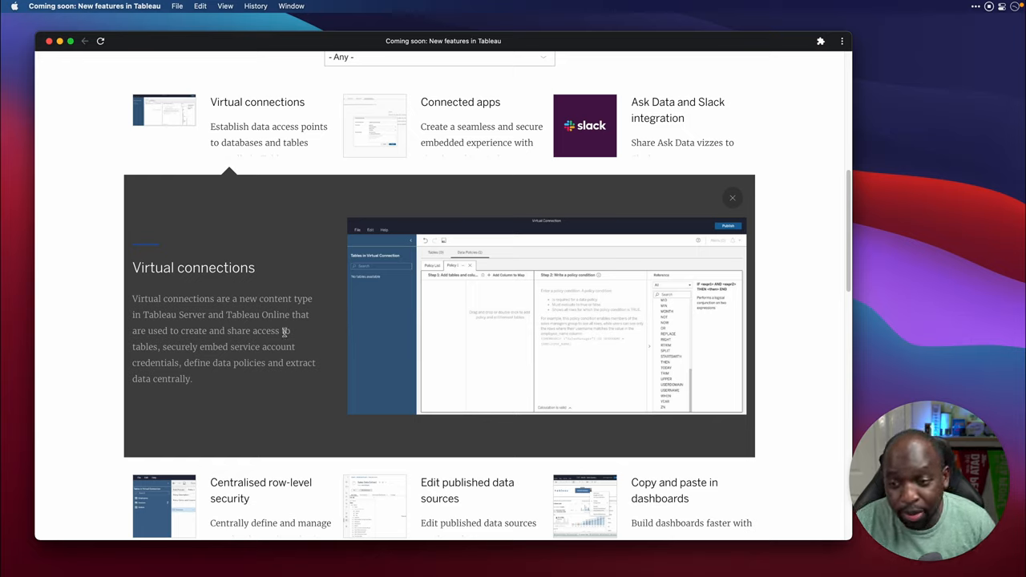
mouse_move(235, 348)
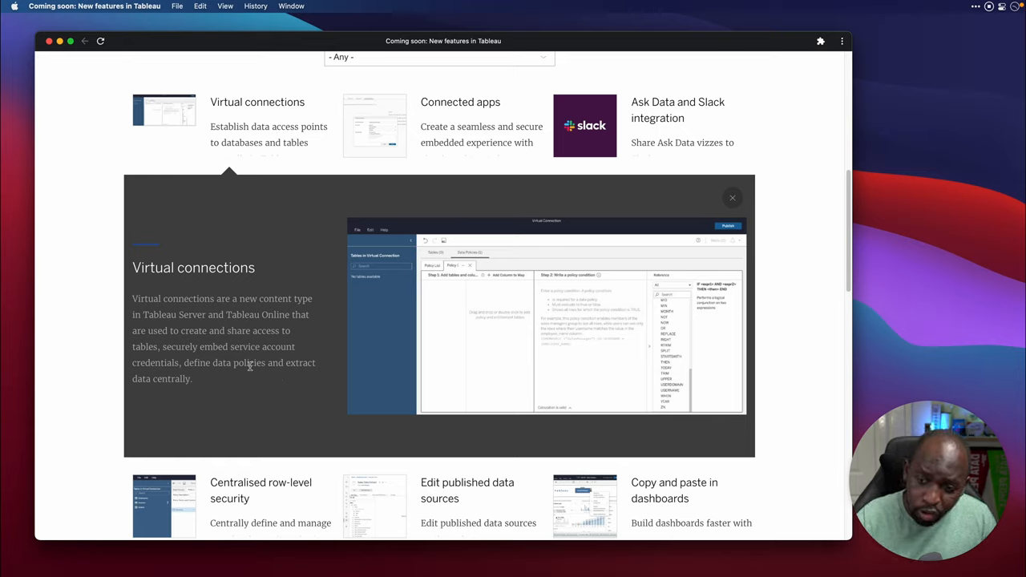
mouse_move(201, 378)
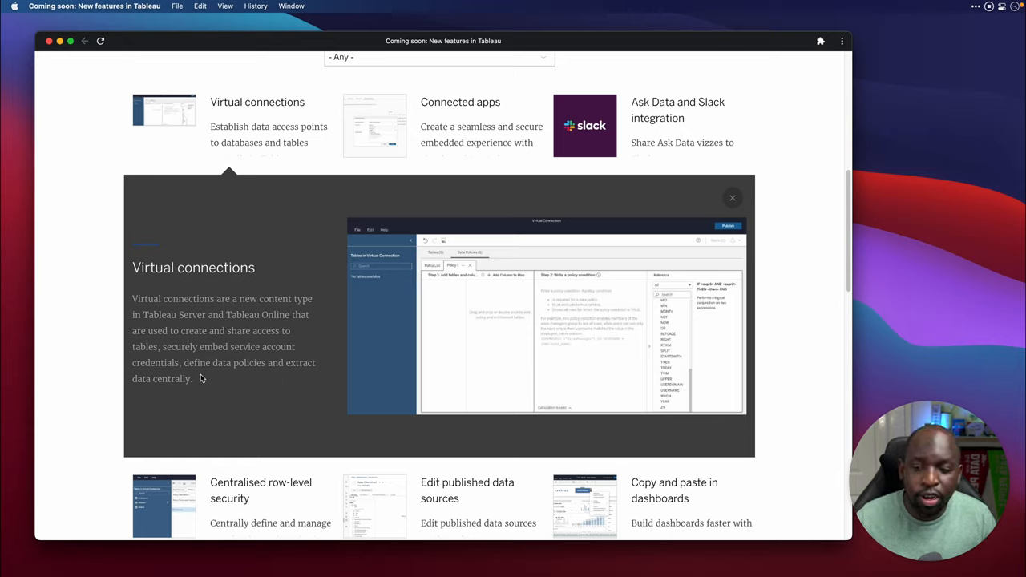
mouse_move(192, 399)
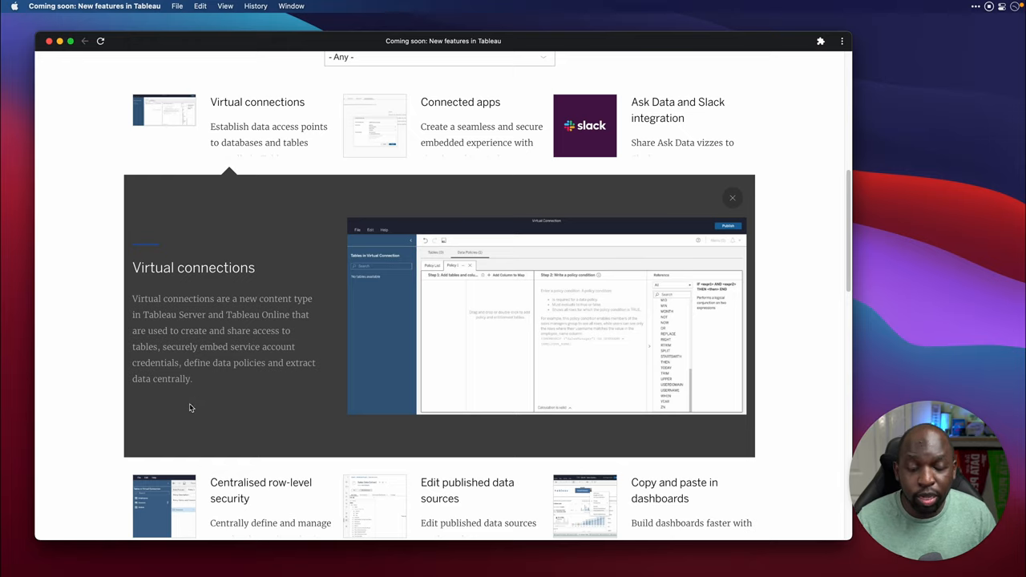
mouse_move(191, 404)
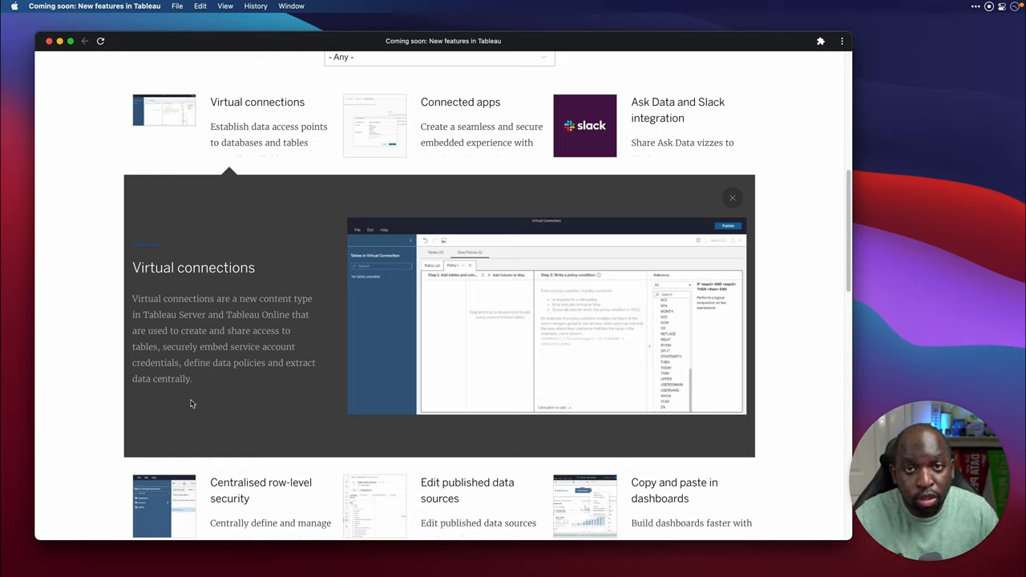
mouse_move(202, 216)
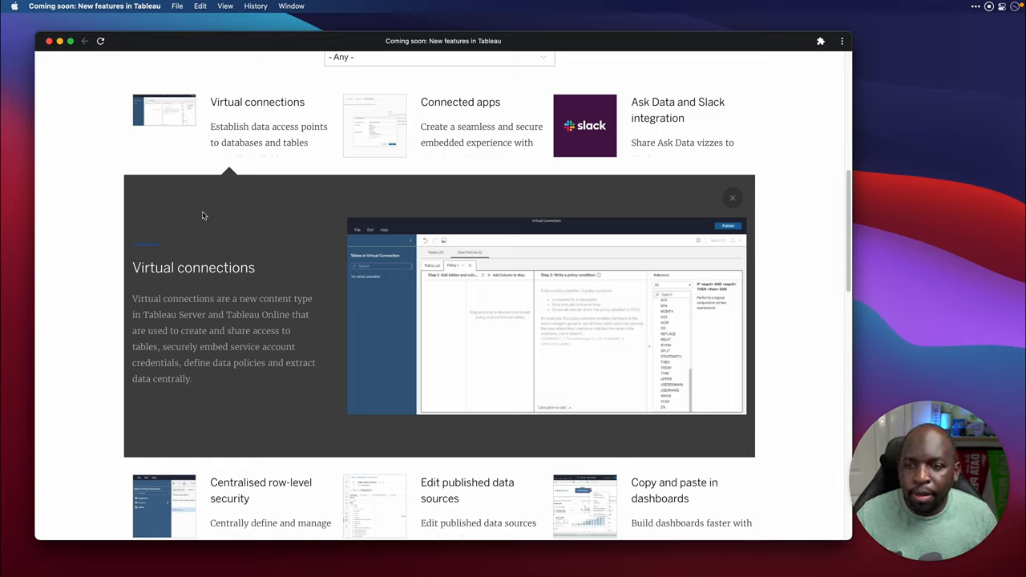
Step: Close Virtual connections, review the Centralised row-level security details, then collapse it
click(732, 197)
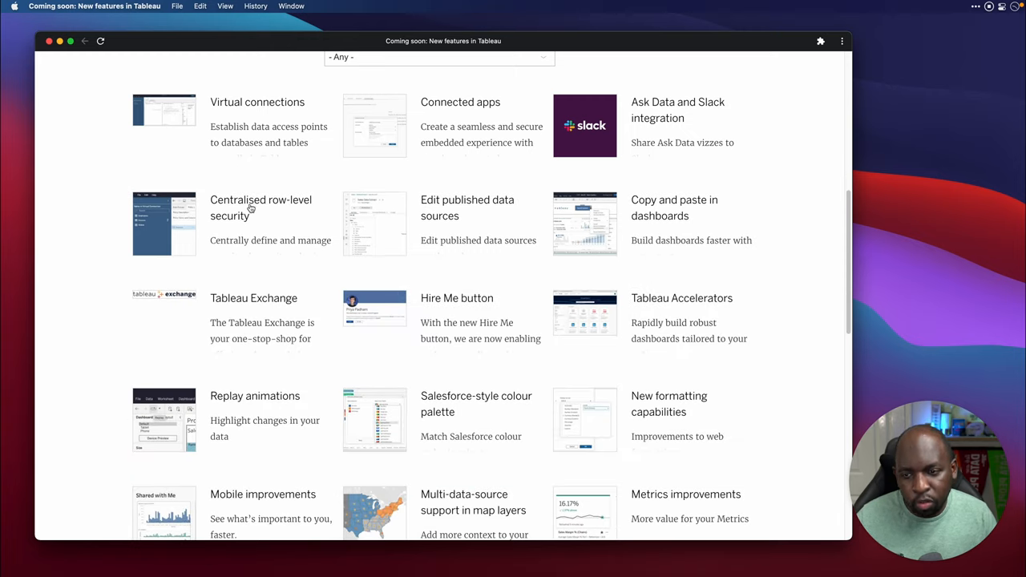
mouse_move(241, 224)
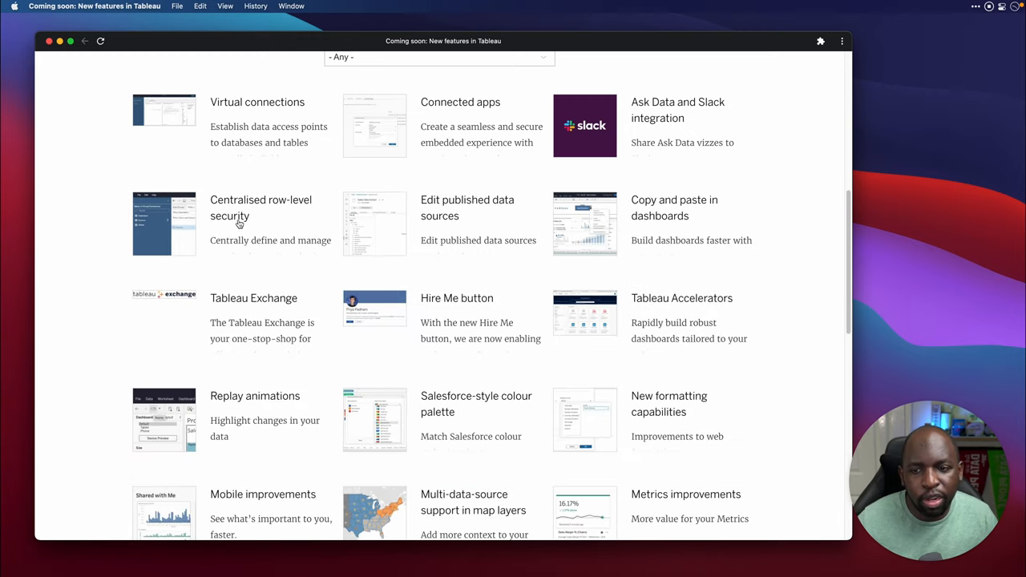
click(261, 208)
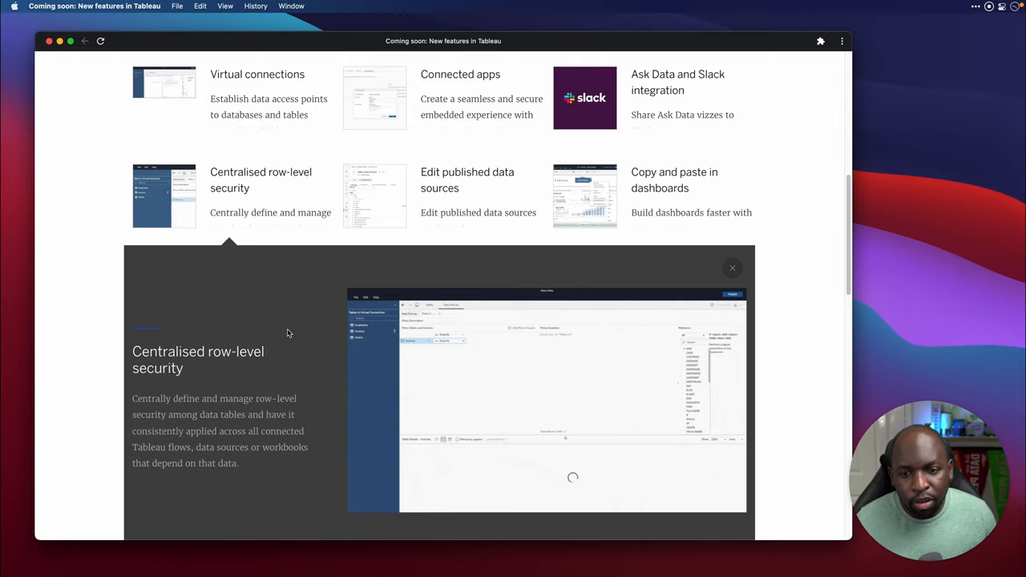
mouse_move(227, 134)
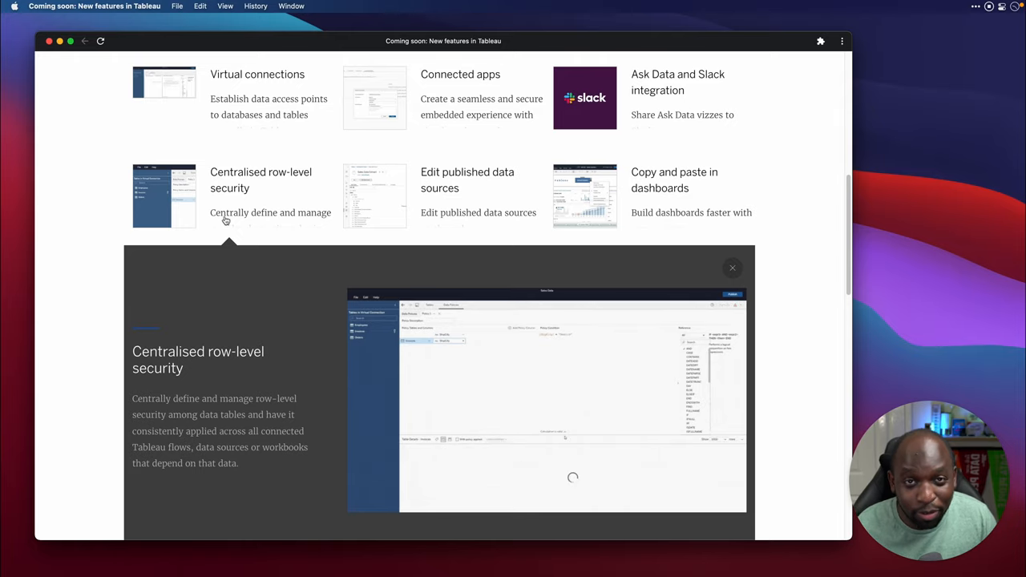
mouse_move(227, 225)
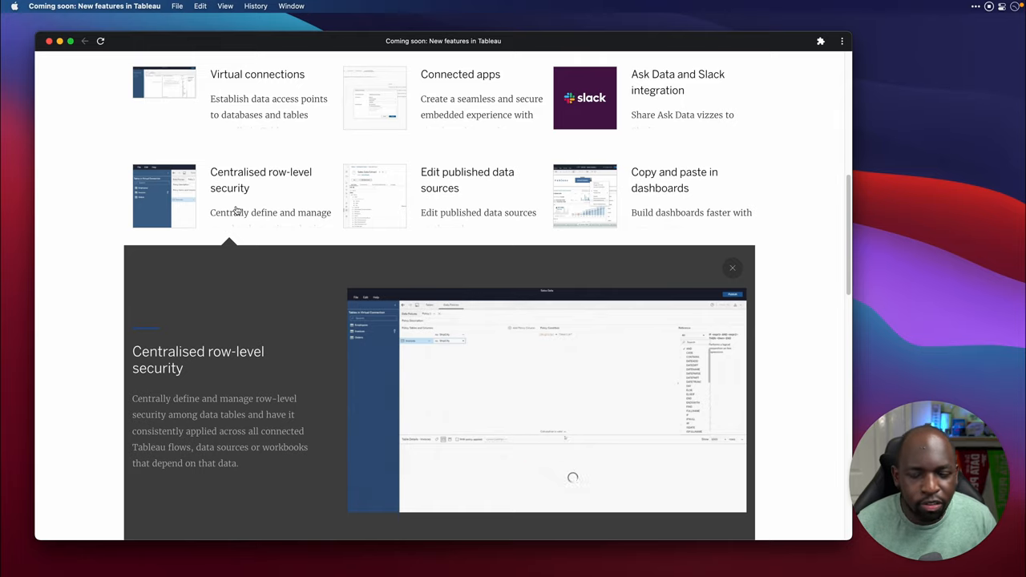
mouse_move(260, 227)
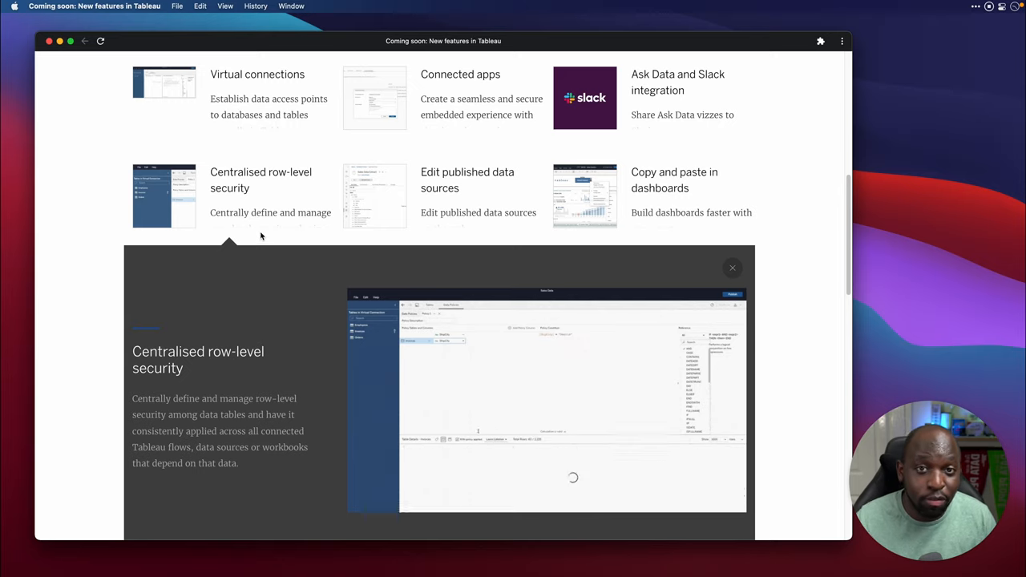
click(732, 268)
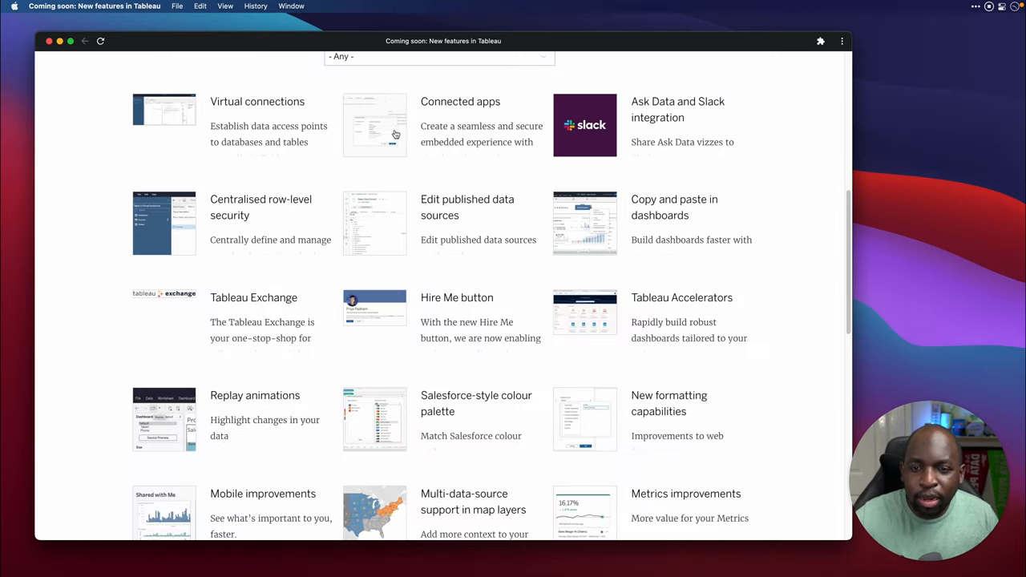
Step: Review the Connected apps details, then expand the Ask Data and Slack integration card
click(374, 126)
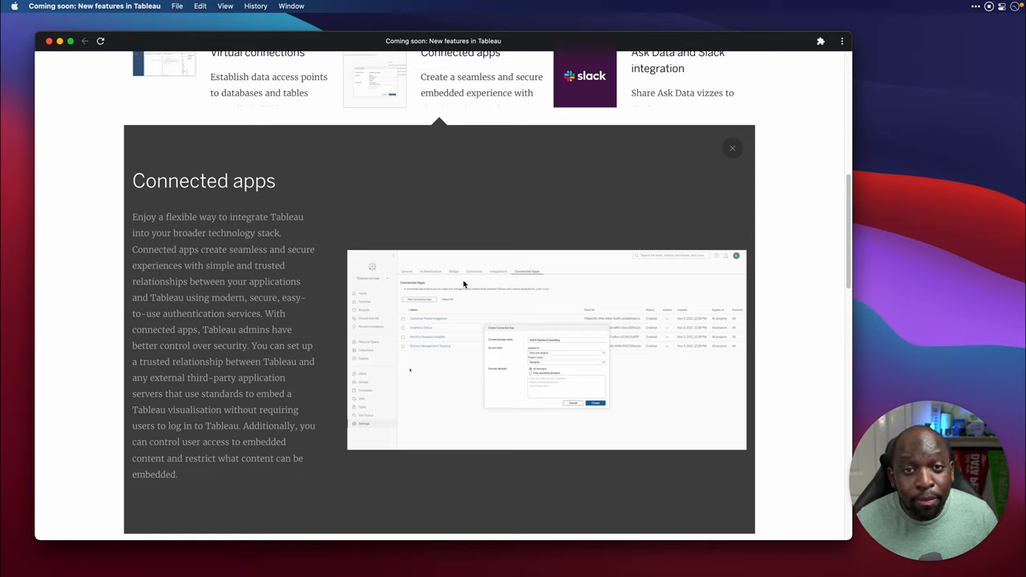
mouse_move(502, 311)
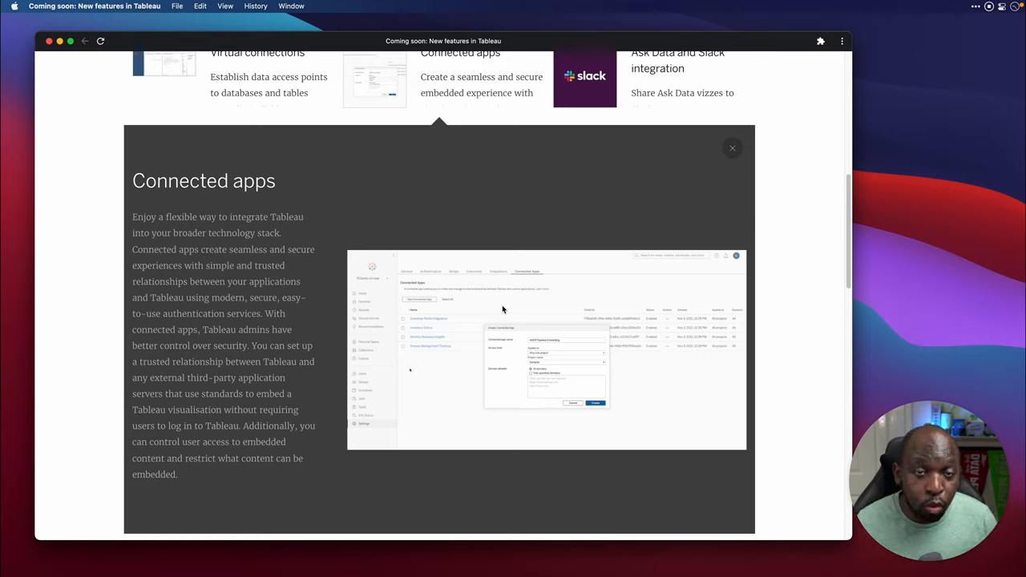
mouse_move(426, 366)
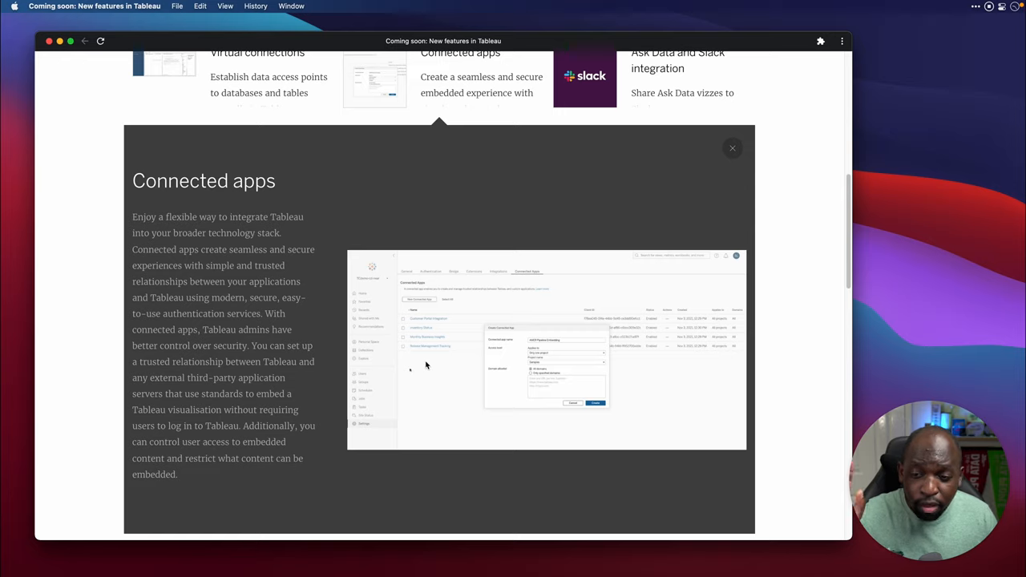
mouse_move(412, 367)
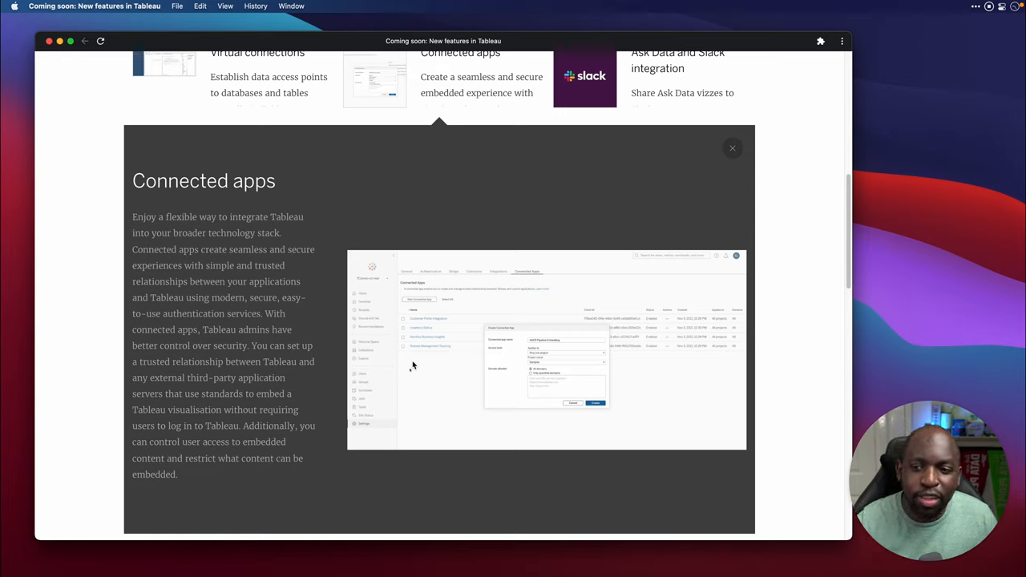
mouse_move(407, 363)
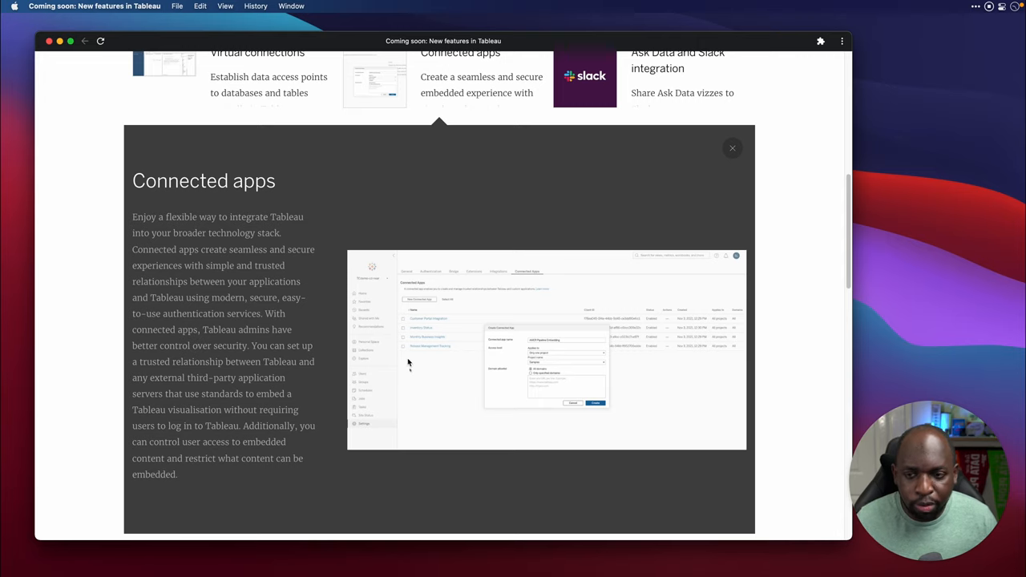
click(732, 148)
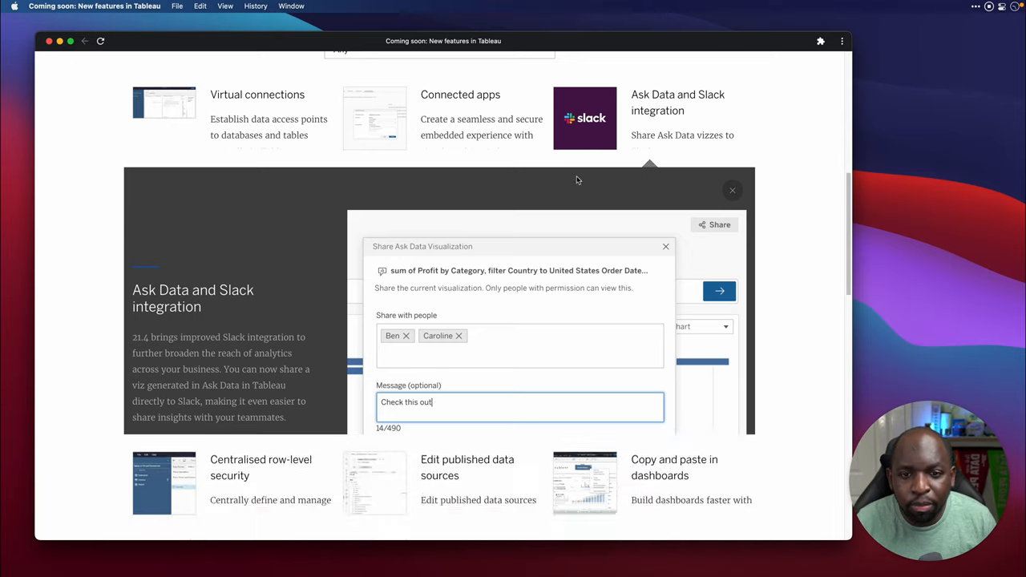
Step: Close the Ask Data and Slack integration details so all cards are collapsed
click(732, 190)
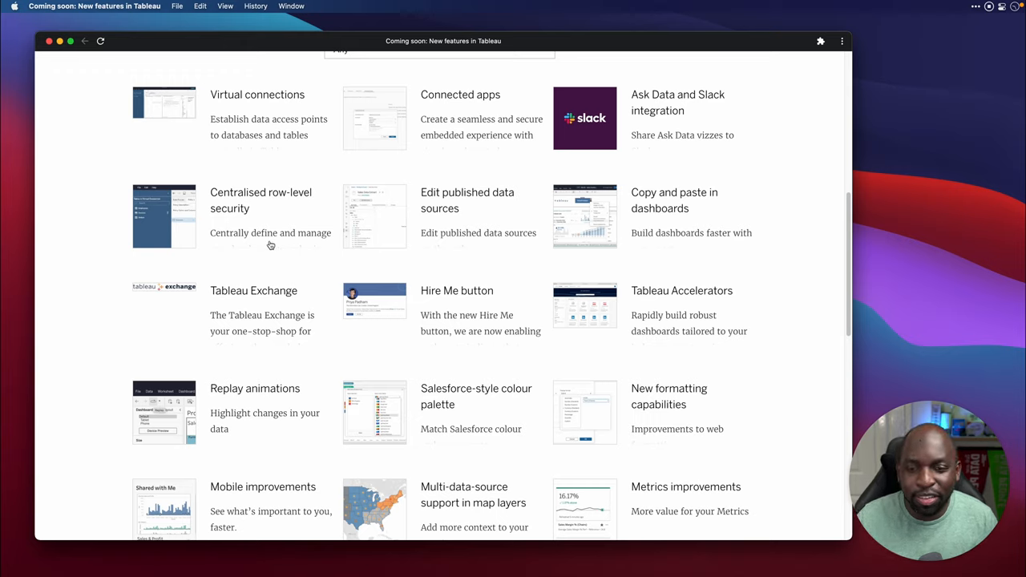
mouse_move(274, 245)
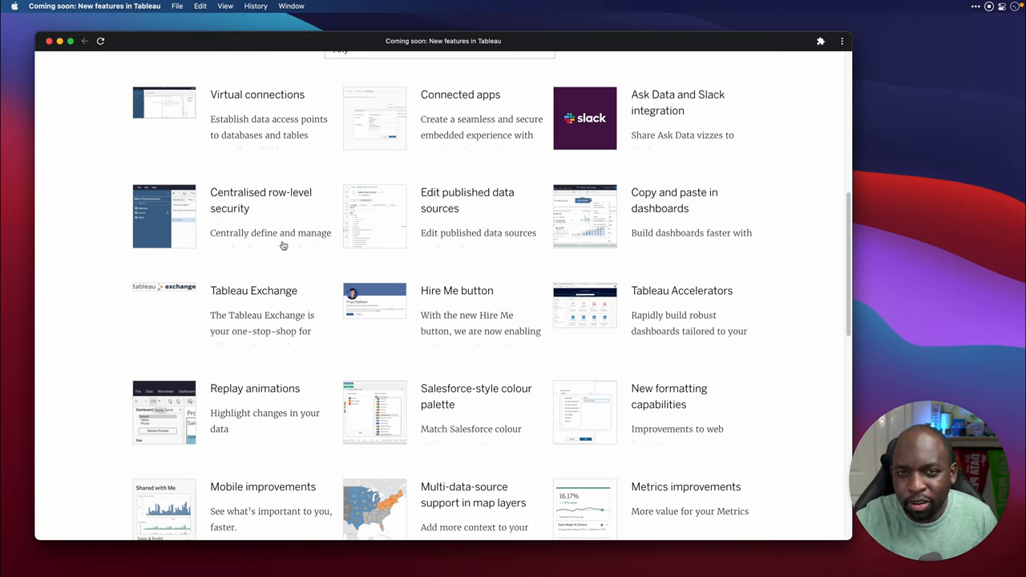
mouse_move(283, 242)
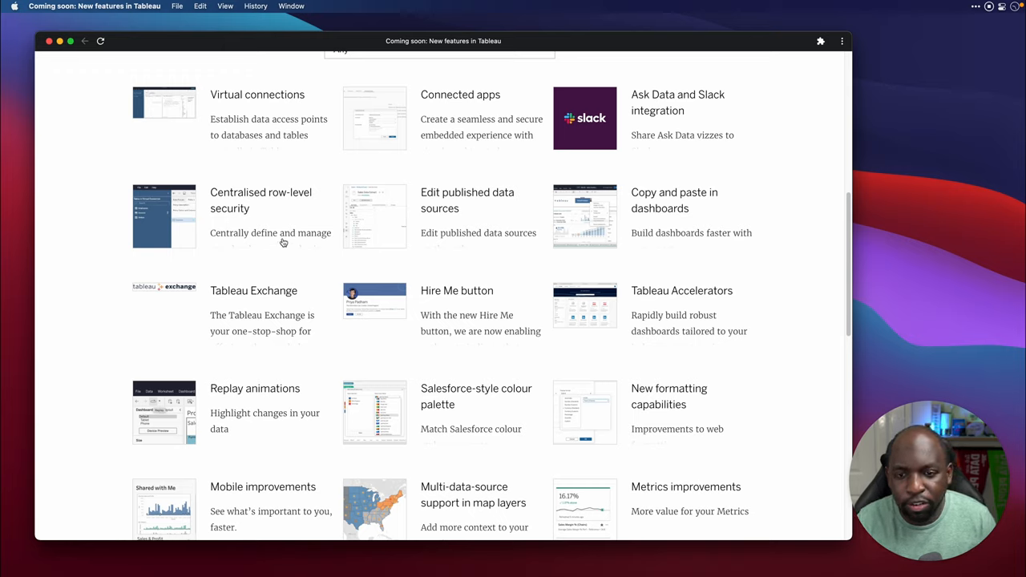
mouse_move(465, 213)
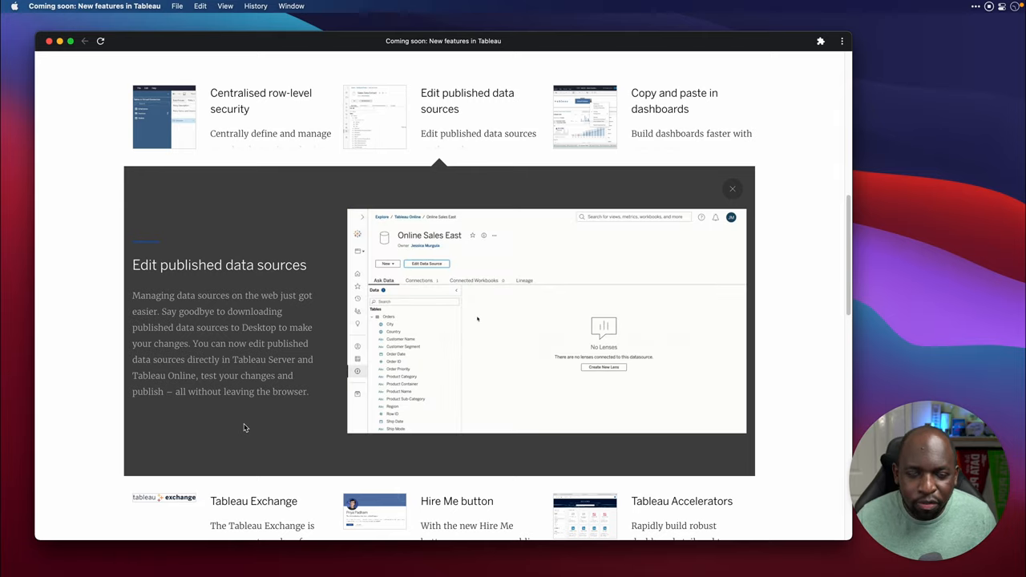
Step: Review Edit published data sources, then expand the Copy and paste in dashboards card
click(427, 263)
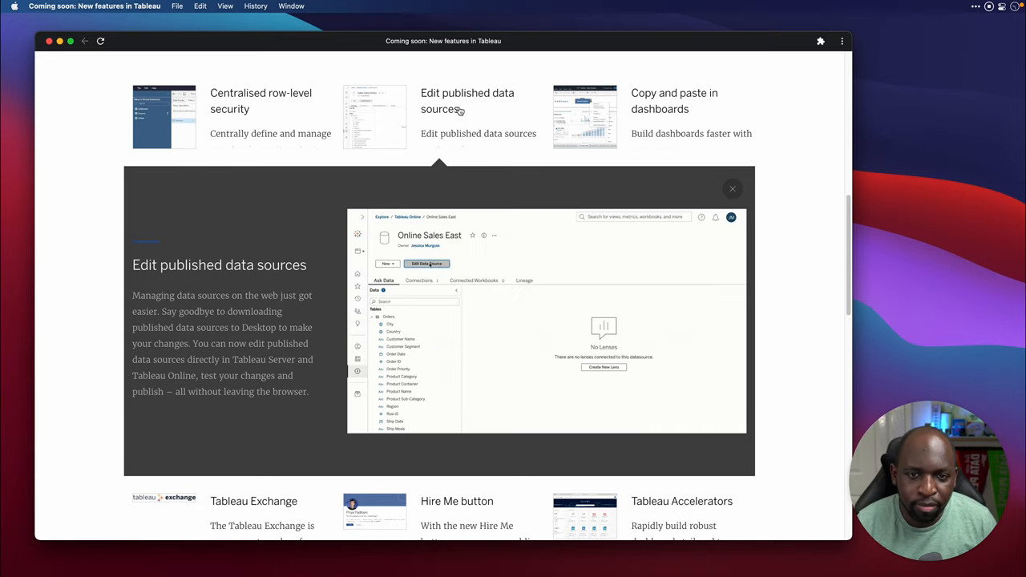
click(674, 100)
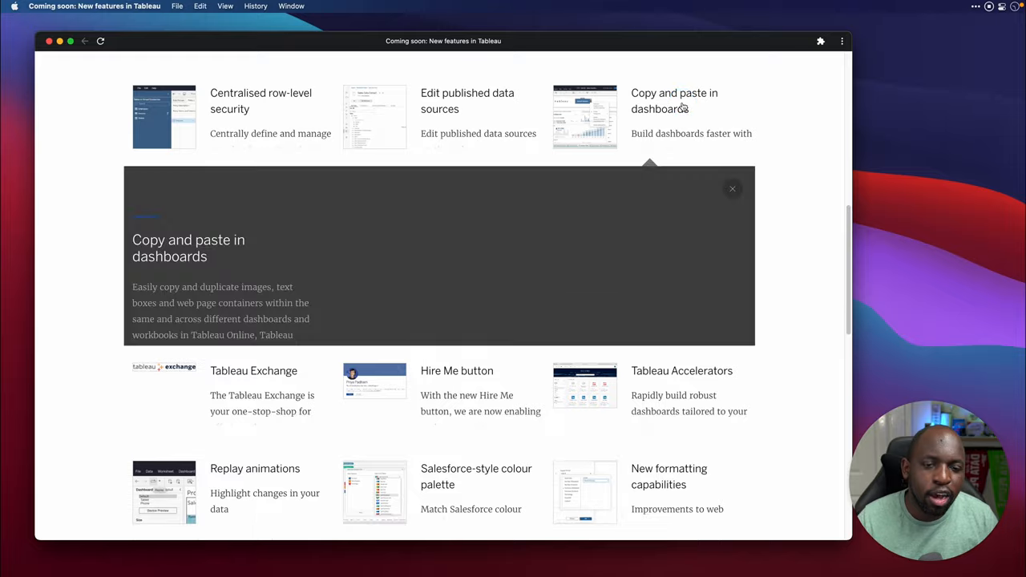
Step: Scroll down to reveal the Copy and paste in dashboards description and screenshot
scroll(down, 3)
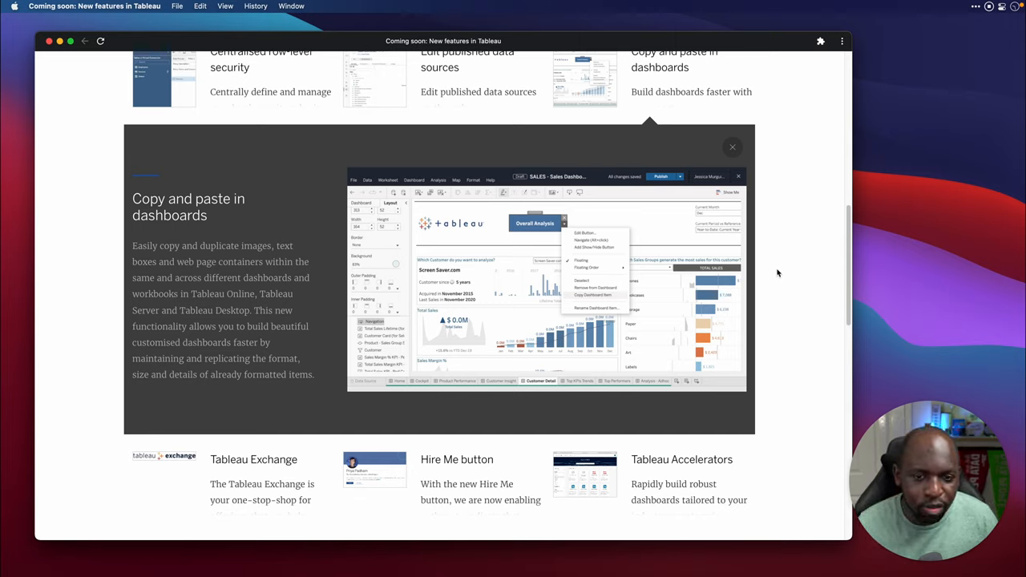
mouse_move(776, 281)
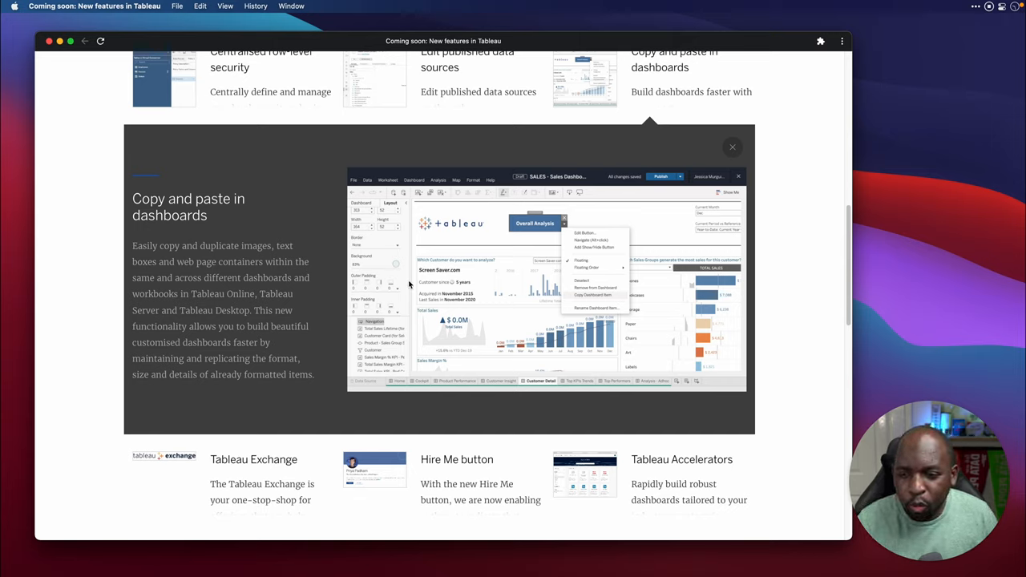
mouse_move(277, 287)
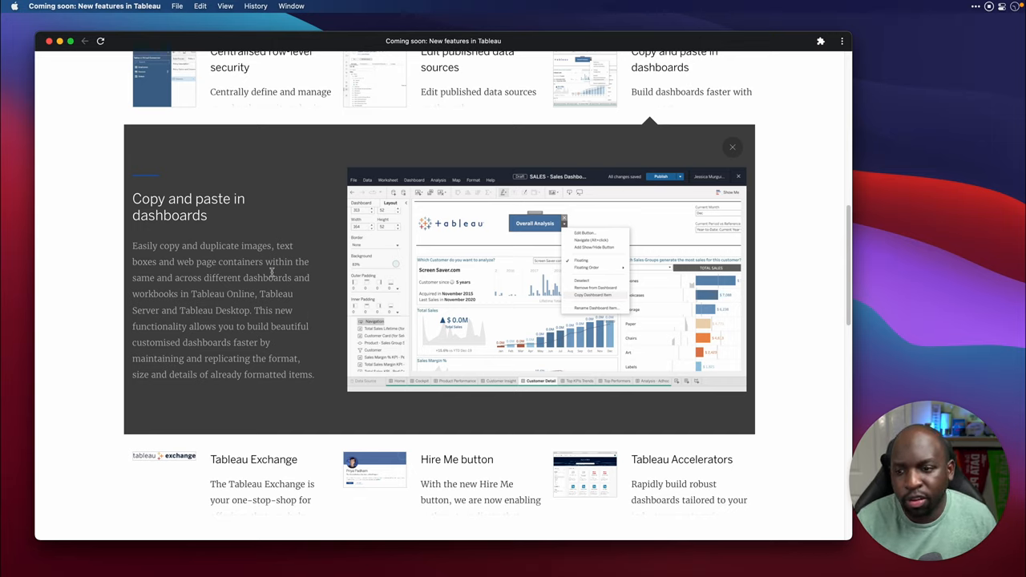
mouse_move(218, 263)
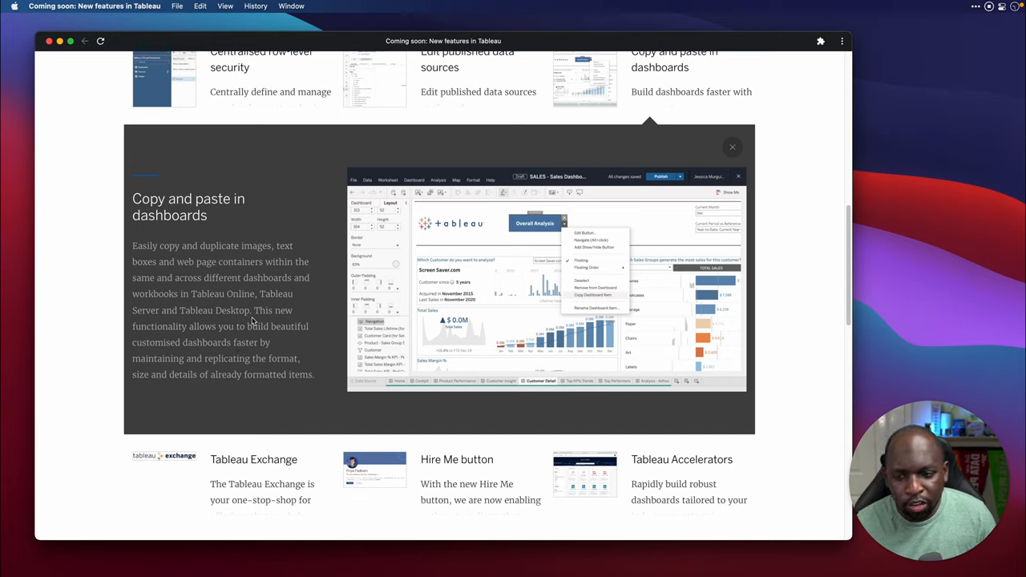
mouse_move(250, 322)
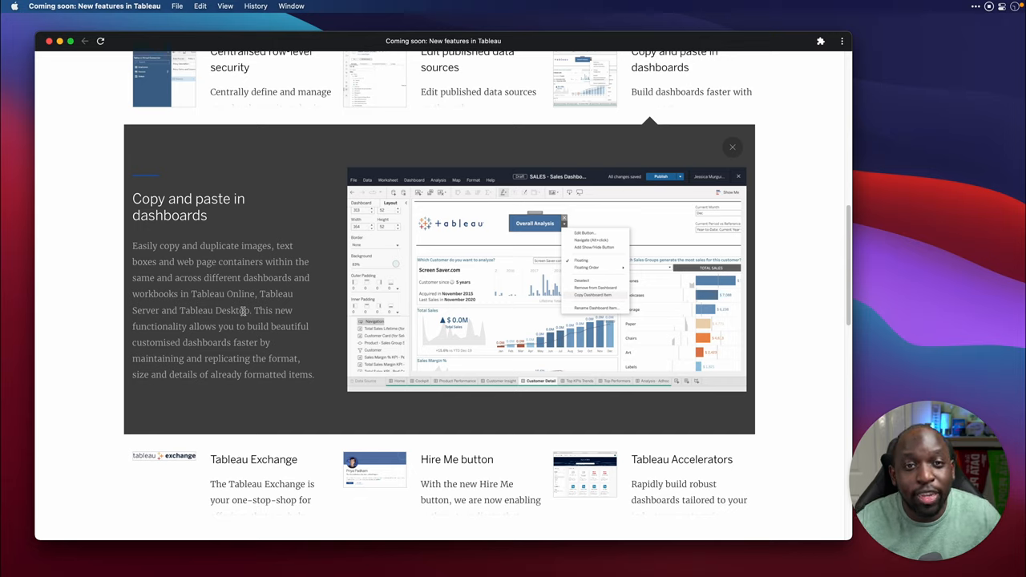
mouse_move(253, 307)
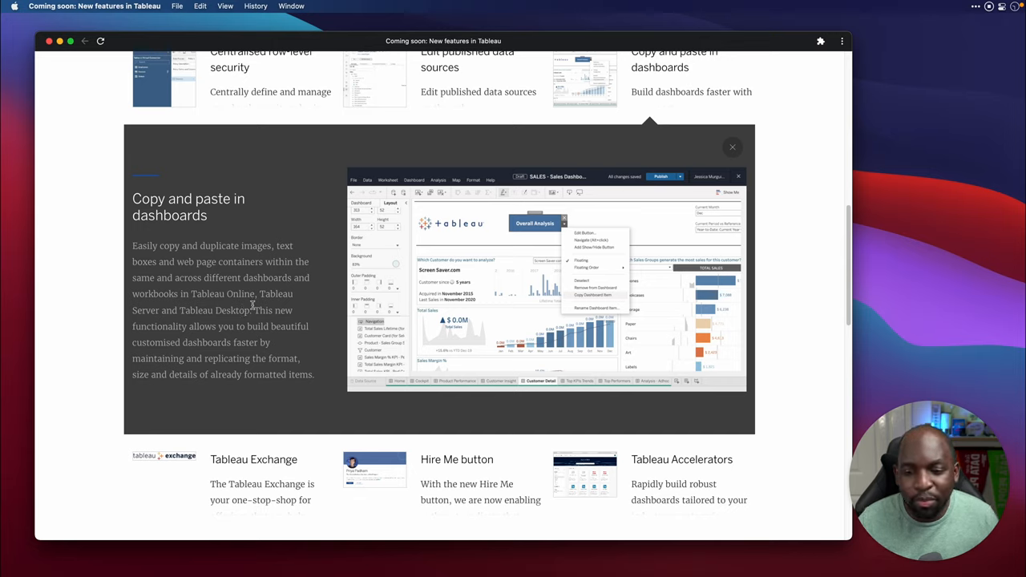
mouse_move(319, 326)
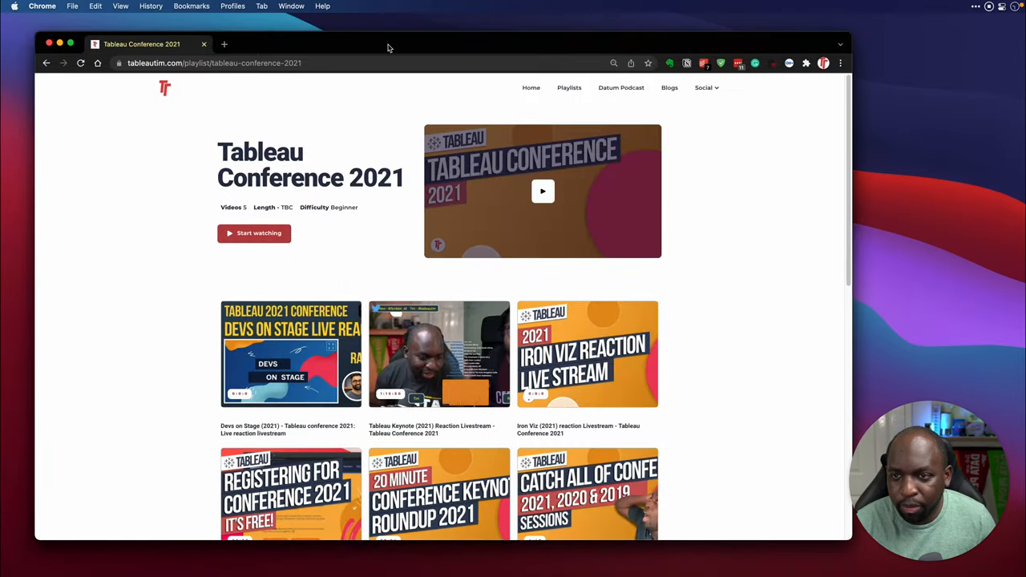
Step: Search 'tableau exchange' in a new tab and open the Tableau Exchange site
click(224, 44)
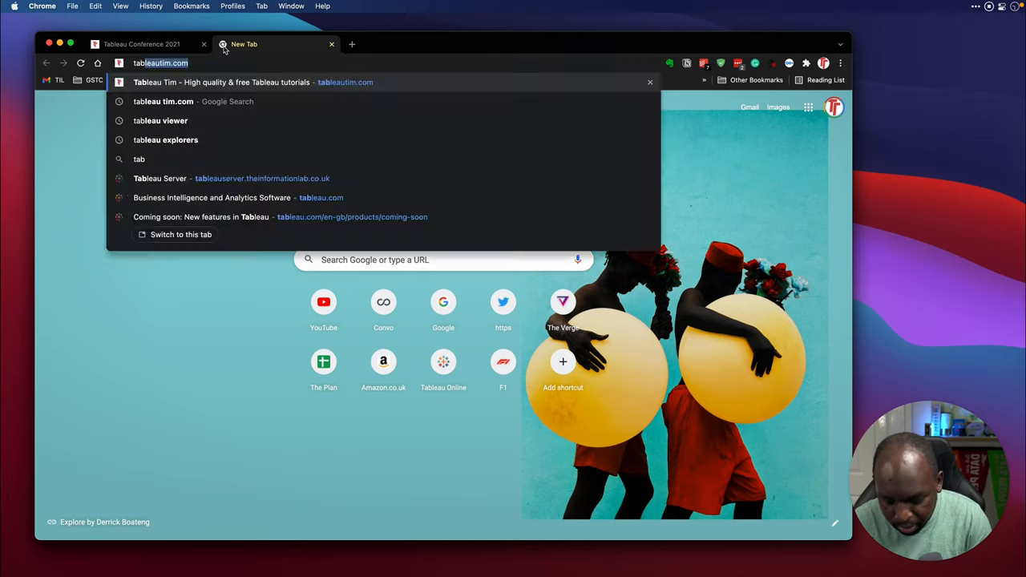
text(tableau exchange)
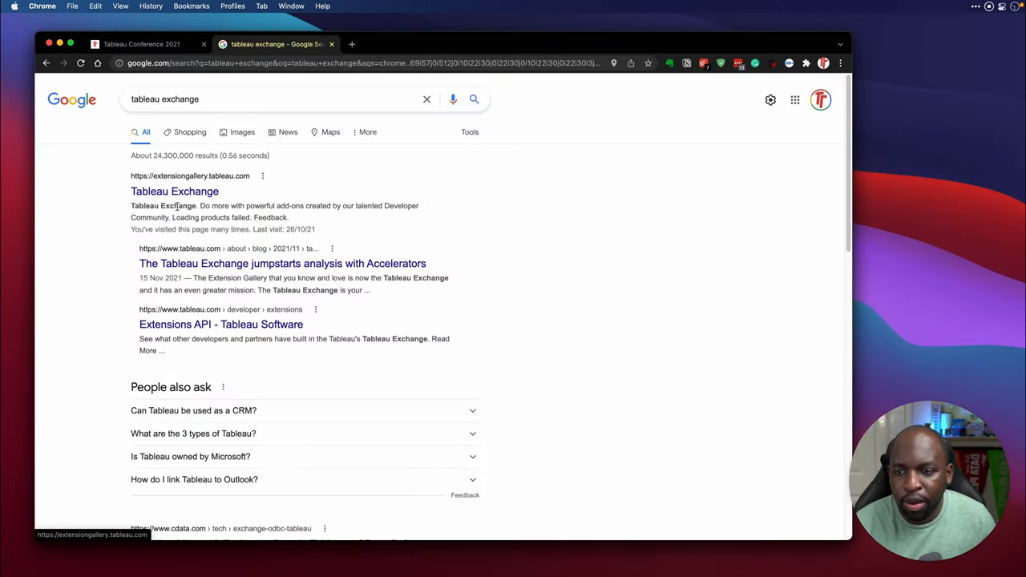
click(175, 191)
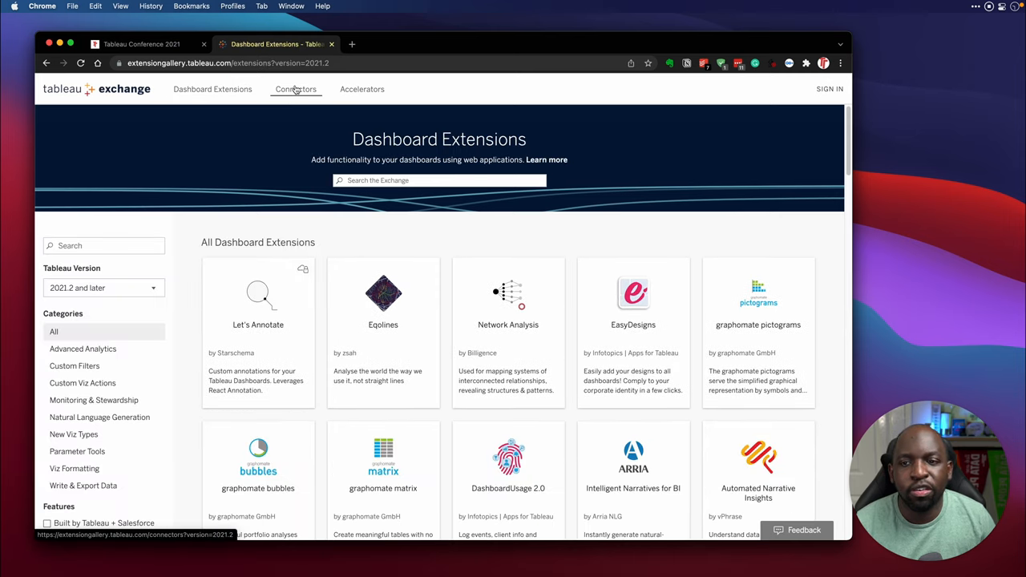
click(362, 89)
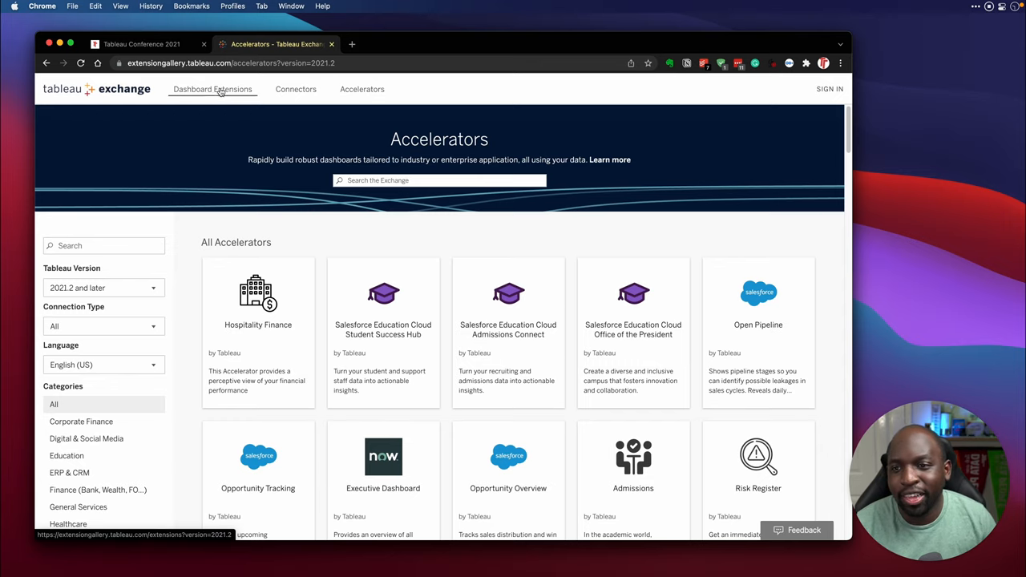
click(213, 89)
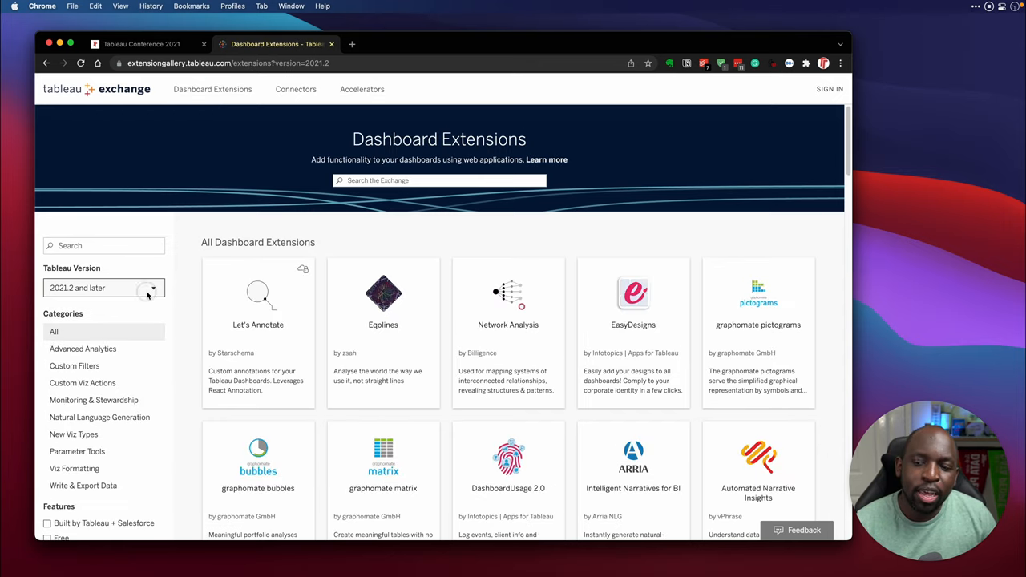
click(103, 288)
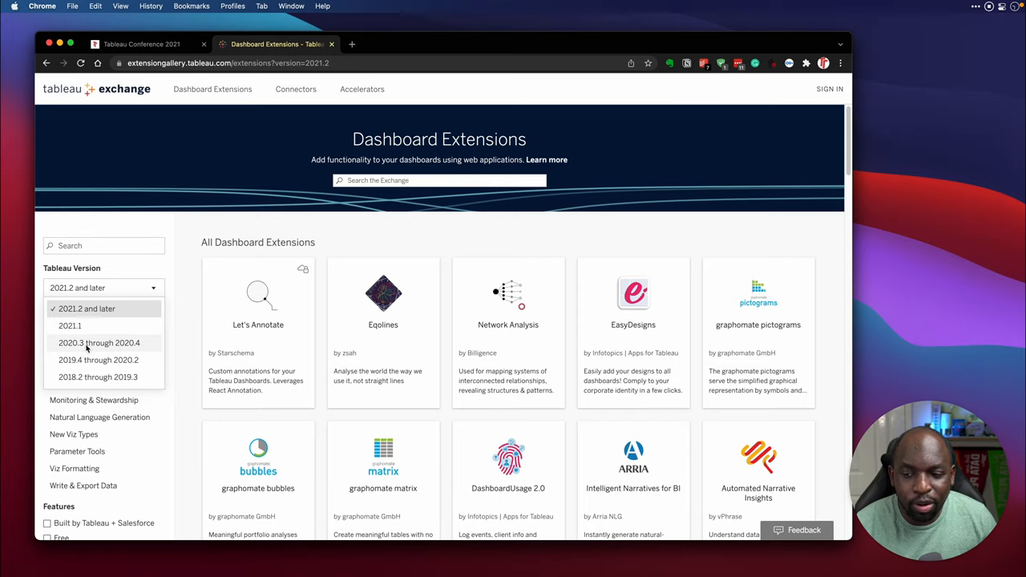
mouse_move(131, 350)
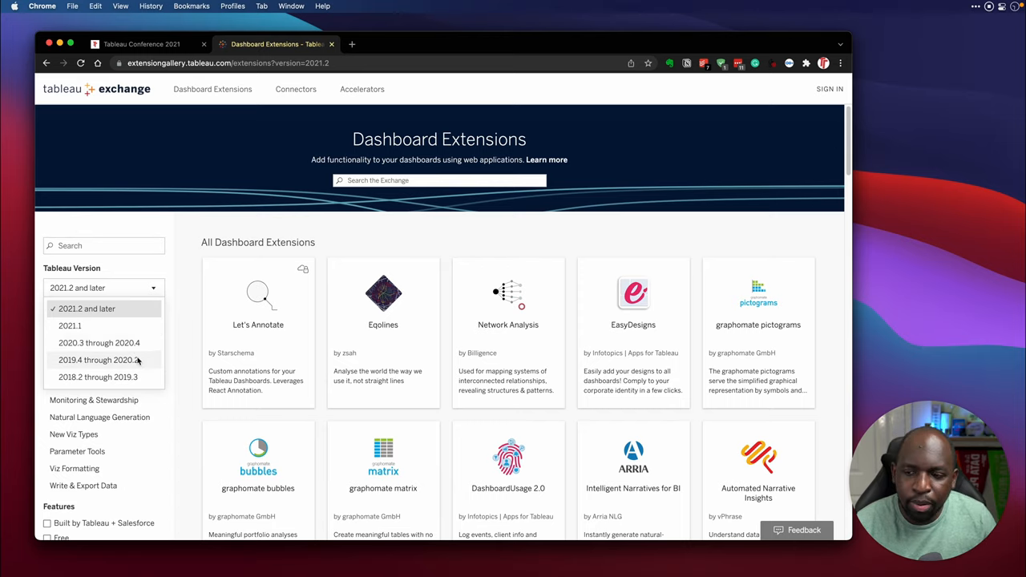
scroll(down, 3)
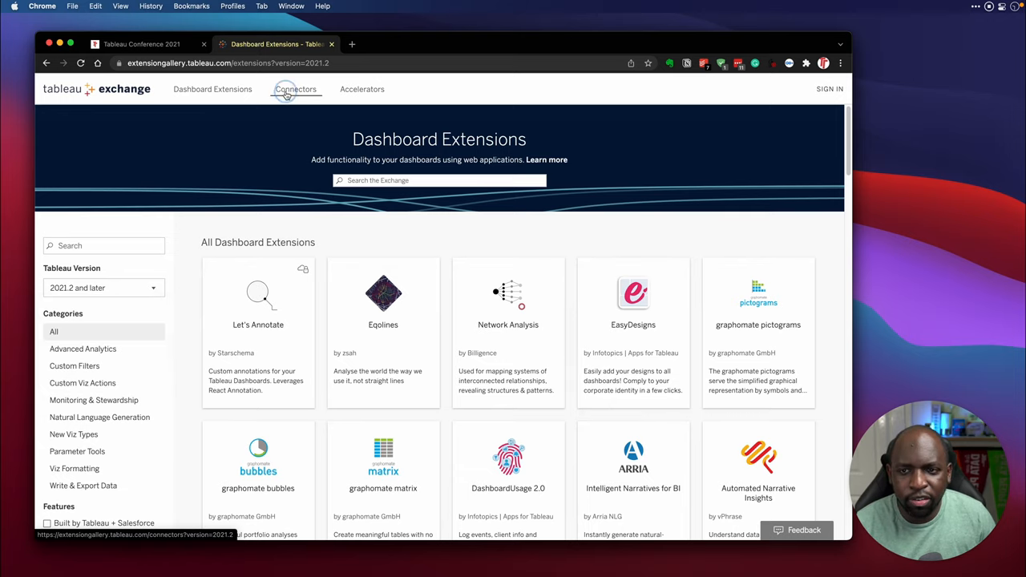
click(362, 89)
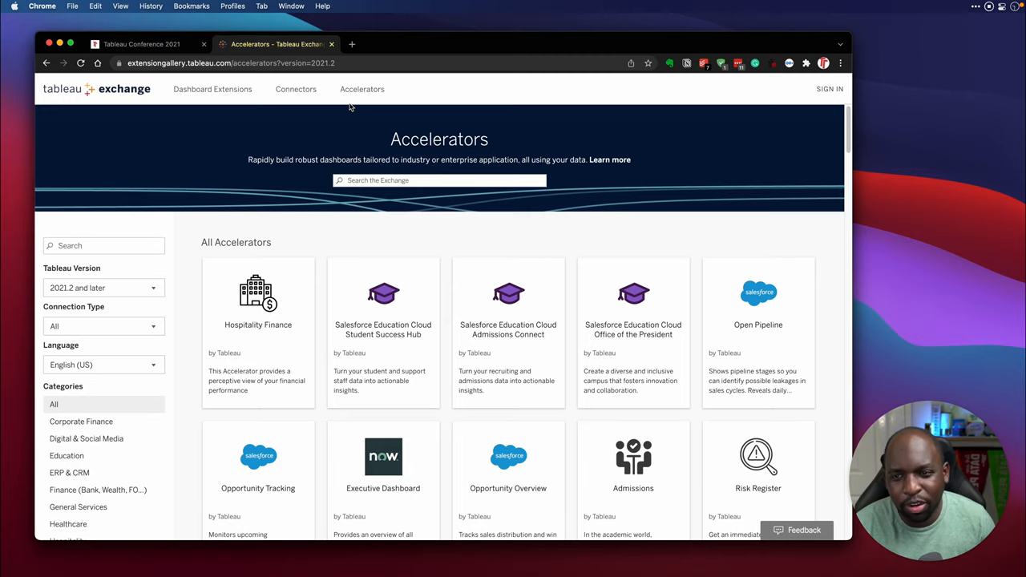
click(212, 89)
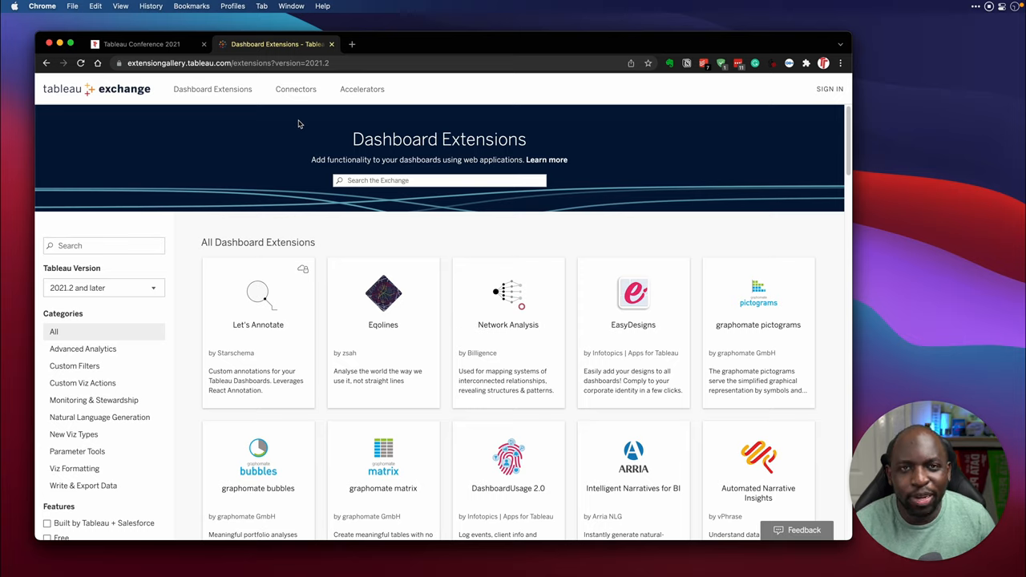
mouse_move(296, 89)
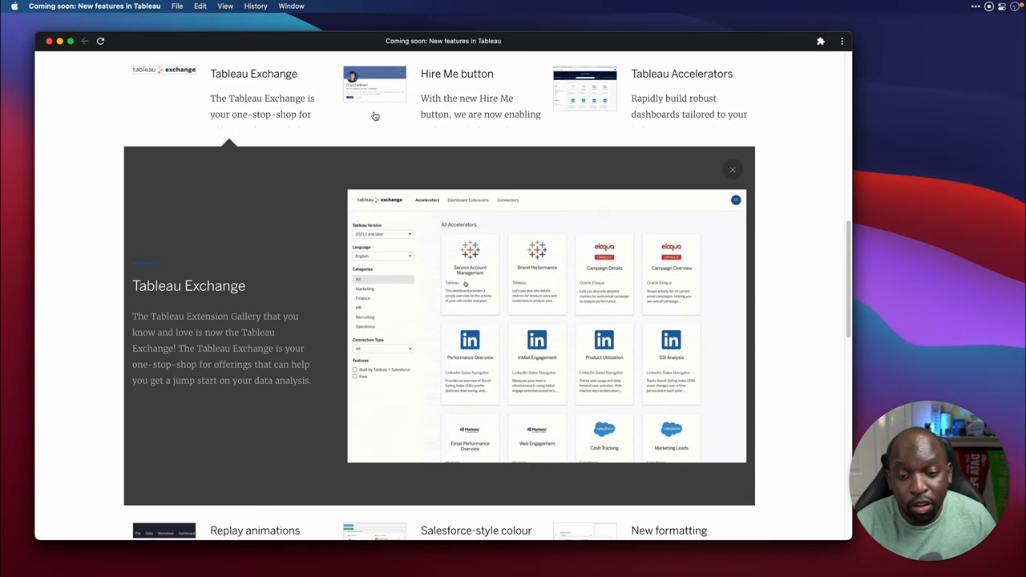
Step: Toggle through the Tableau Exchange card details, then expand the Hire Me button card
click(470, 272)
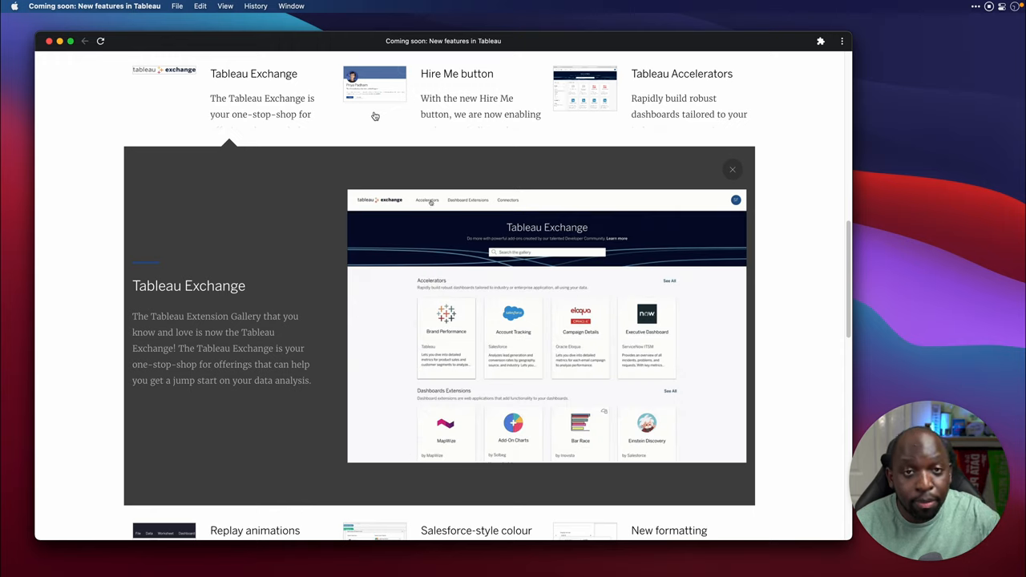
click(427, 200)
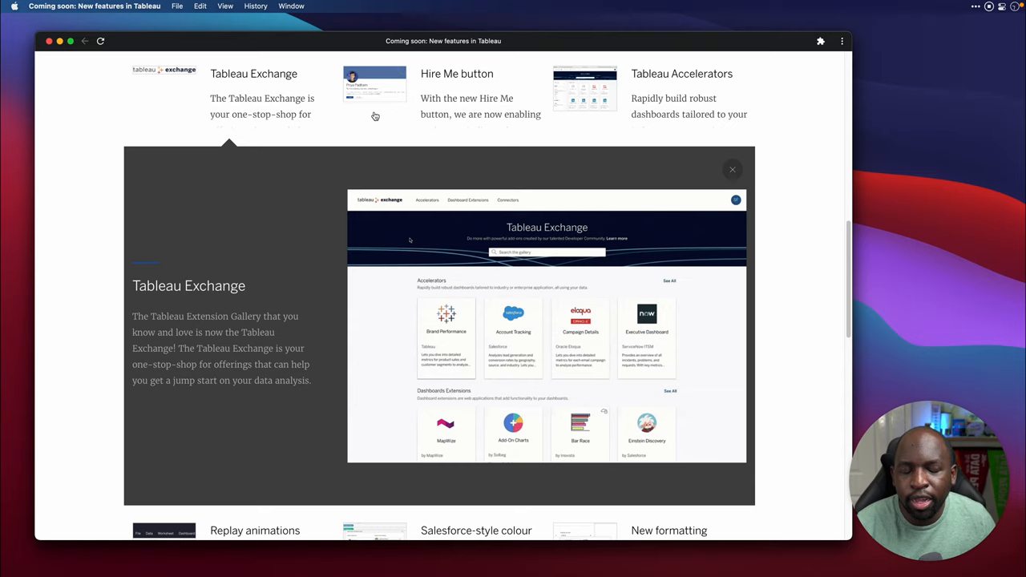
click(427, 200)
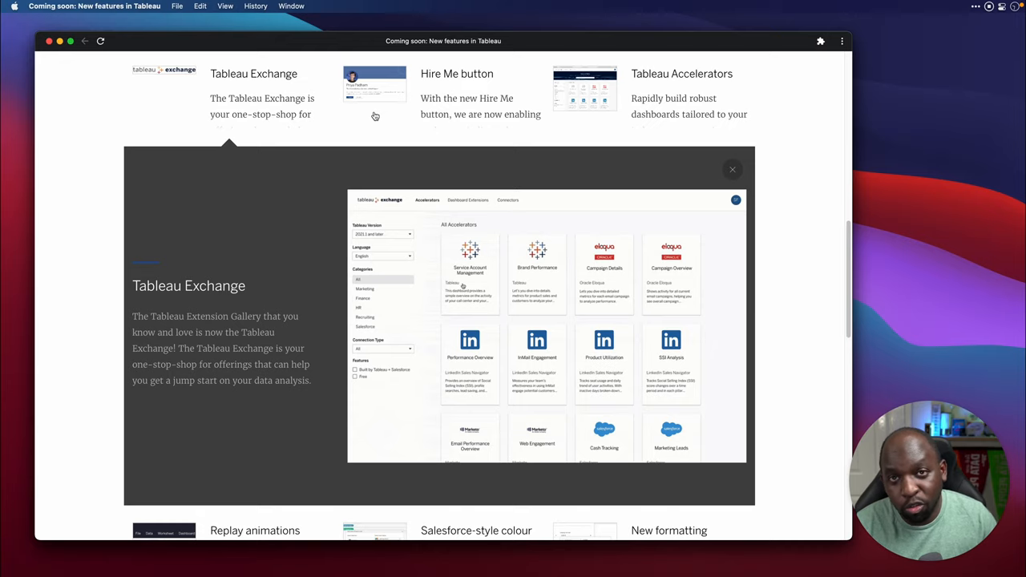
click(470, 273)
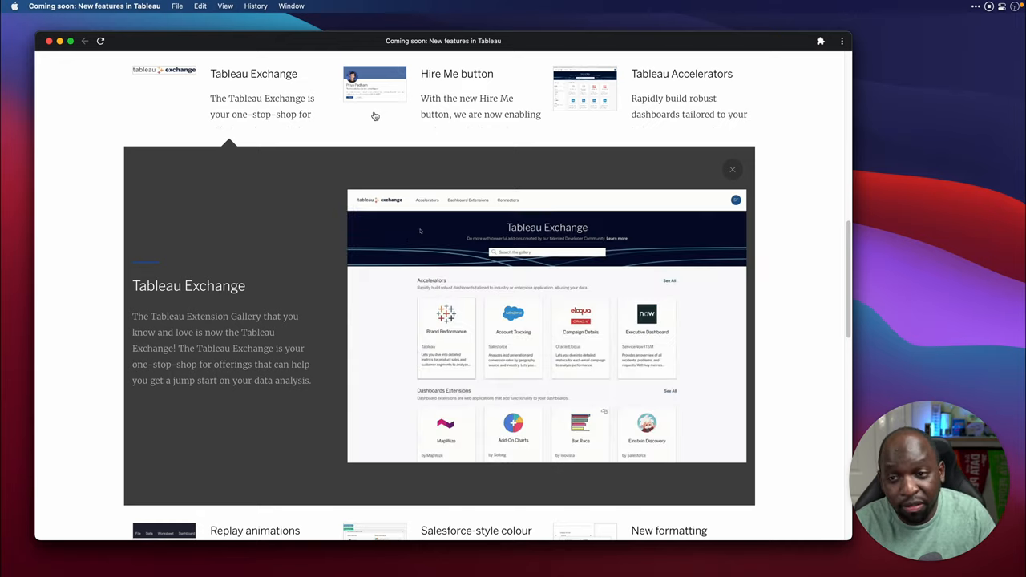
click(428, 200)
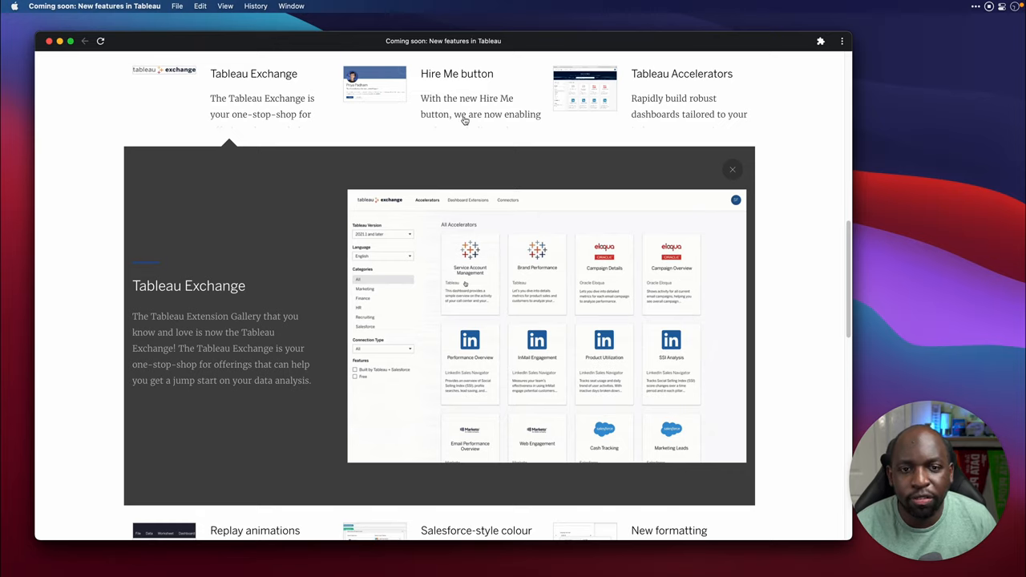
click(470, 272)
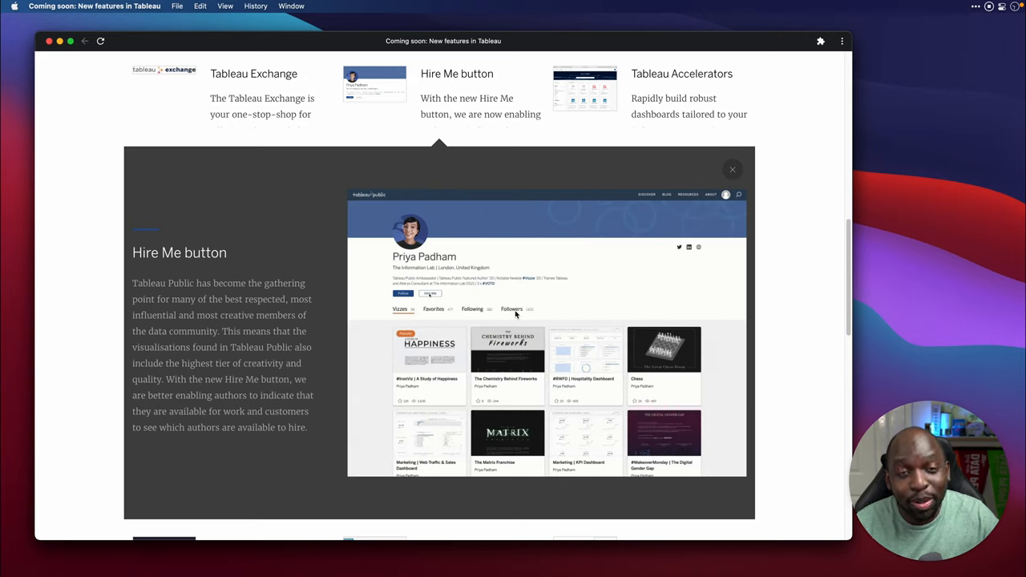
Step: Step through the Hire Me button demo, ending with the Tableau Accelerators card expanded
click(430, 293)
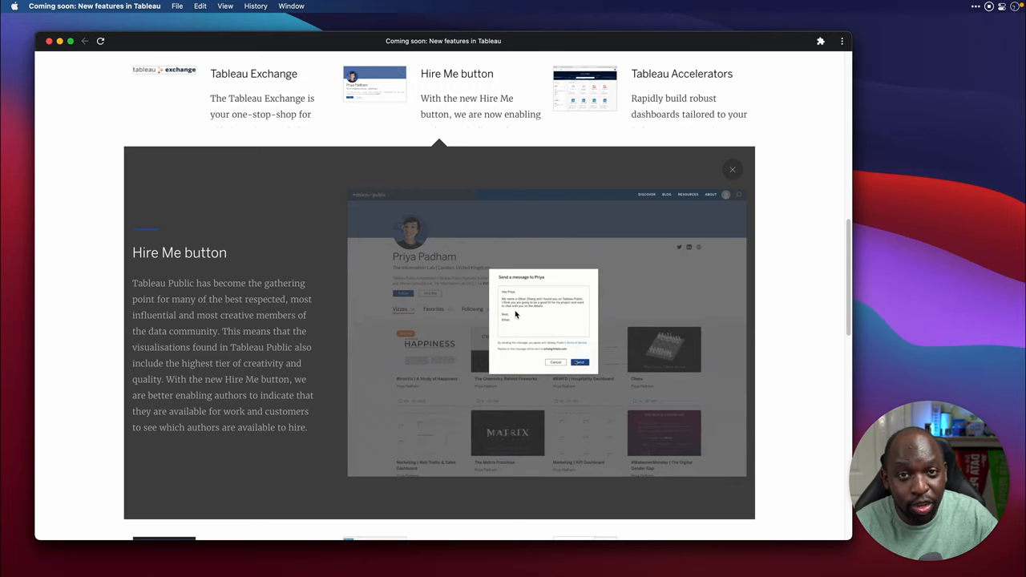
click(578, 362)
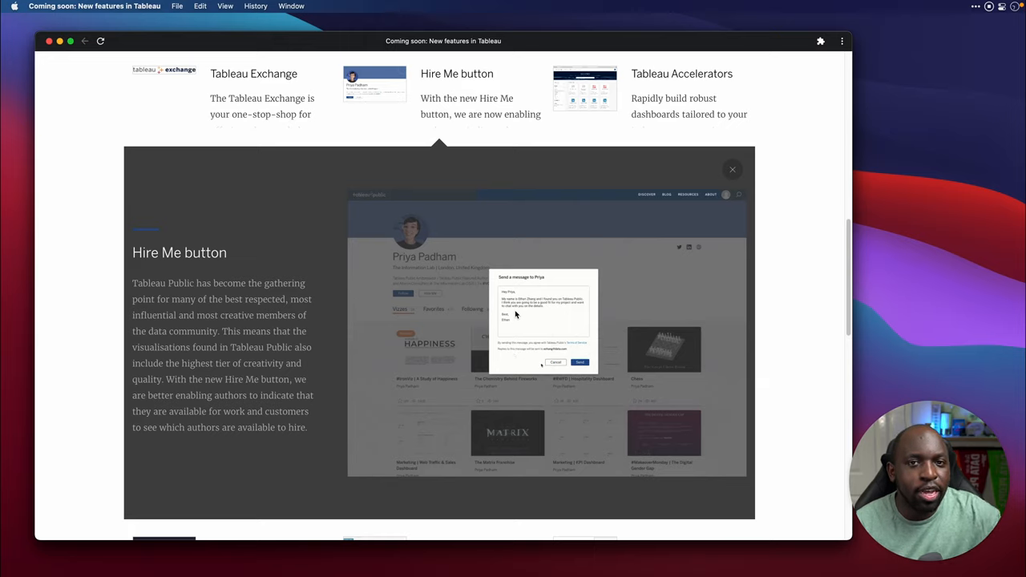
click(580, 363)
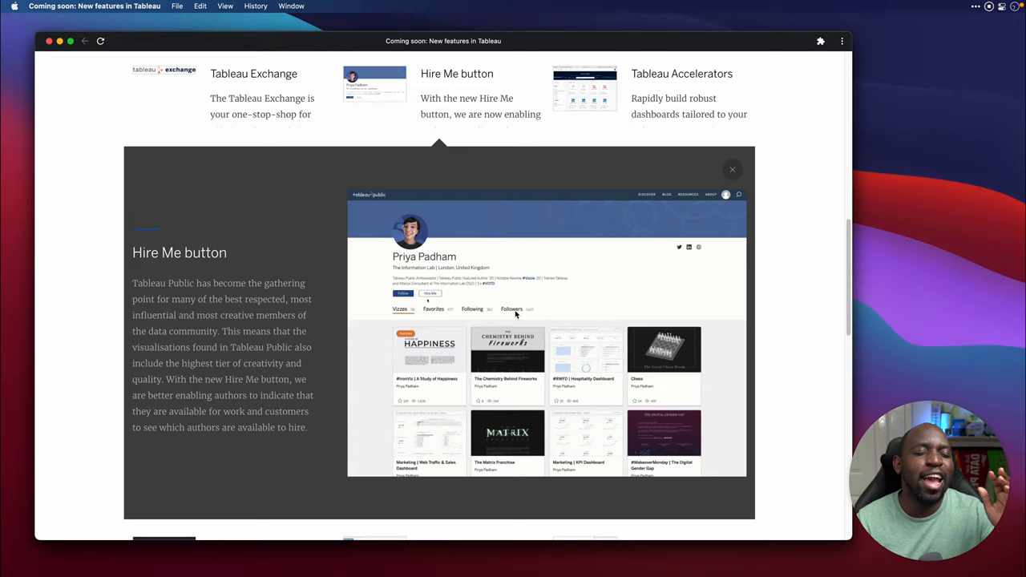
click(430, 292)
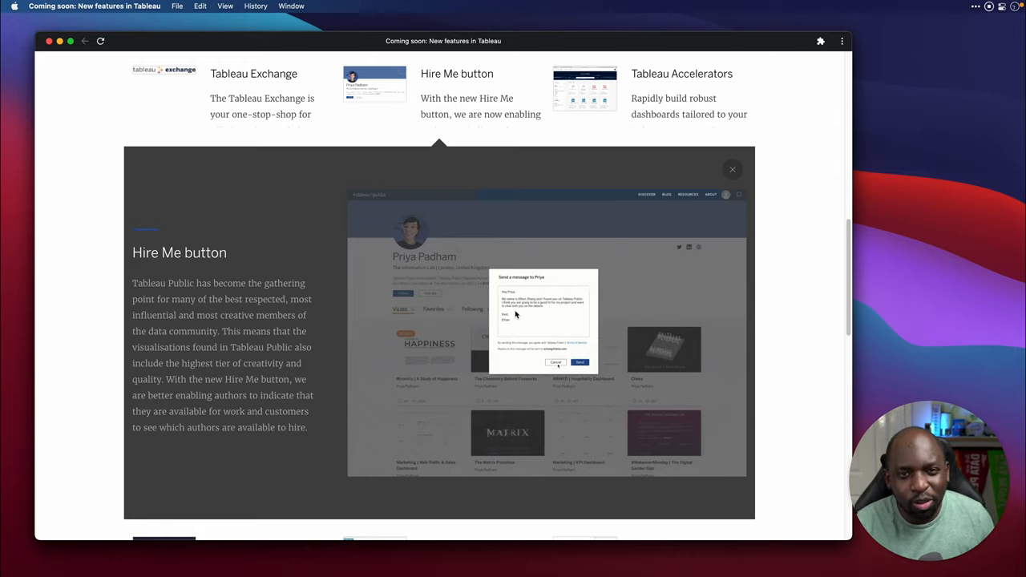
click(579, 362)
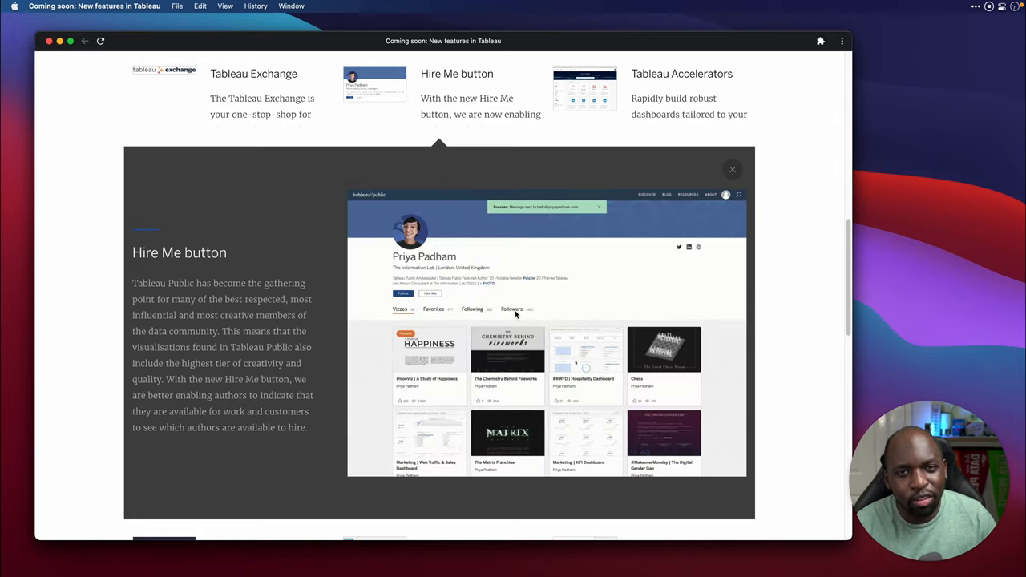
click(429, 294)
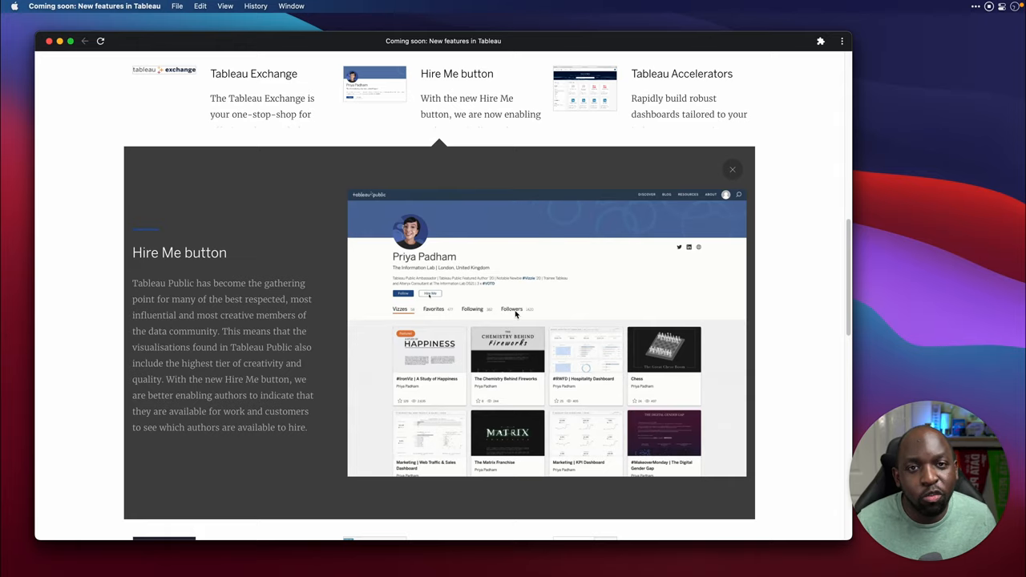
click(431, 292)
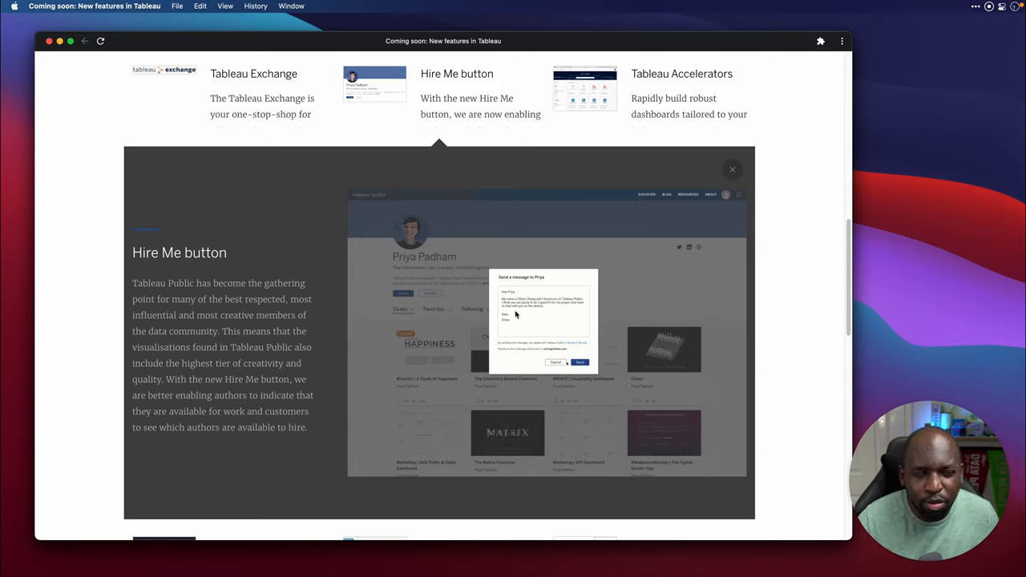
click(580, 362)
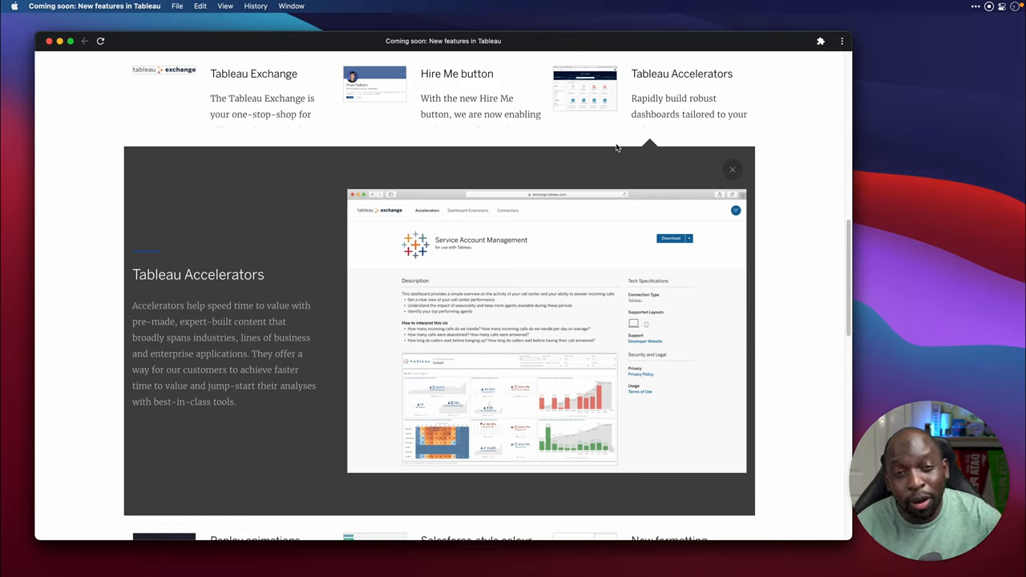
mouse_move(173, 134)
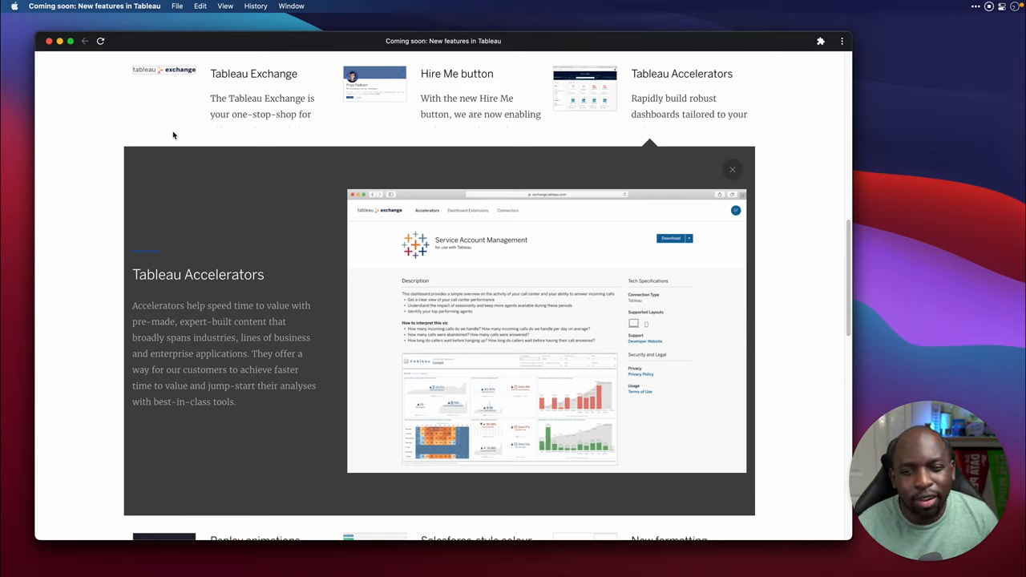
mouse_move(392, 293)
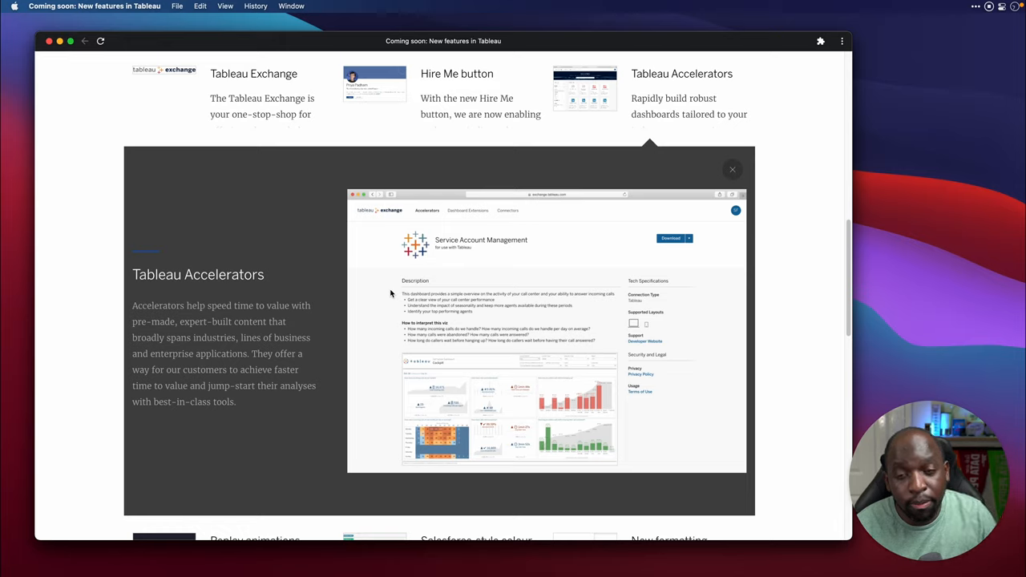
mouse_move(298, 239)
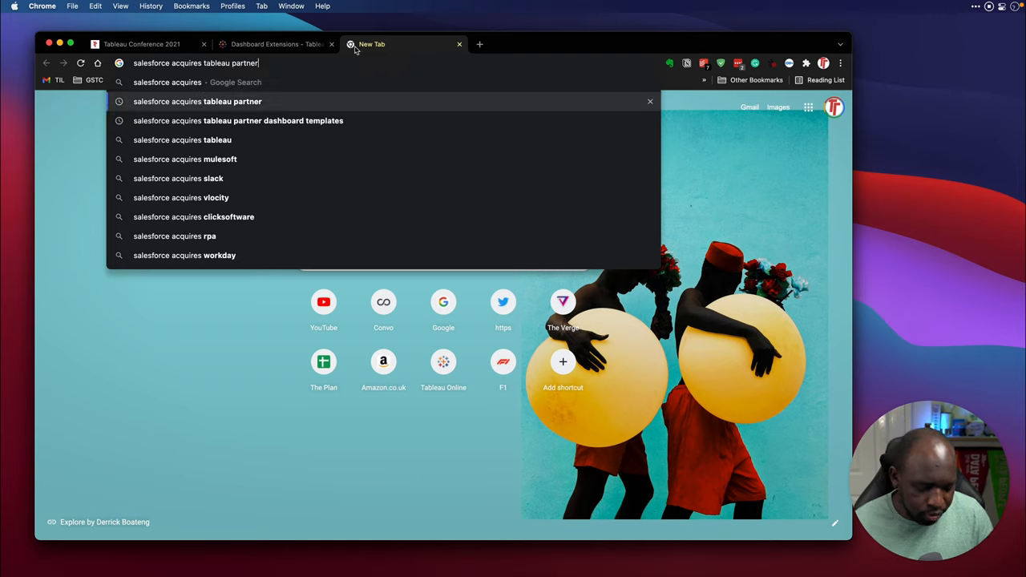
Step: Search 'salesforce acquires tableau partner dashboard templates' and select Lintao SA in the snippet
click(238, 120)
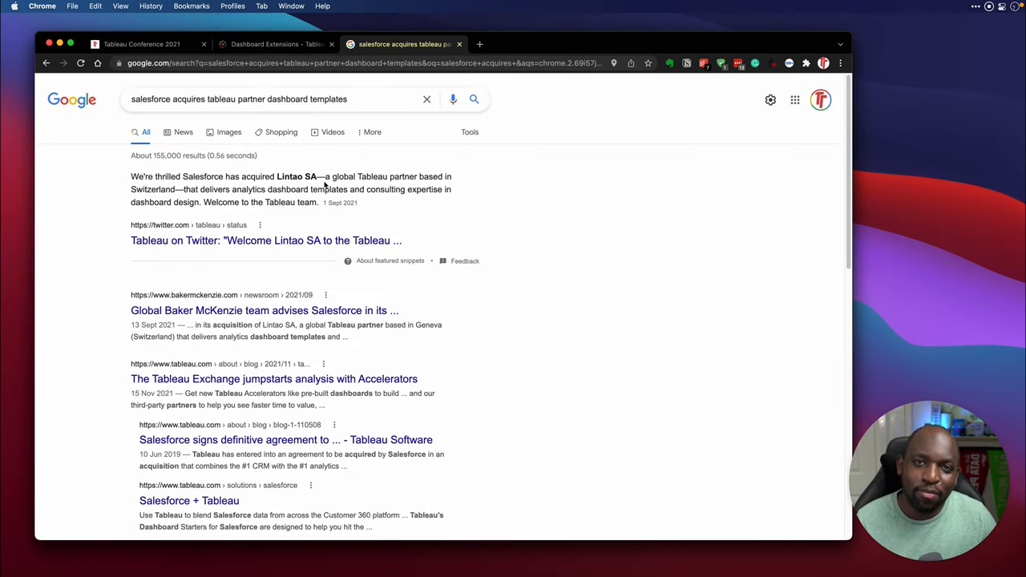
double_click(296, 176)
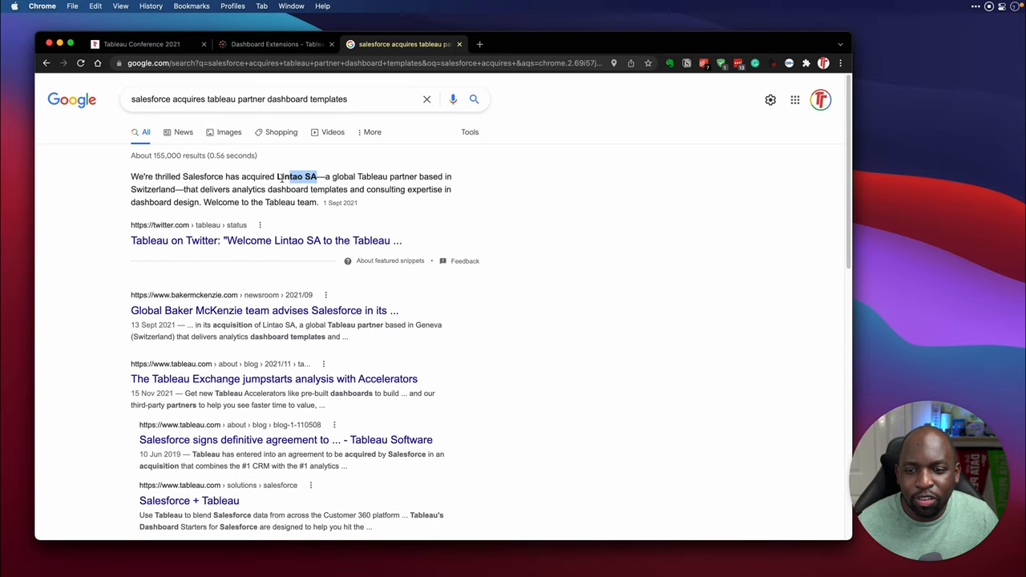
mouse_move(407, 202)
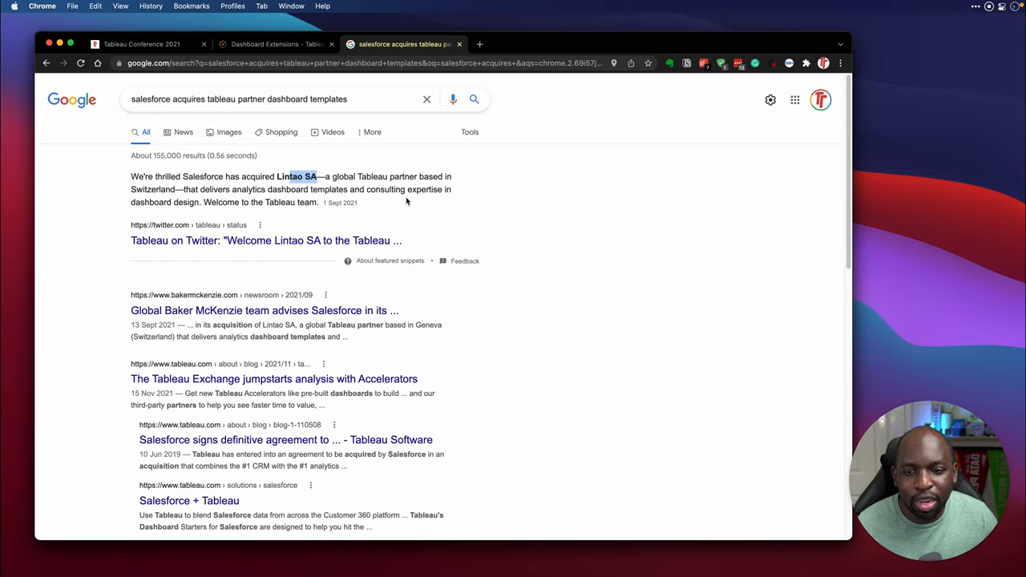
mouse_move(312, 201)
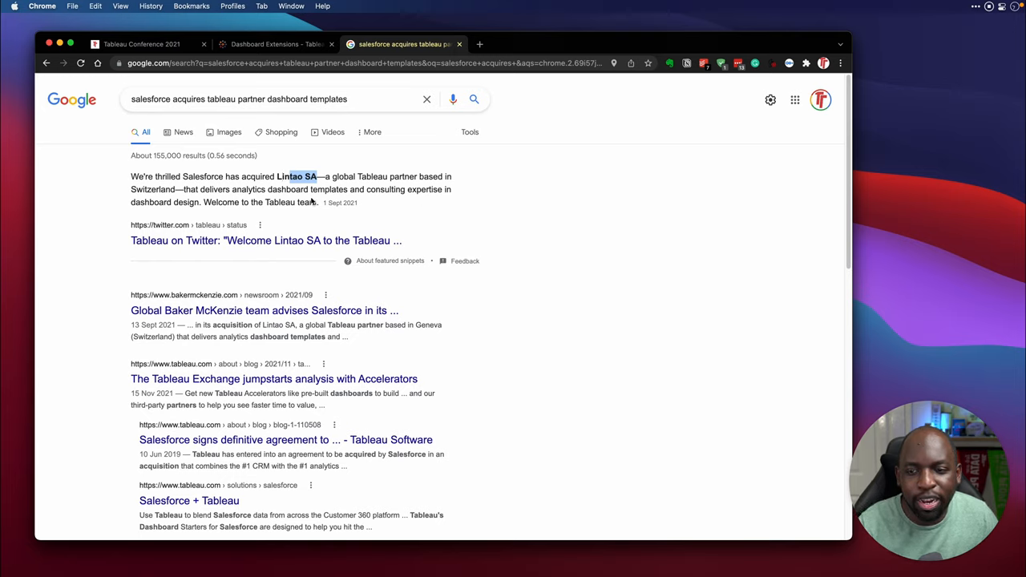
mouse_move(429, 203)
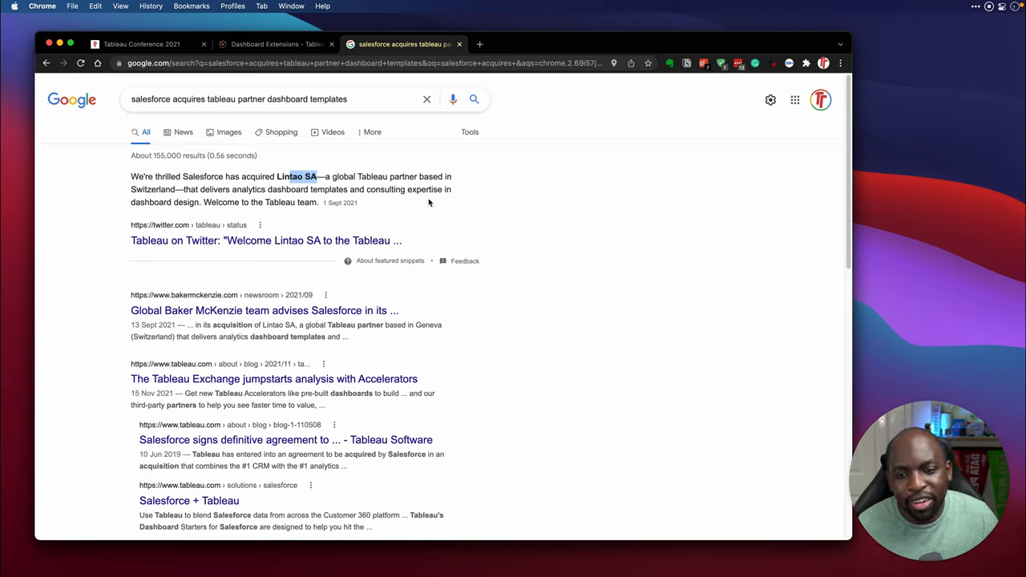
mouse_move(382, 215)
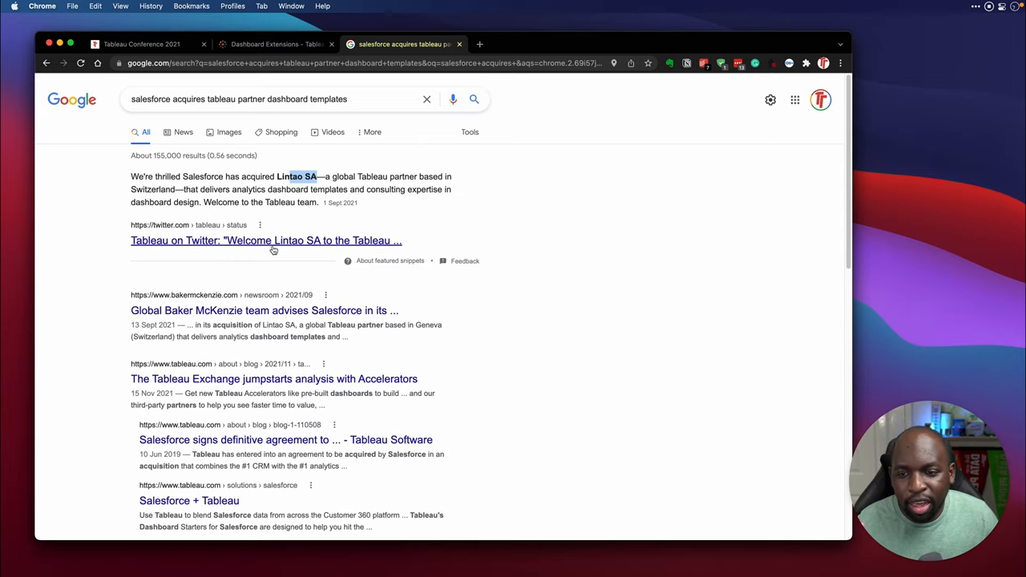
Step: Open the 'Tableau on Twitter: Welcome Lintao SA' search result
click(266, 240)
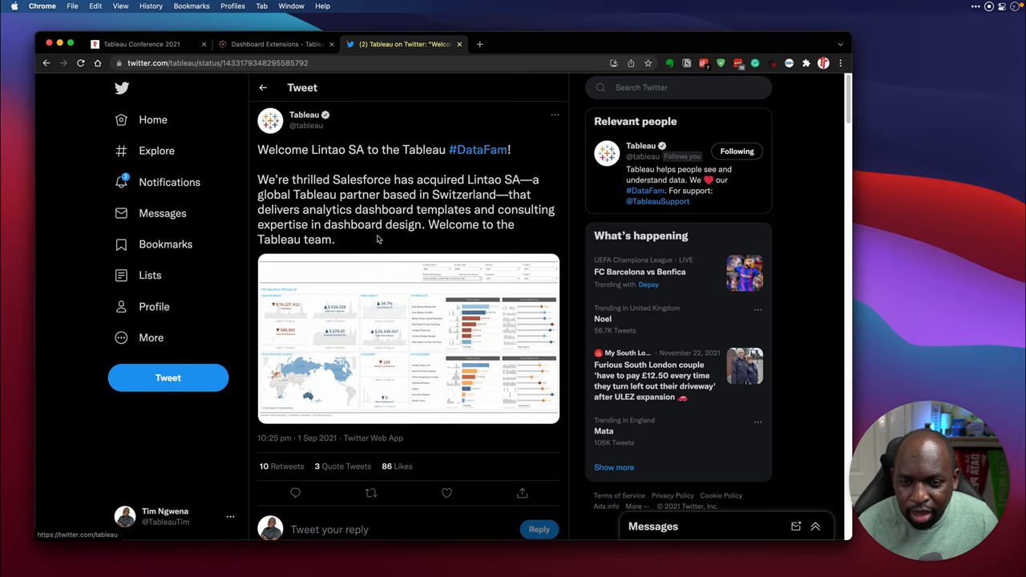
Step: Select 'Lintao SA' in the tweet and look it up, opening lintao-dashboards.com
double_click(485, 179)
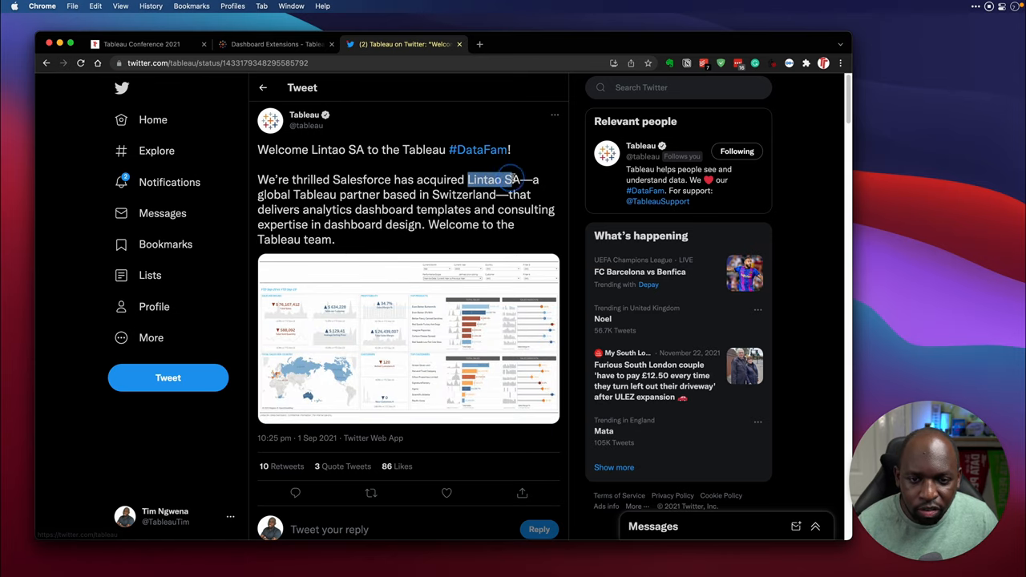
click(479, 44)
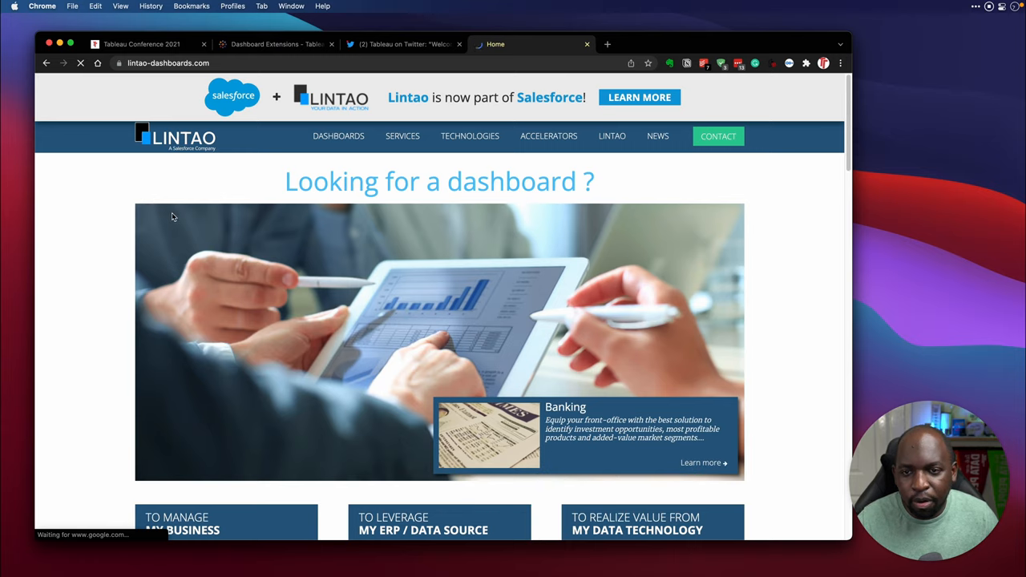
Step: Browse the Lintao homepage template categories, then return to the Tableau tweet
scroll(down, 3)
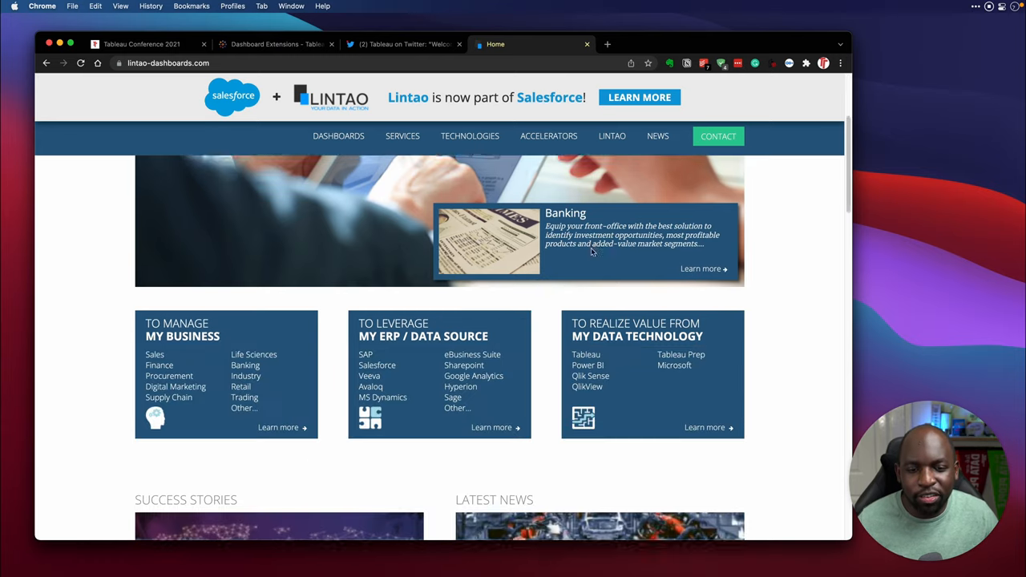
scroll(down, 3)
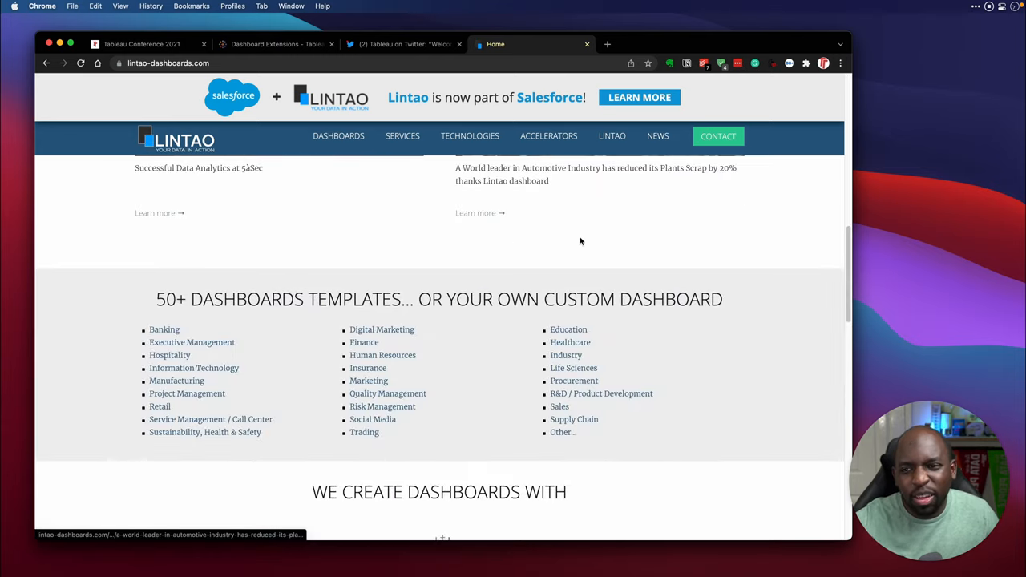
scroll(up, 3)
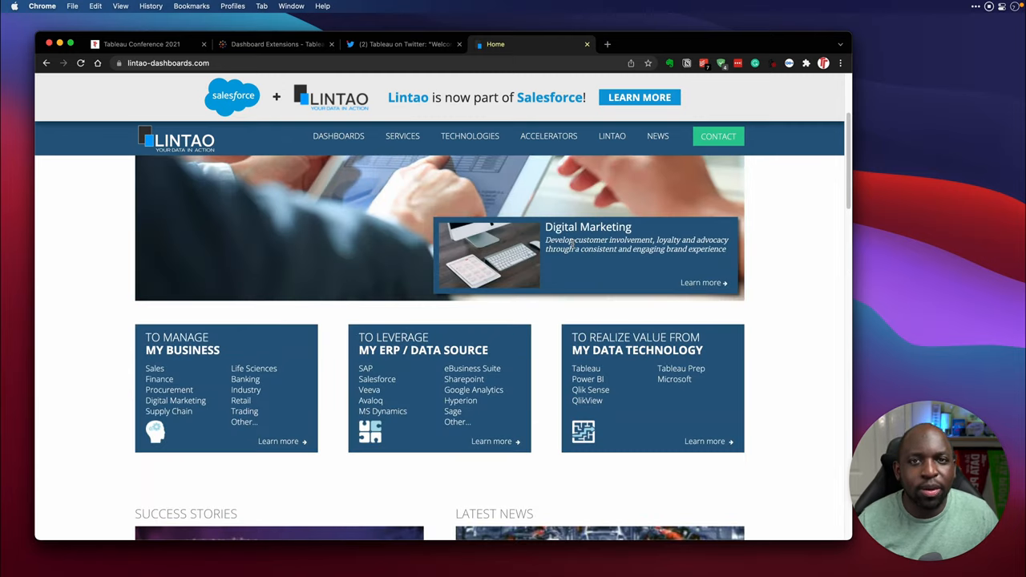
scroll(up, 3)
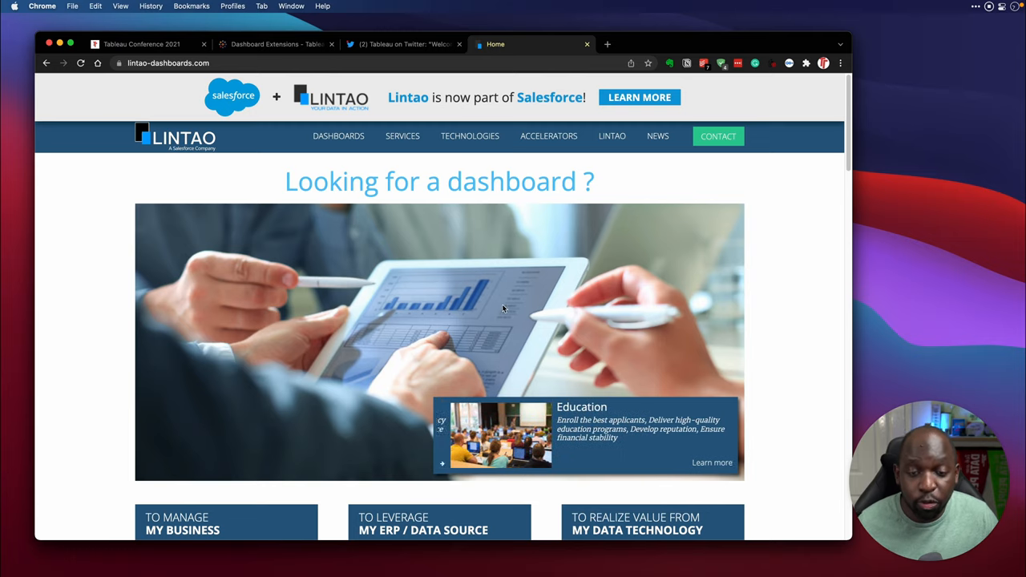
click(470, 135)
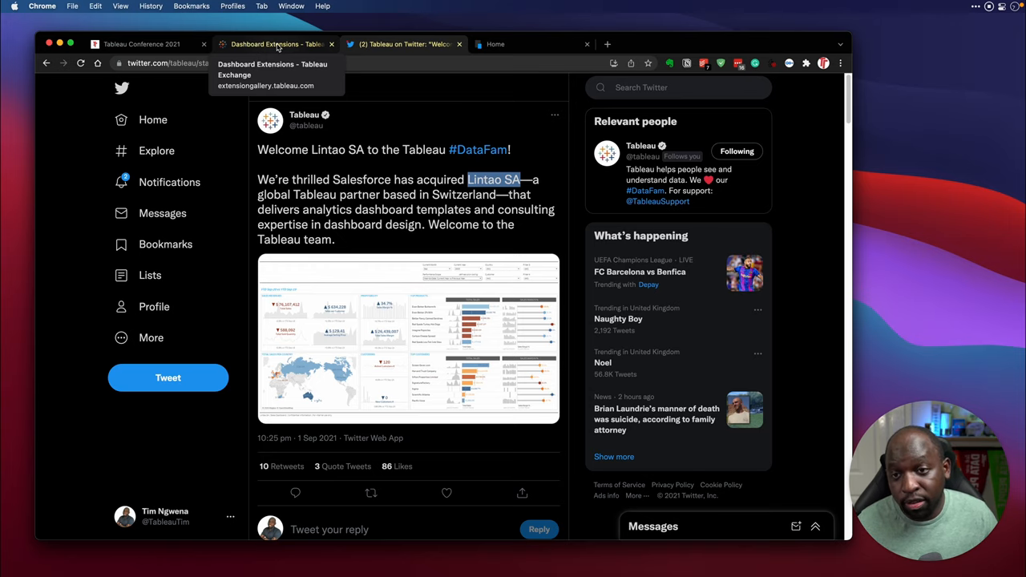
Step: Switch to Tableau Exchange, list the Accelerators and scroll to Opportunity Overview
click(277, 44)
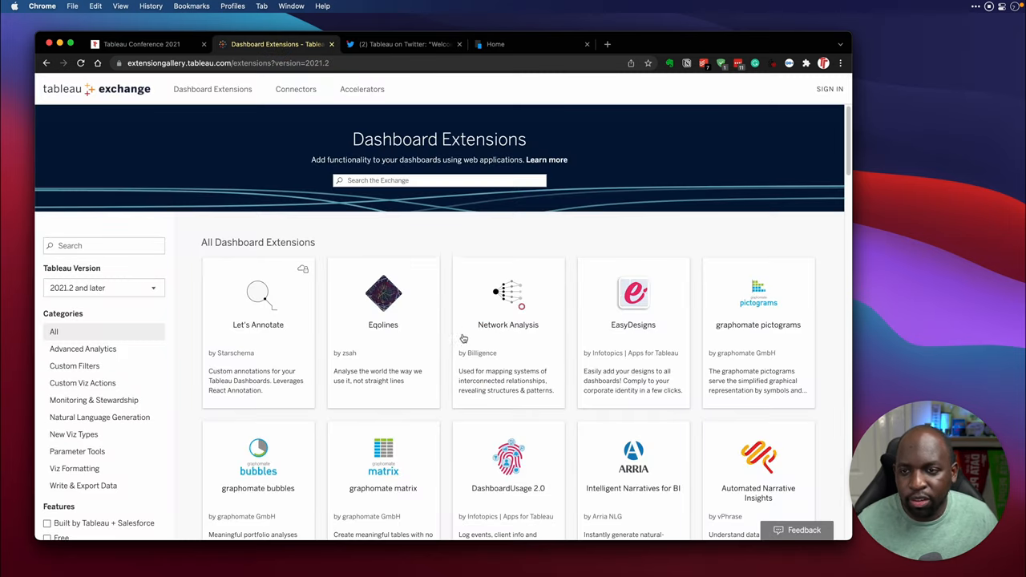
click(363, 89)
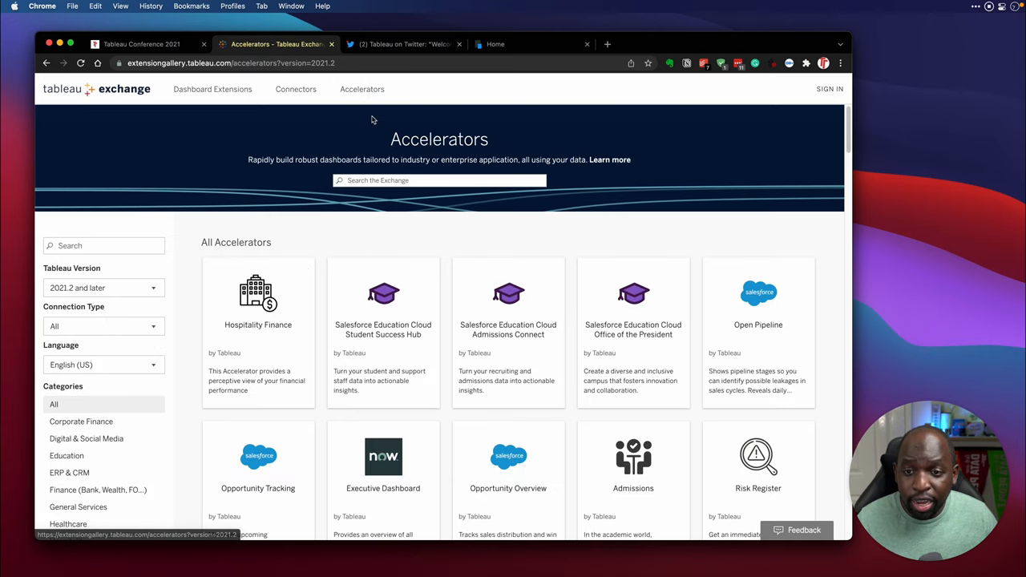
scroll(down, 3)
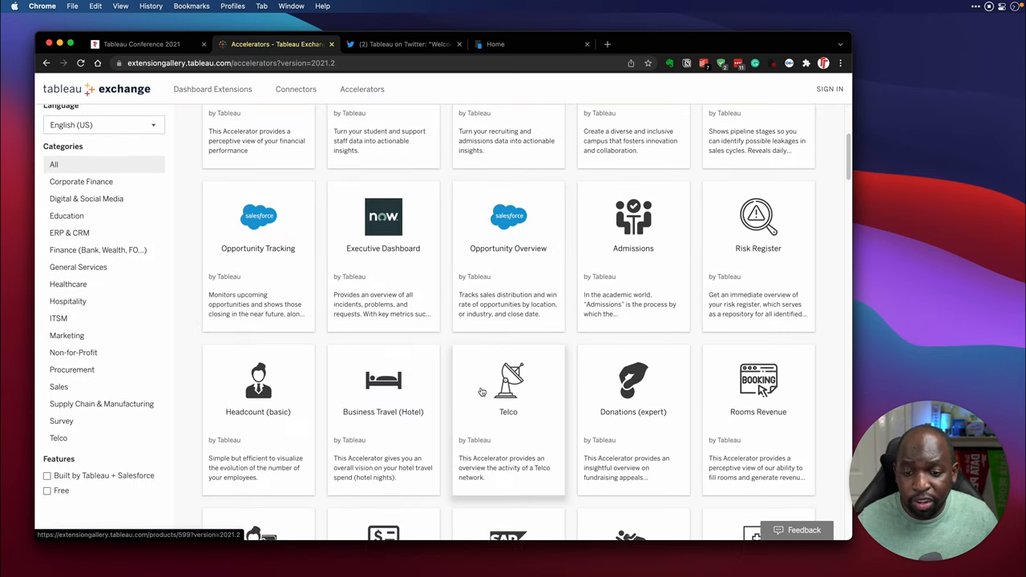
scroll(down, 3)
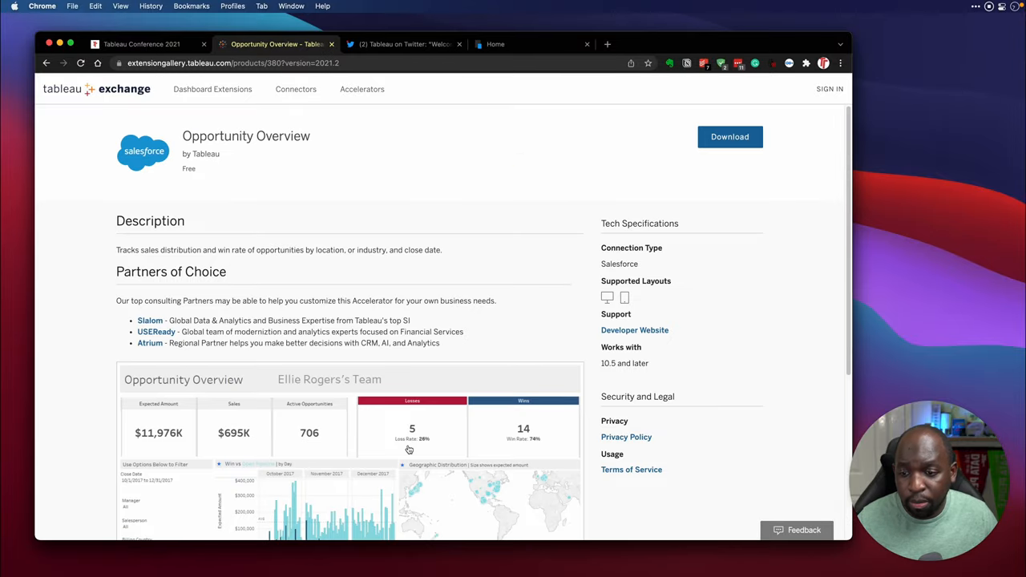
Step: Highlight the Partners of Choice paragraph on Opportunity Overview, then return to the Accelerators list
scroll(down, 3)
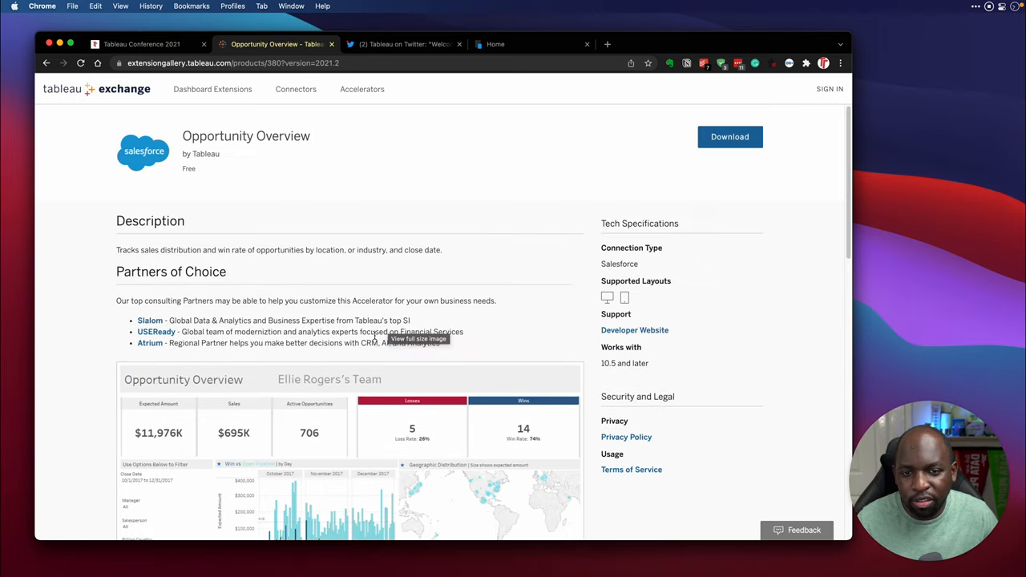
mouse_move(349, 226)
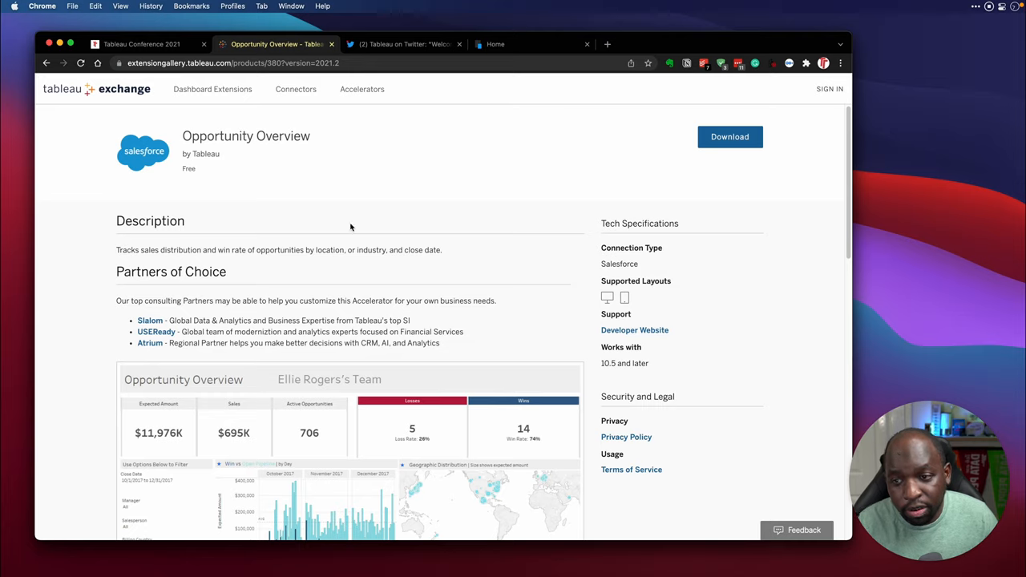
mouse_move(307, 207)
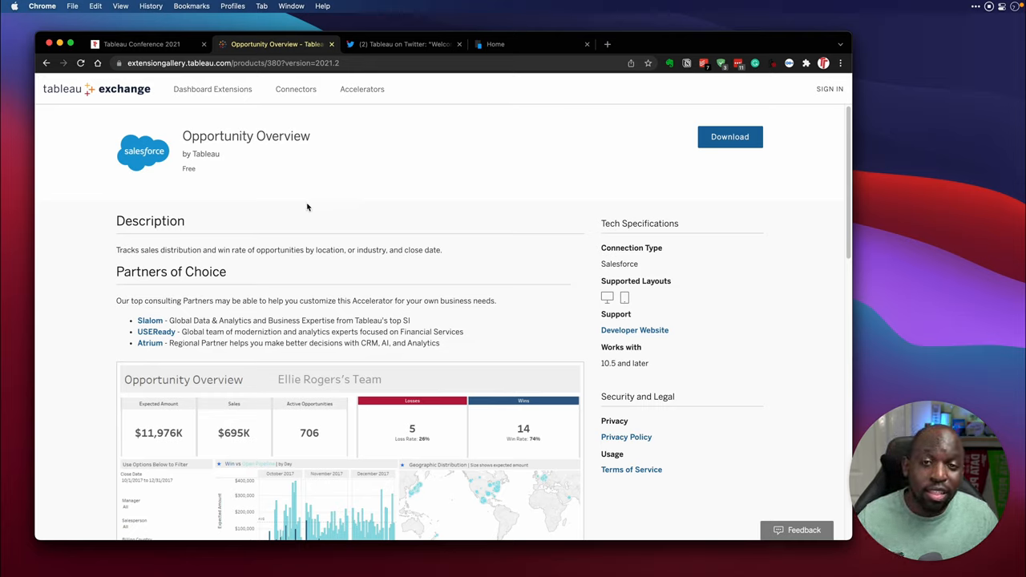
mouse_move(215, 355)
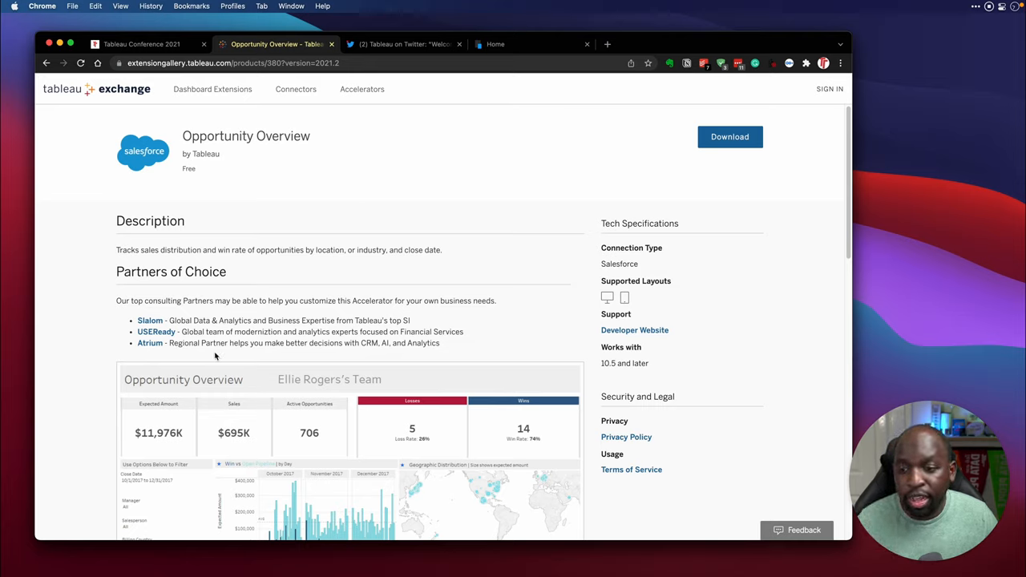
mouse_move(354, 324)
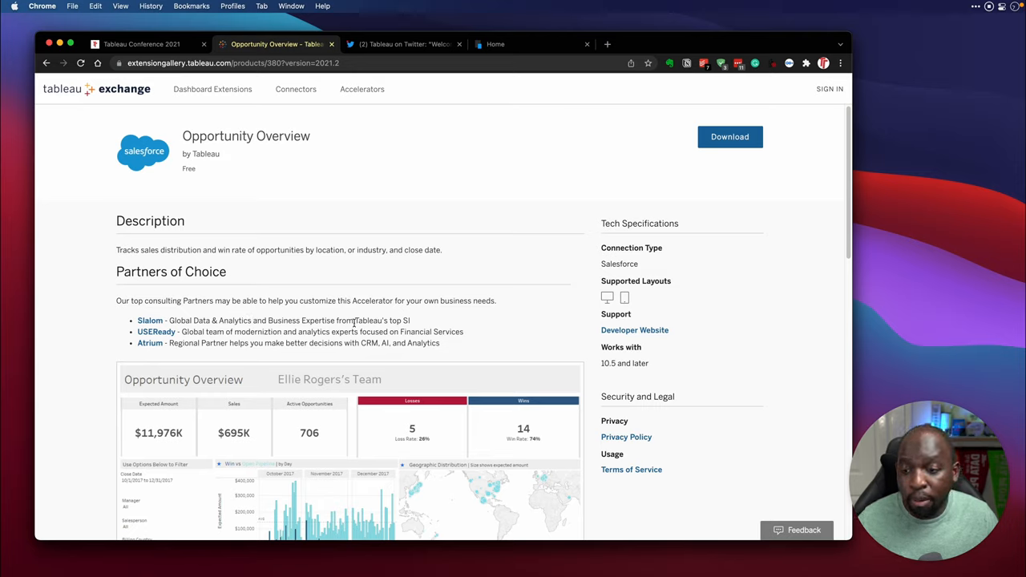
drag(116, 300, 439, 343)
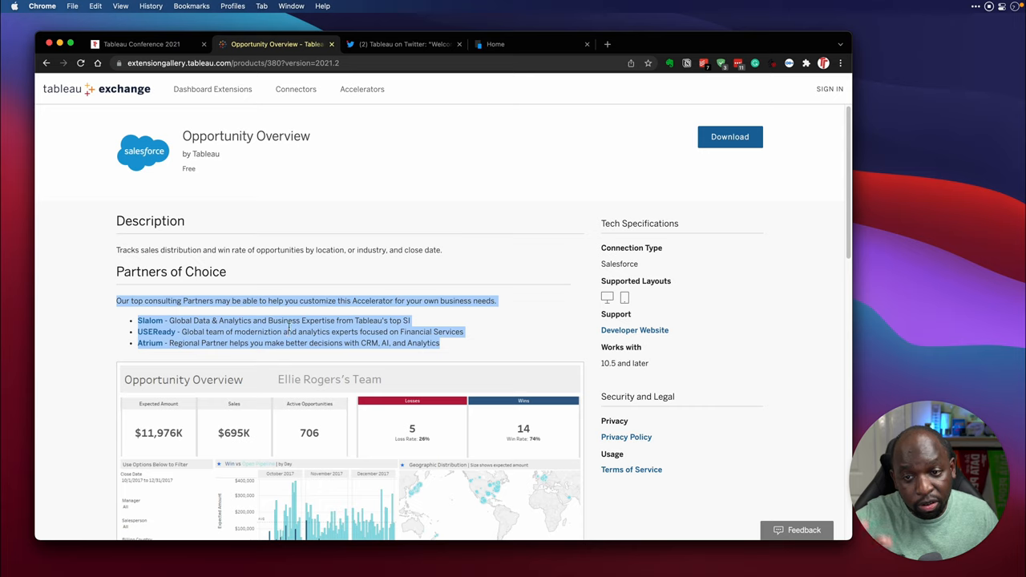
click(362, 89)
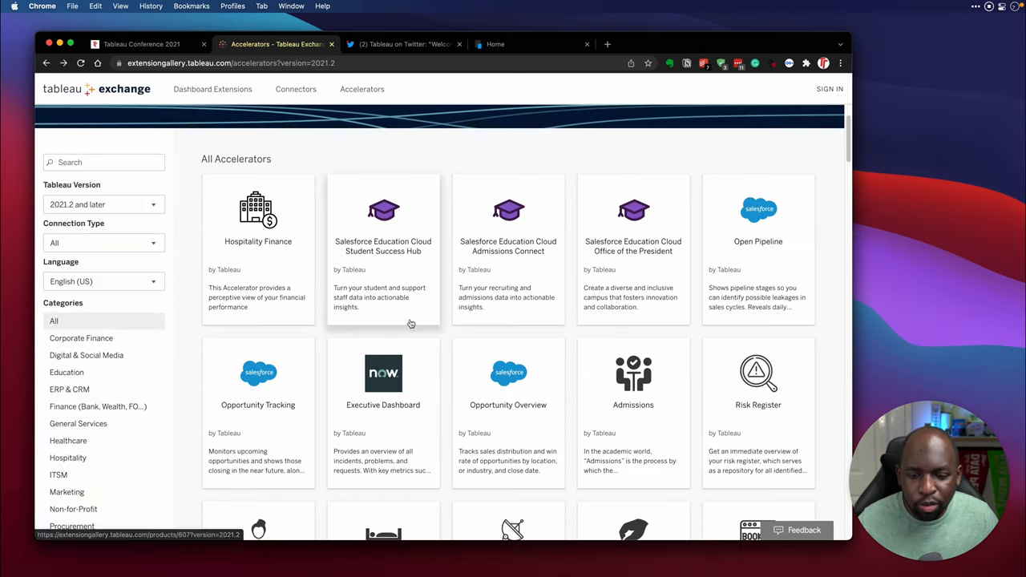
Step: Browse the Accelerators gallery and return to the Coming soon features window
click(257, 378)
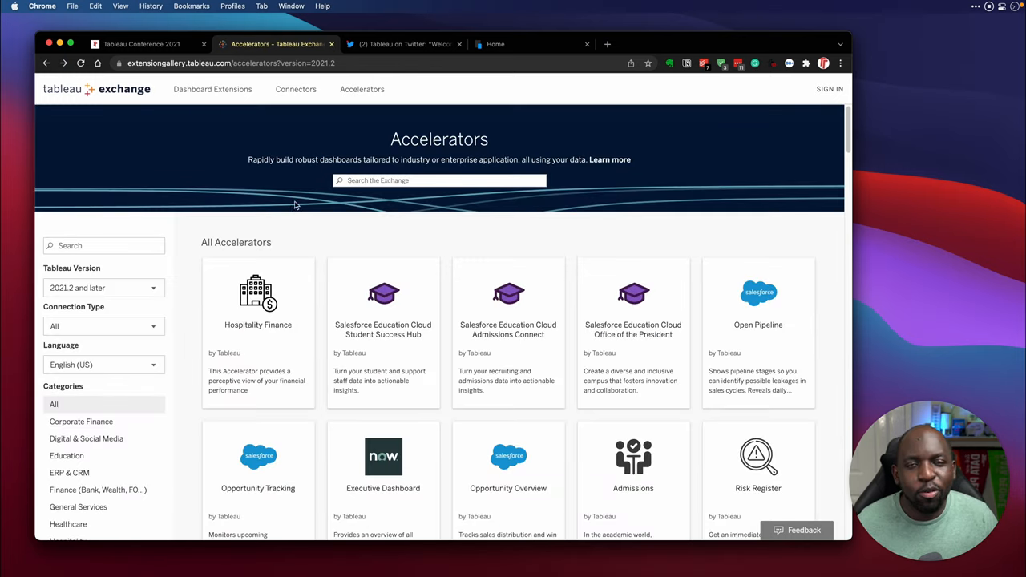
scroll(down, 3)
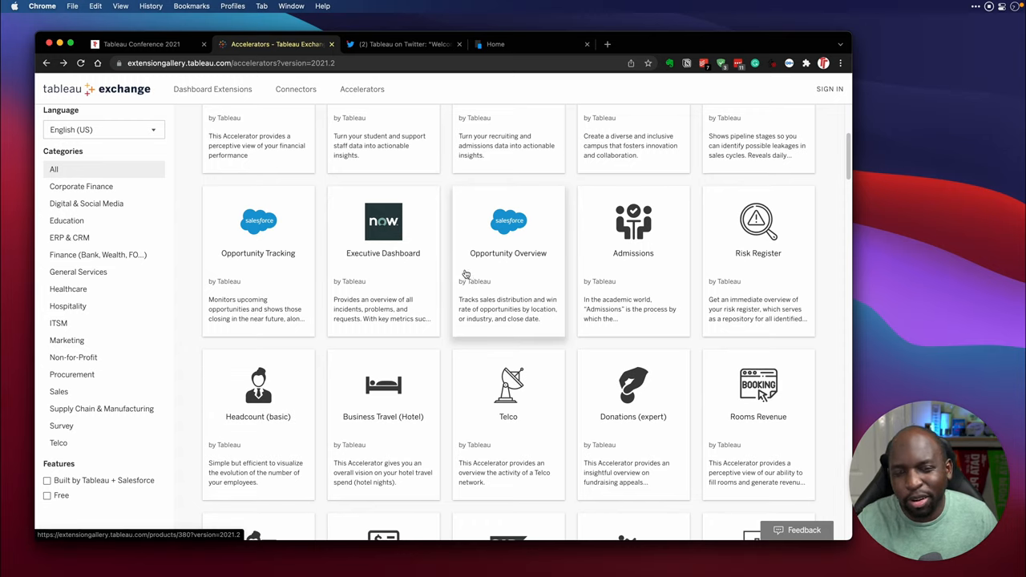
scroll(down, 3)
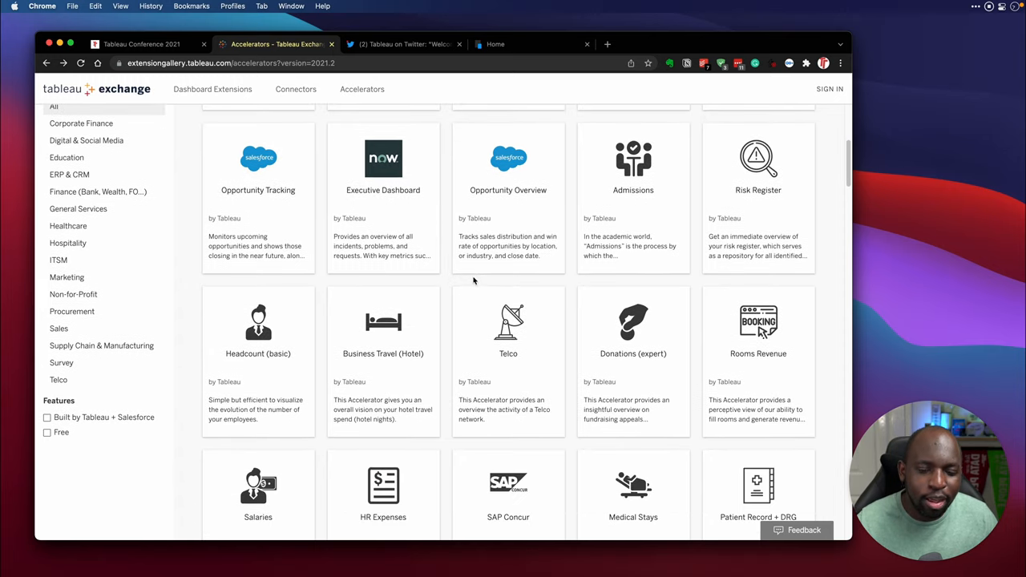
scroll(up, 3)
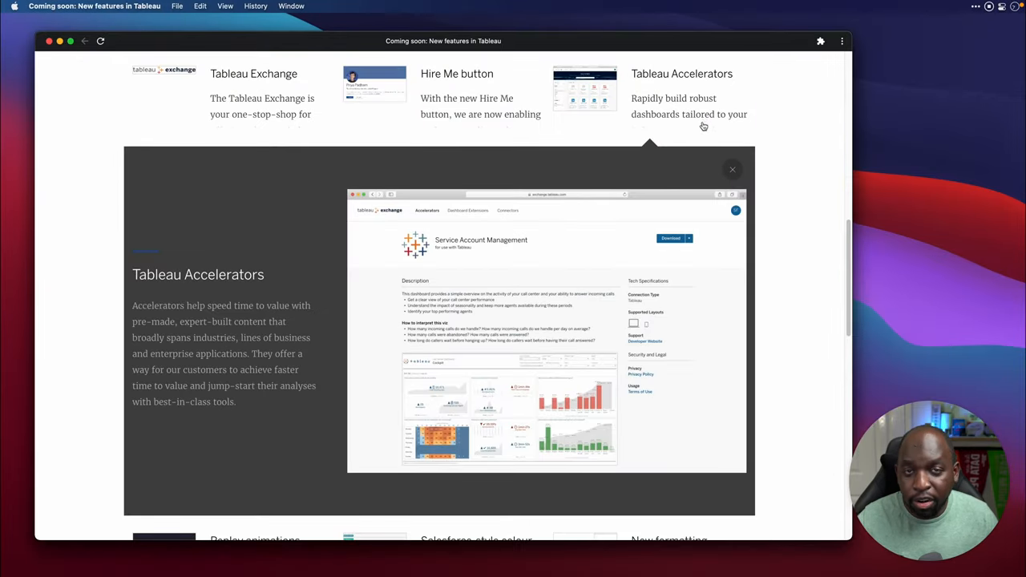
Step: Expand the Replay animations card to view its description and dashboard preview
click(732, 169)
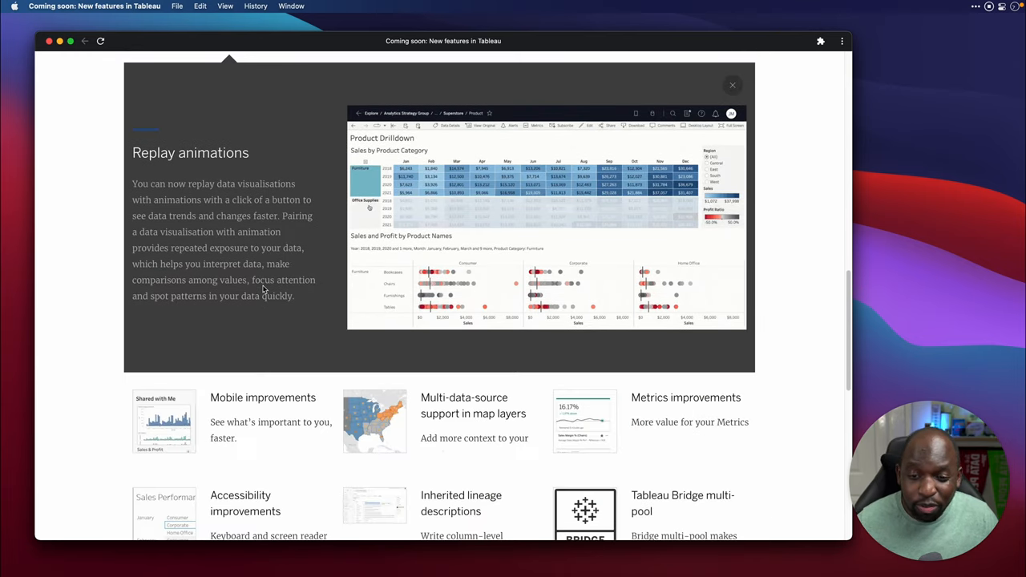
scroll(down, 3)
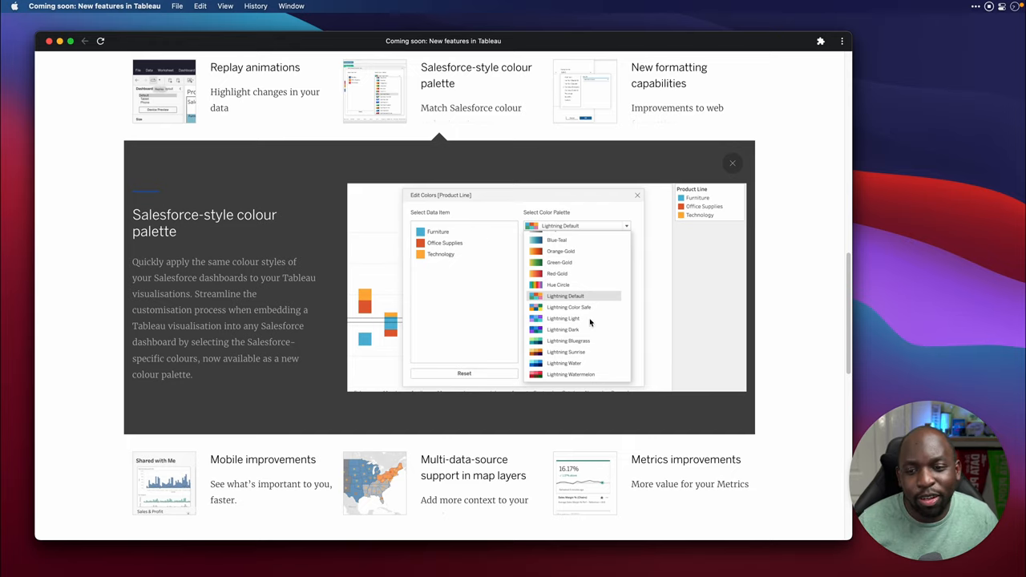
mouse_move(685, 243)
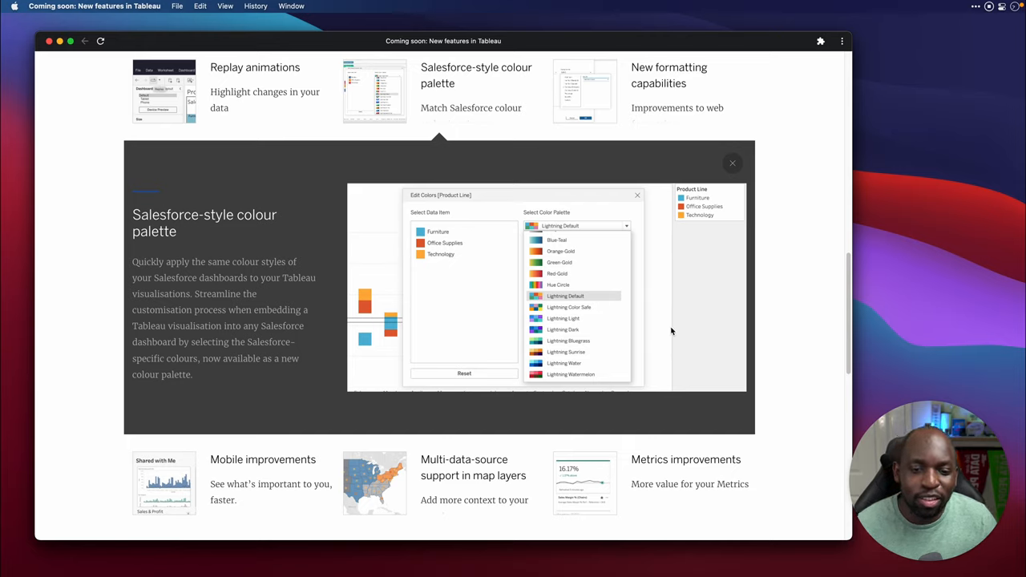
mouse_move(672, 277)
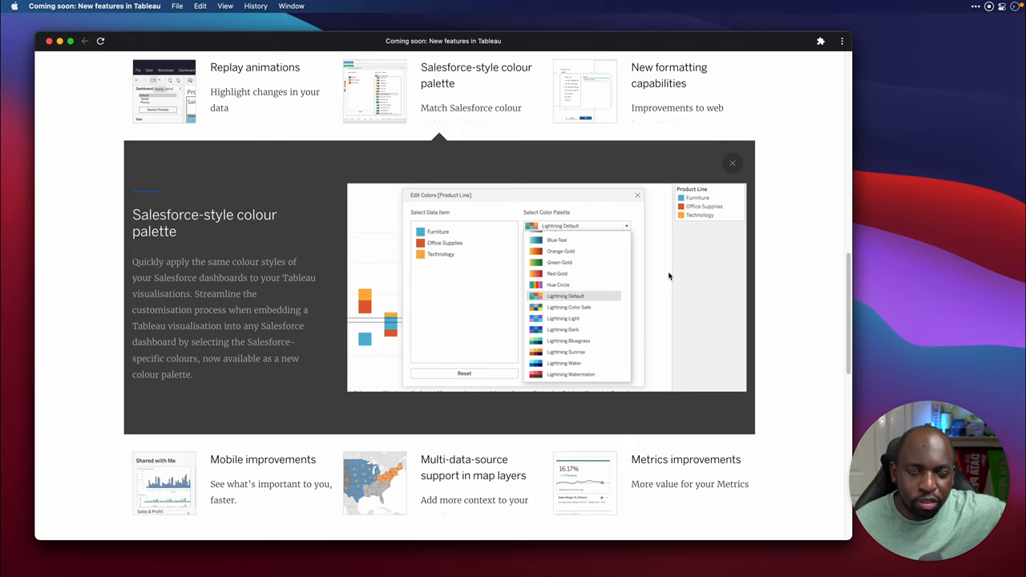
mouse_move(572, 161)
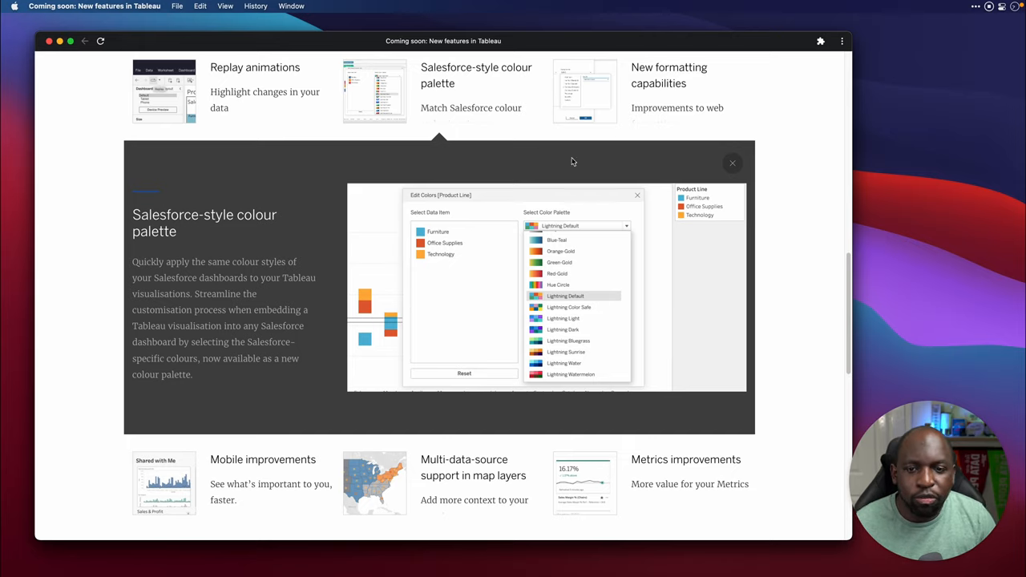
mouse_move(661, 104)
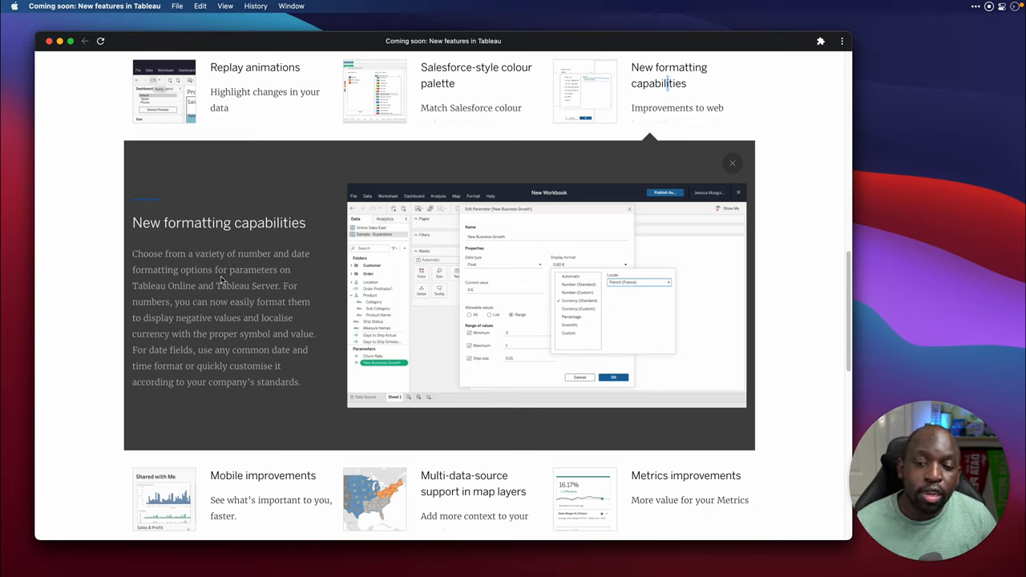
mouse_move(261, 298)
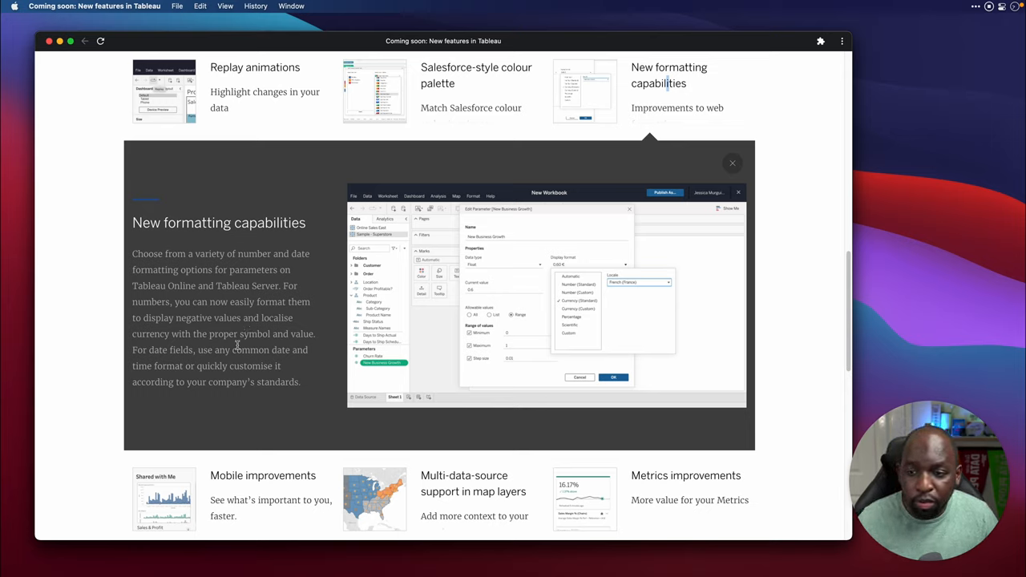
mouse_move(238, 363)
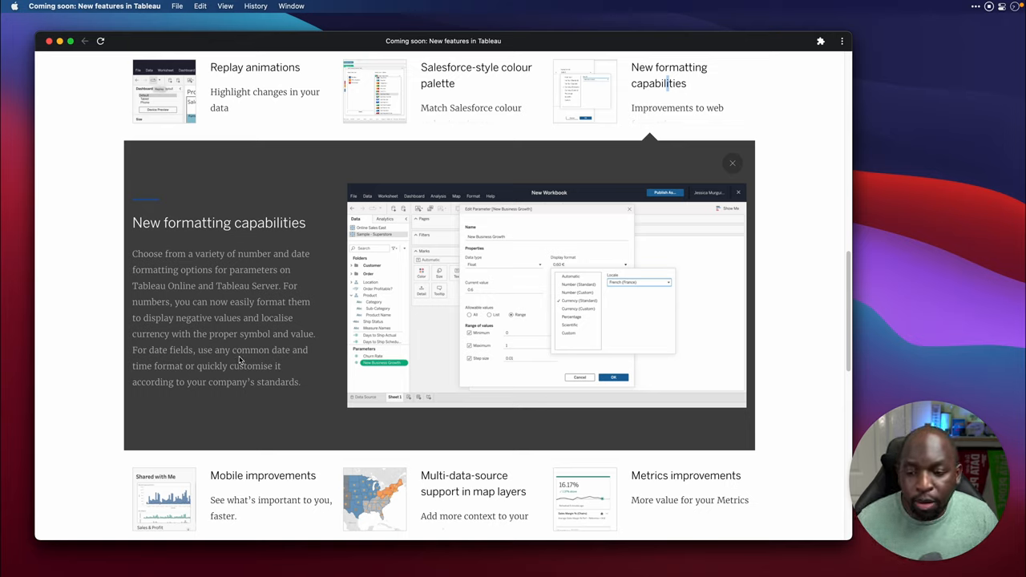
mouse_move(249, 403)
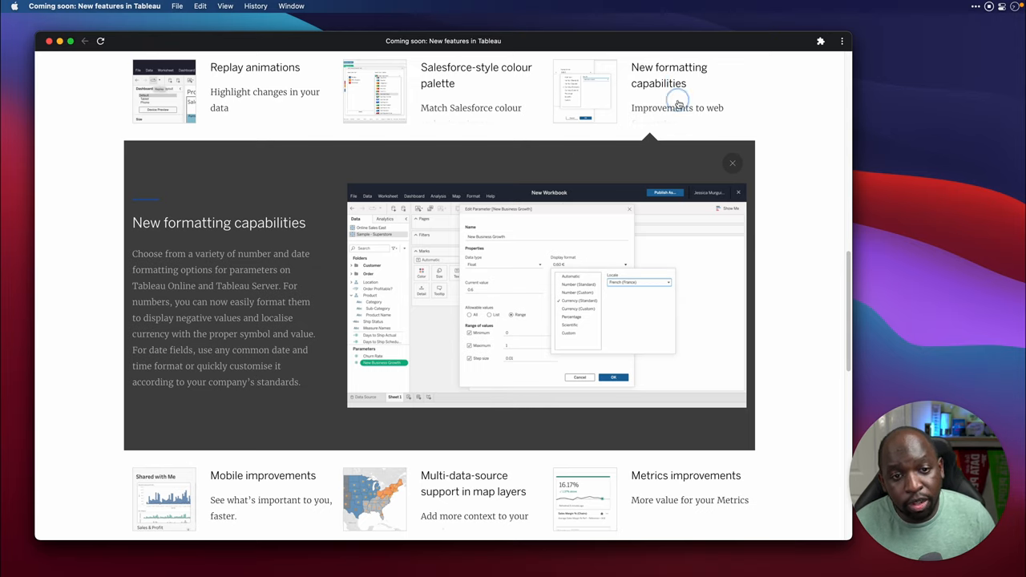
Step: Expand the Multi-data-source support in map layers card with its US map screenshot
click(732, 163)
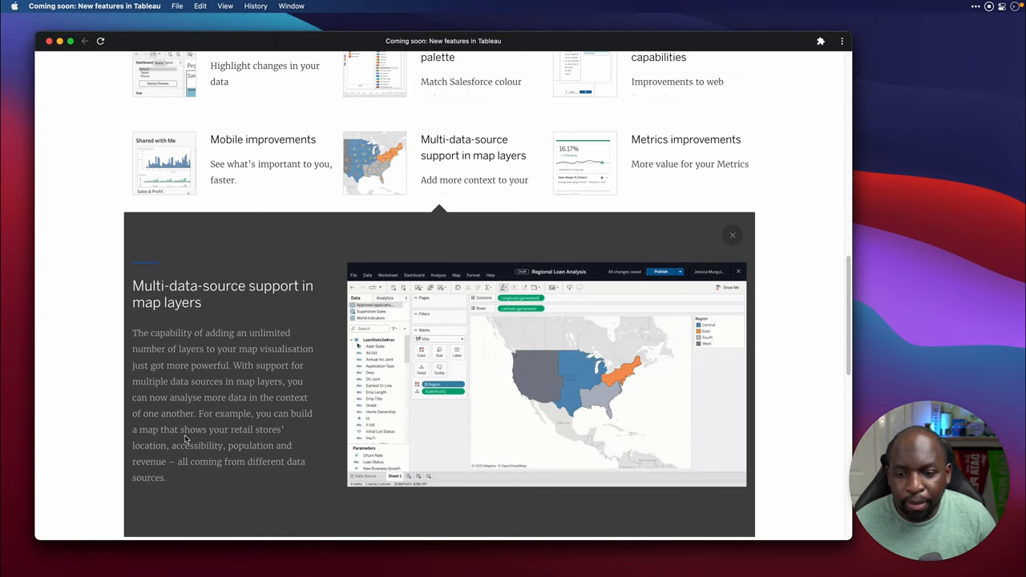
Step: Scroll down the Coming soon page to the Metrics improvements card
scroll(down, 3)
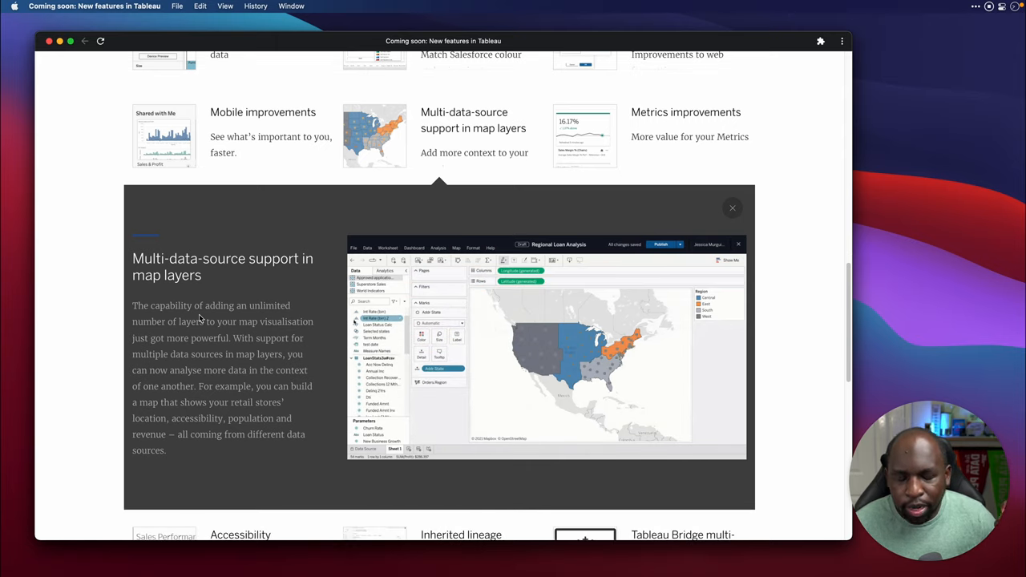
scroll(down, 3)
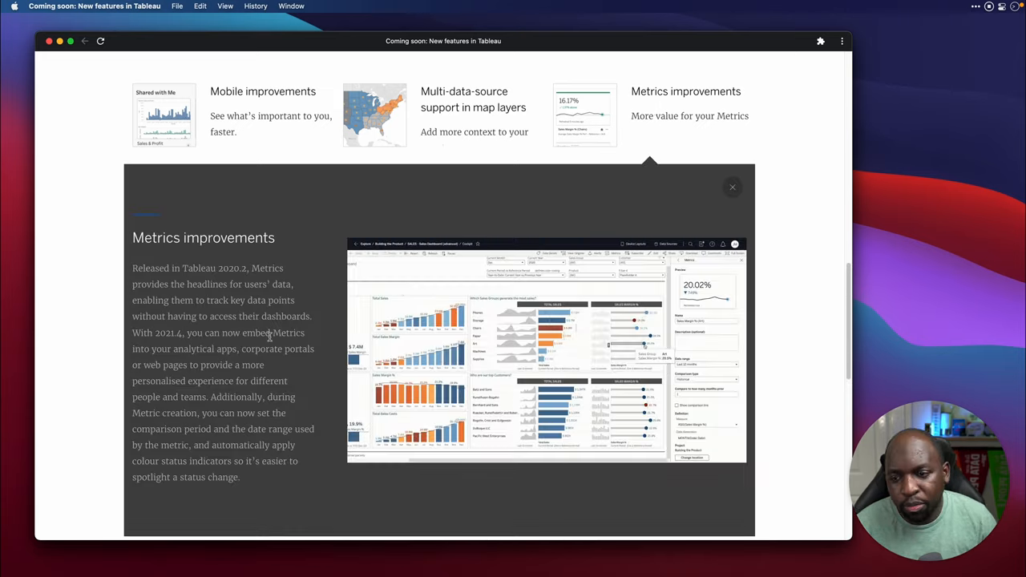
Step: Close the Metrics improvements details, leaving the feature grid collapsed
scroll(down, 3)
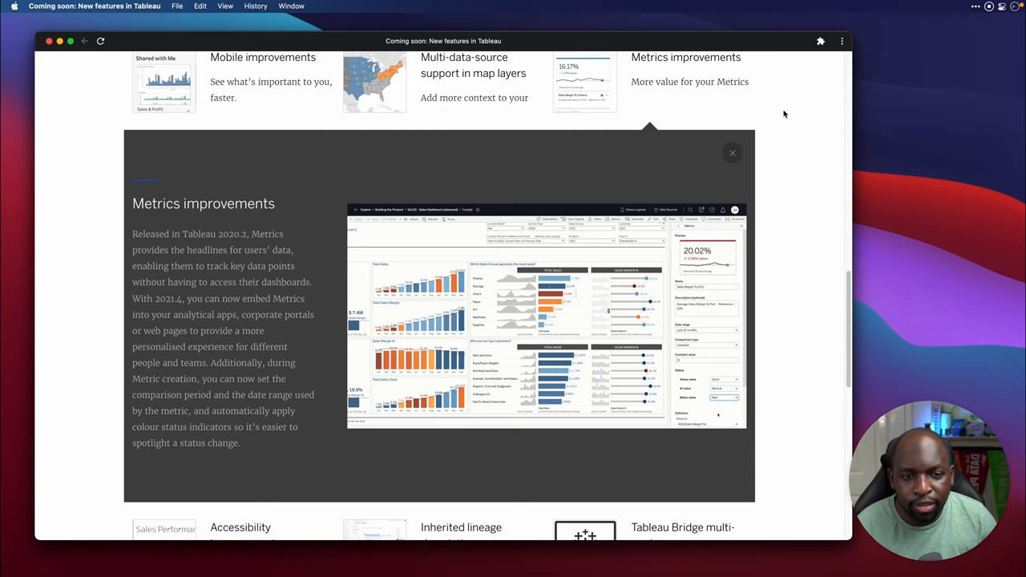
click(732, 153)
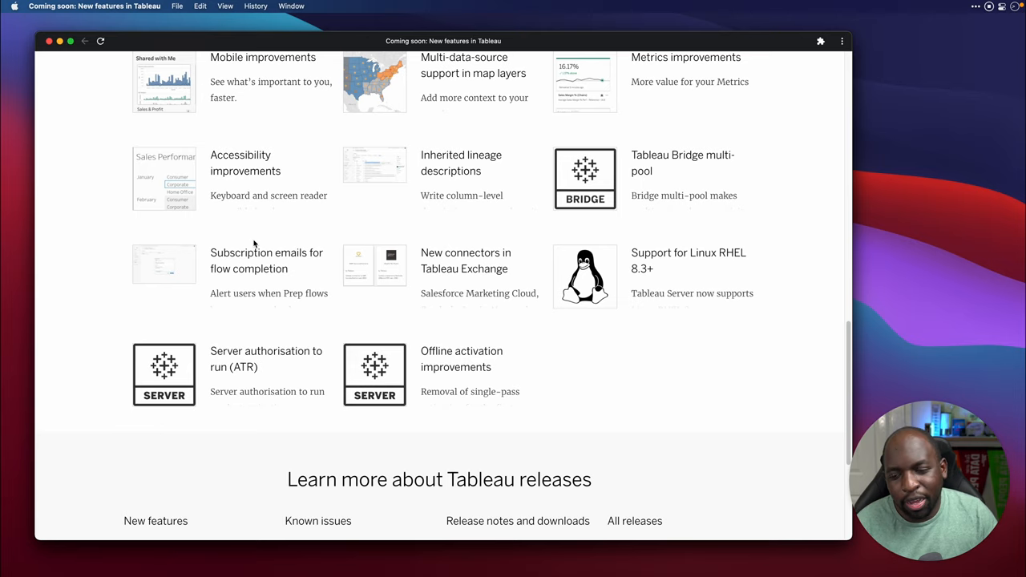
Step: Expand the Accessibility improvements card describing keyboard and screen reader support
click(245, 176)
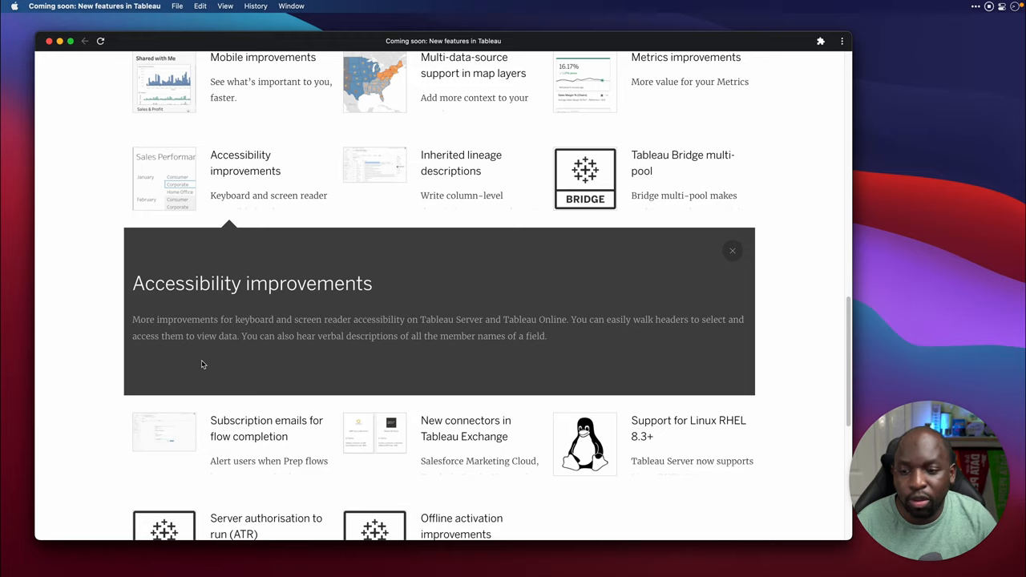
mouse_move(282, 346)
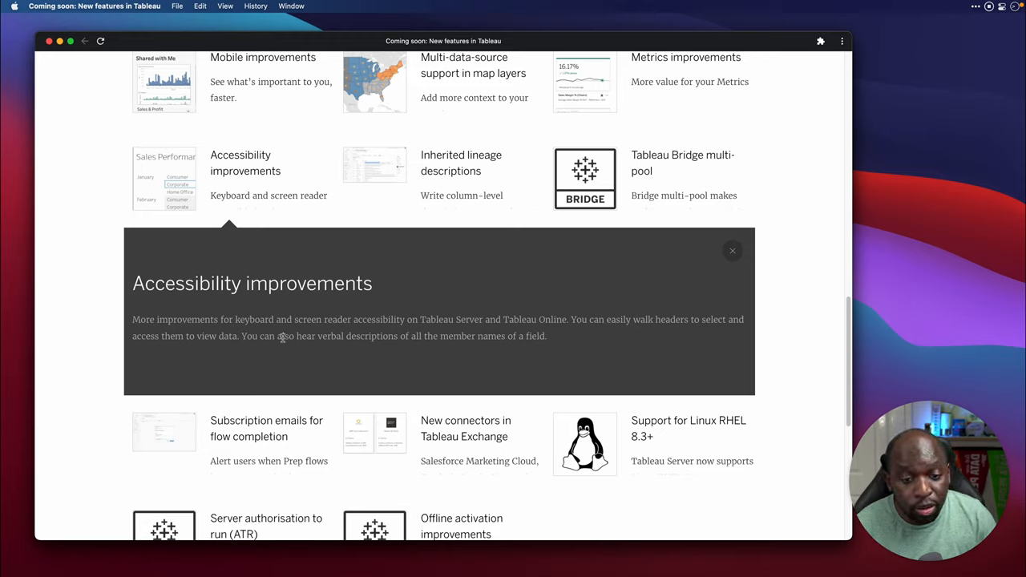
mouse_move(676, 355)
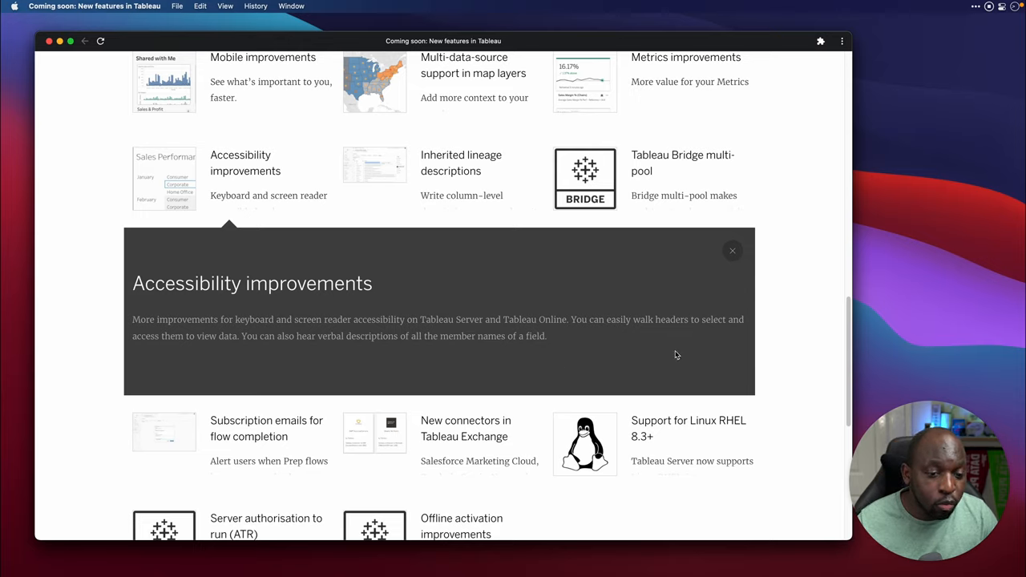
mouse_move(673, 358)
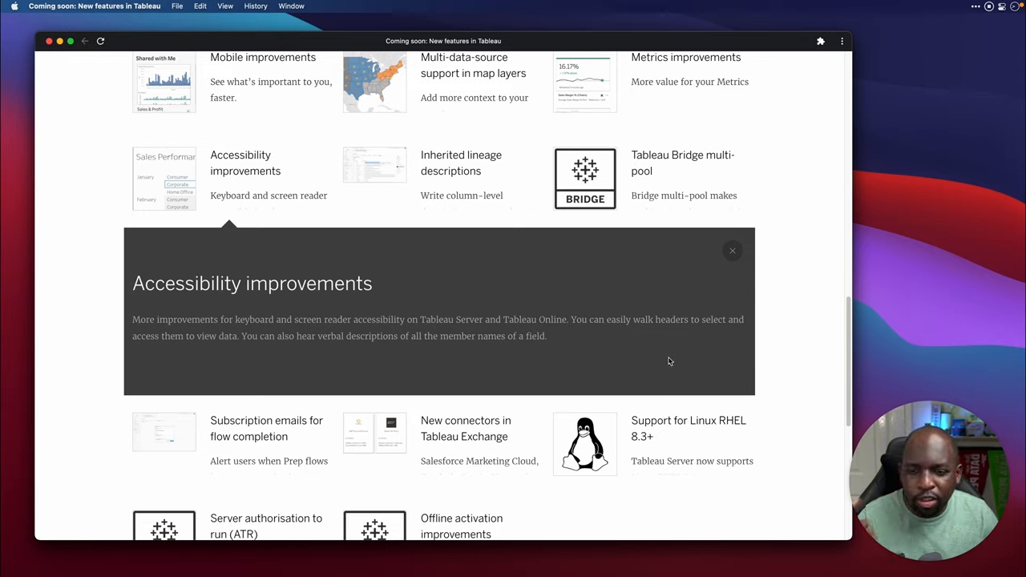
mouse_move(667, 356)
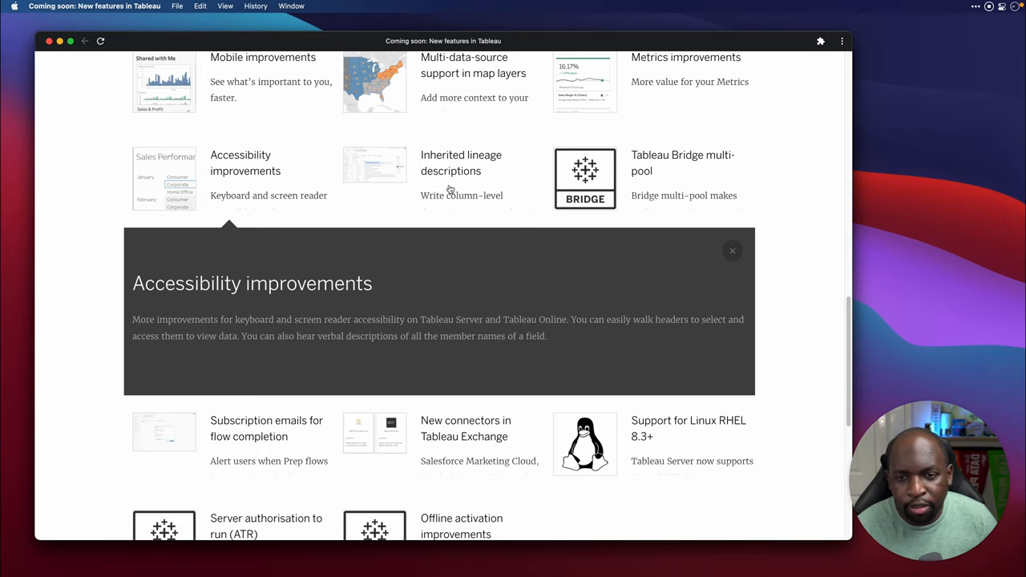
Step: Expand the Inherited lineage descriptions card, review its details, then close it
click(461, 162)
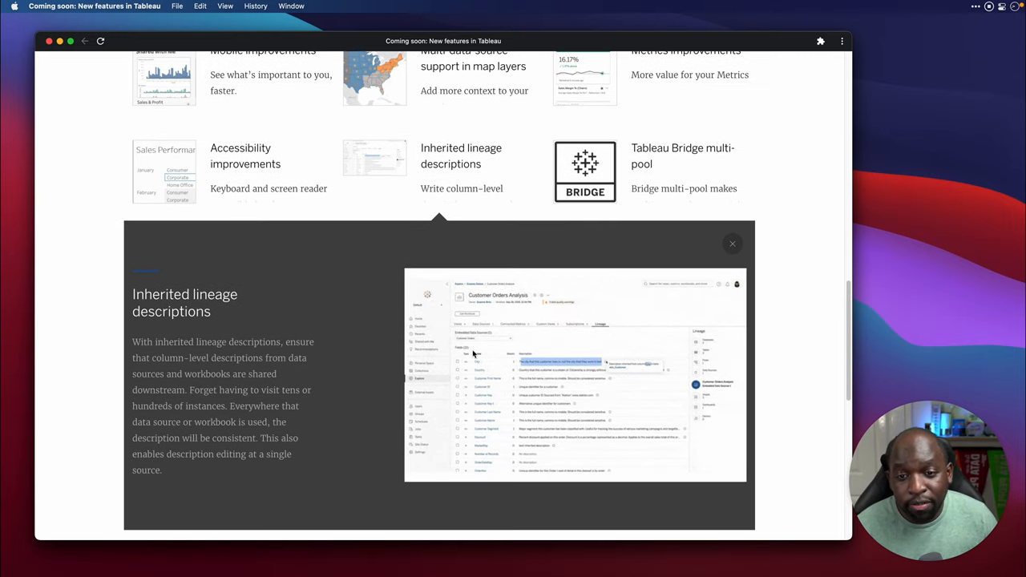
scroll(down, 3)
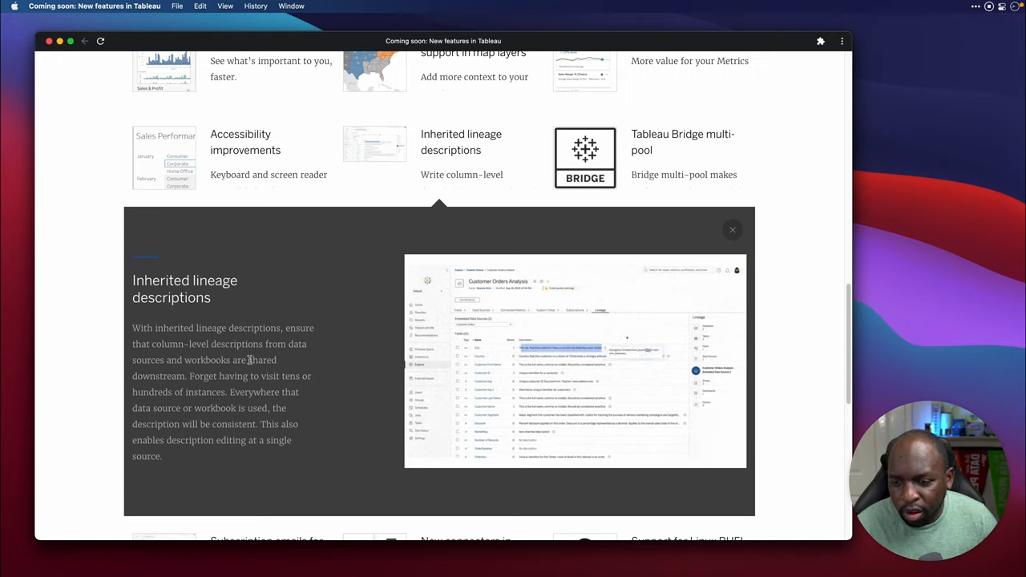
scroll(down, 3)
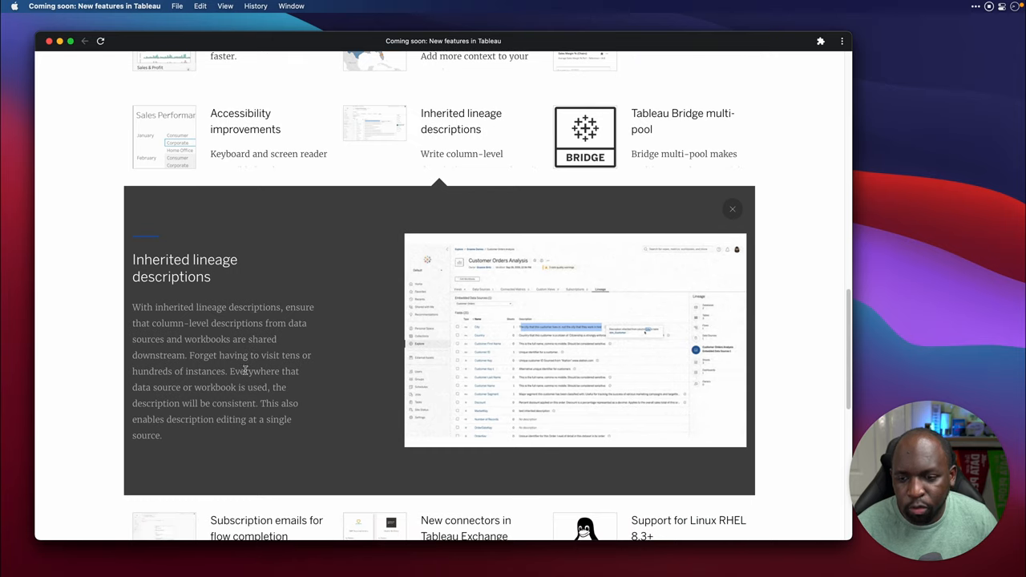
scroll(down, 3)
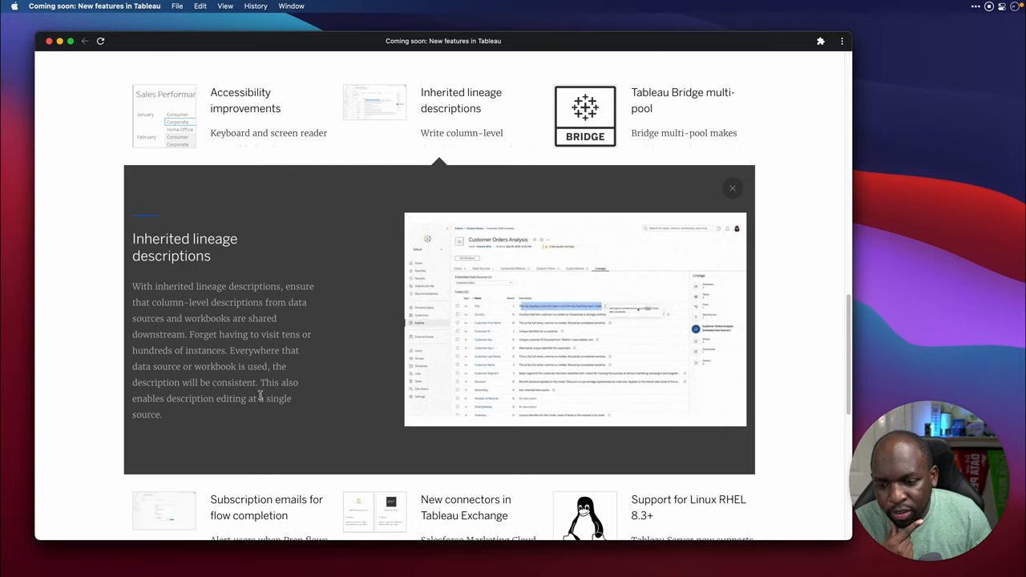
mouse_move(212, 420)
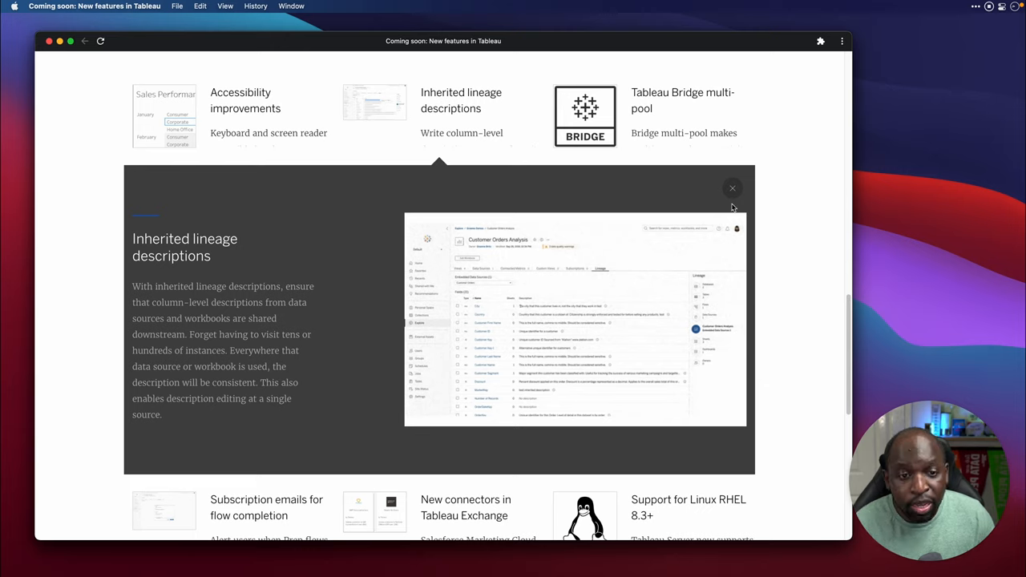
click(731, 188)
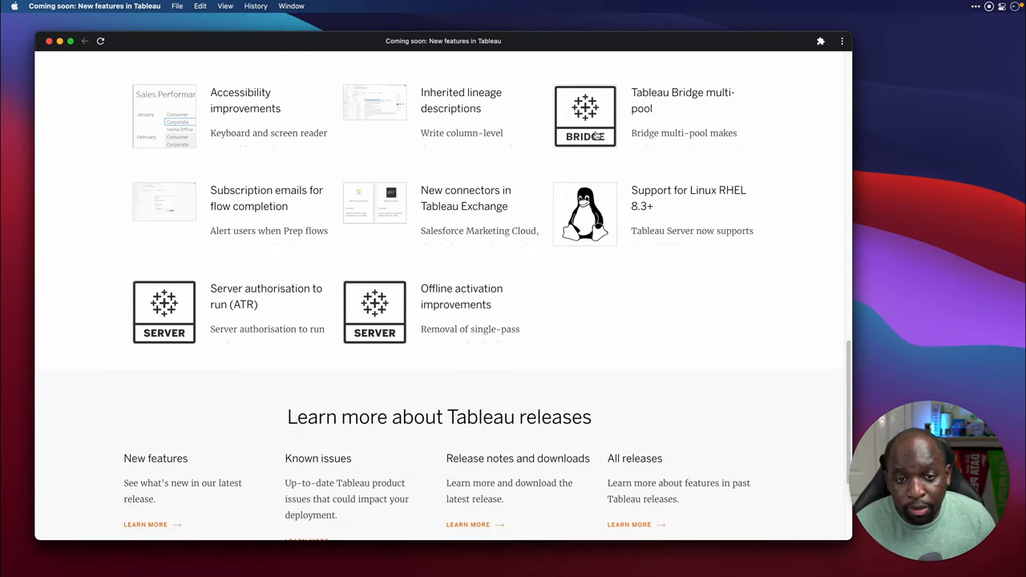
Step: Expand the Tableau Bridge multi-pool card describing multi-network connectivity
click(585, 116)
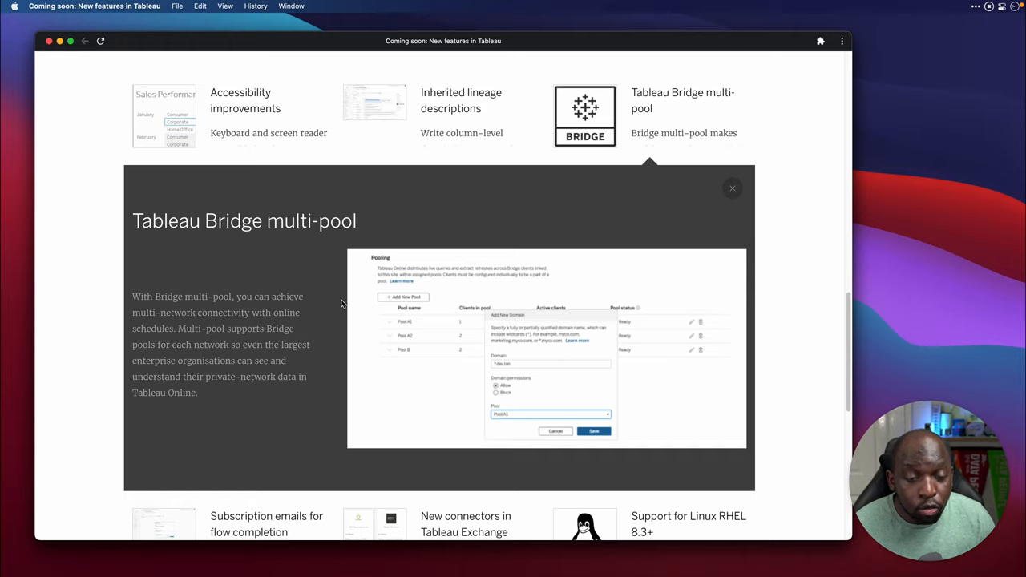
mouse_move(287, 309)
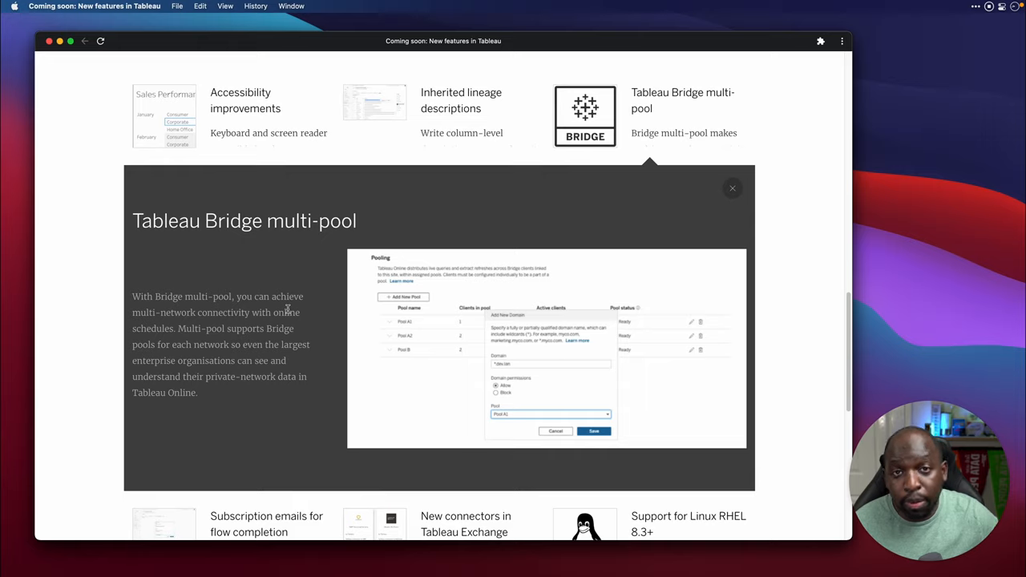
mouse_move(194, 313)
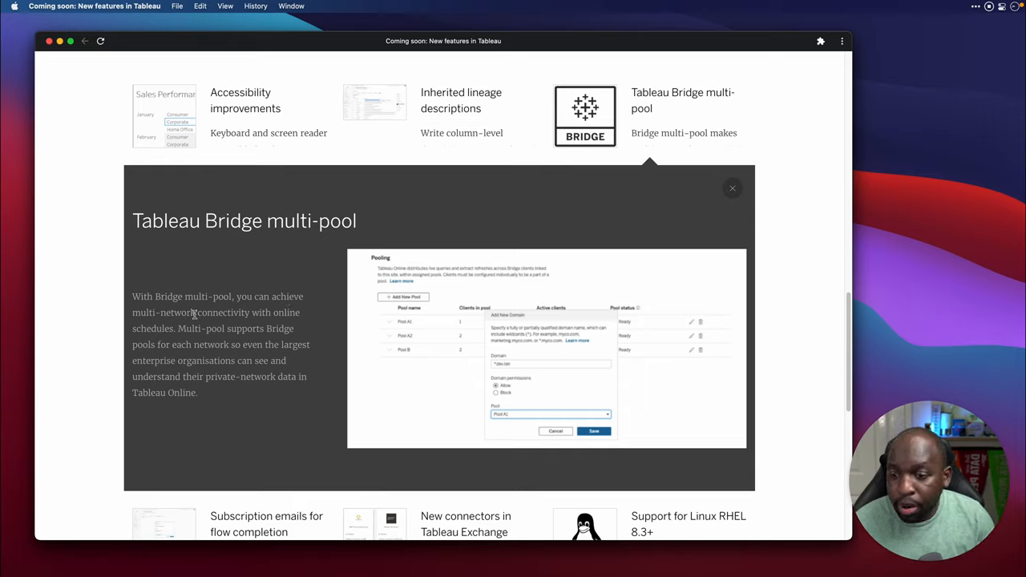
mouse_move(238, 324)
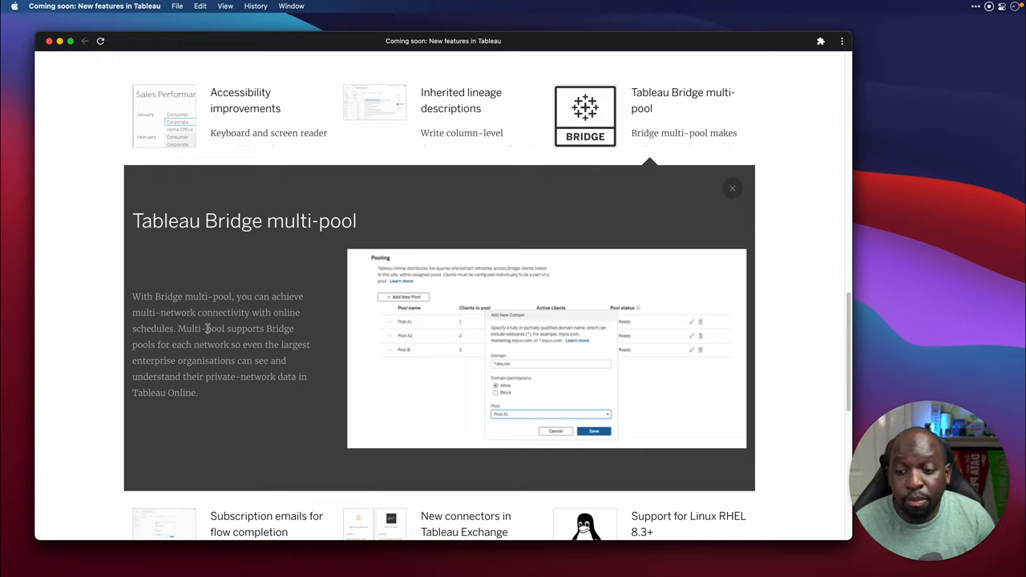
mouse_move(195, 345)
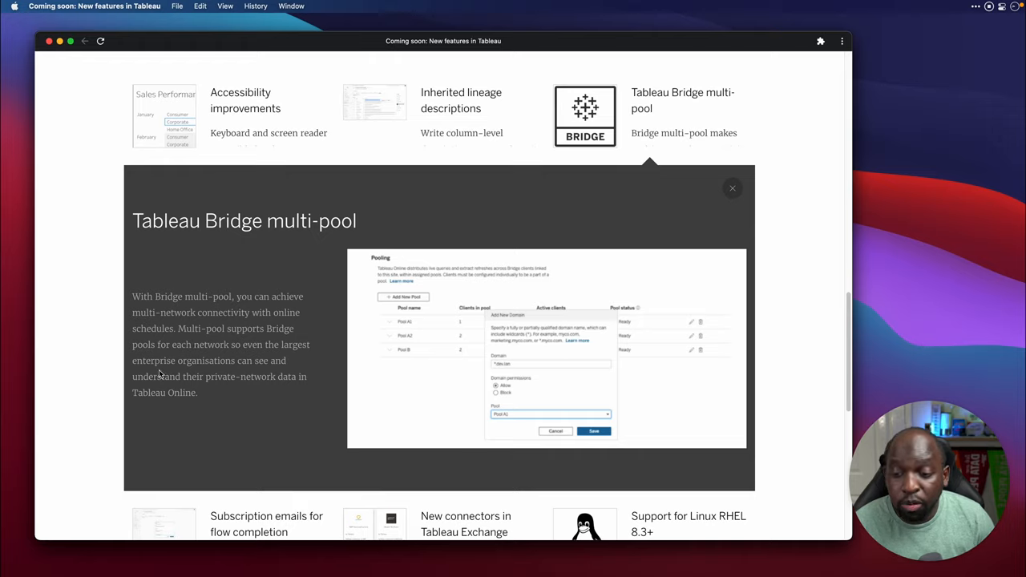
mouse_move(259, 387)
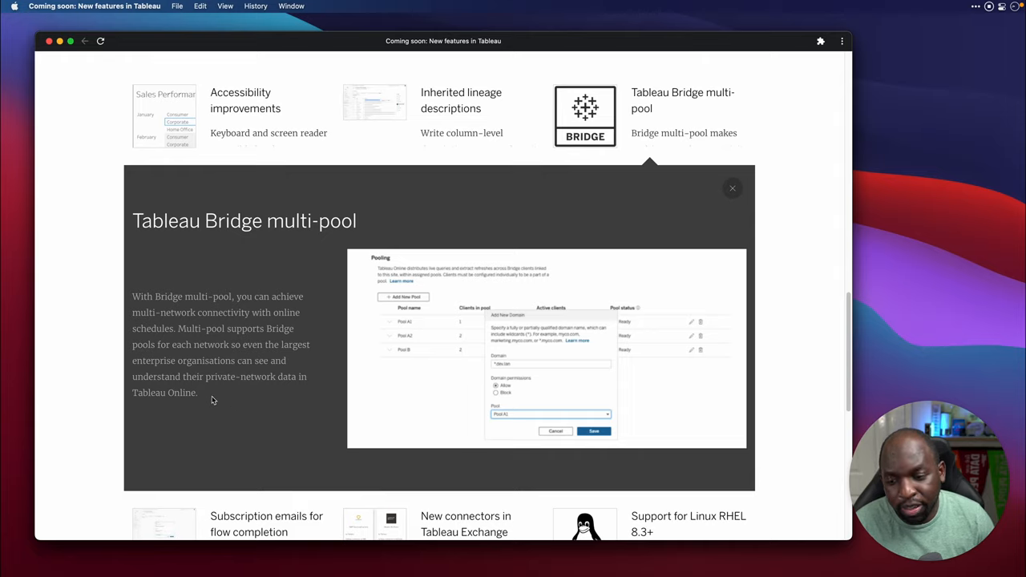
mouse_move(213, 359)
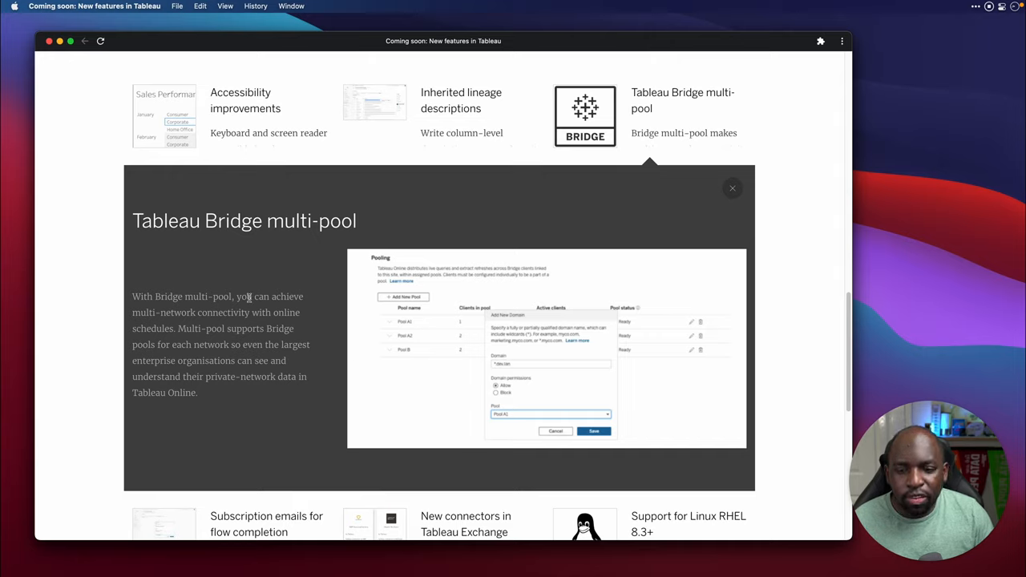
mouse_move(306, 534)
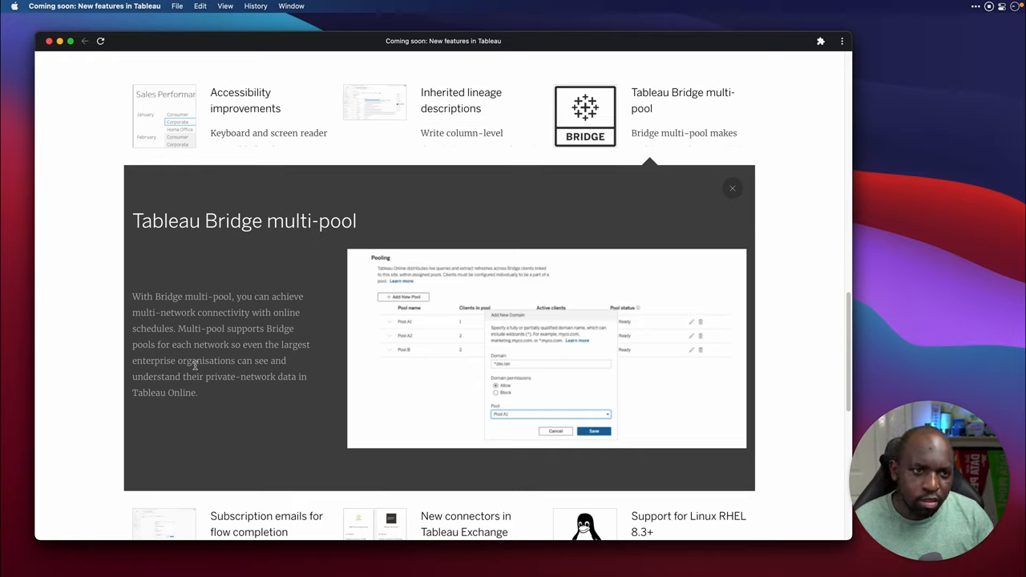
mouse_move(636, 247)
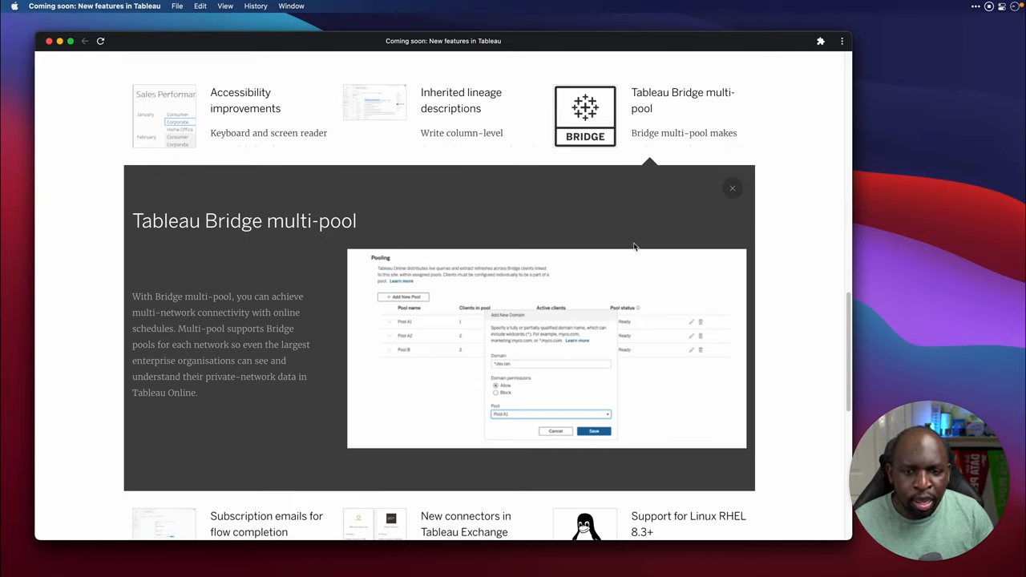
mouse_move(630, 250)
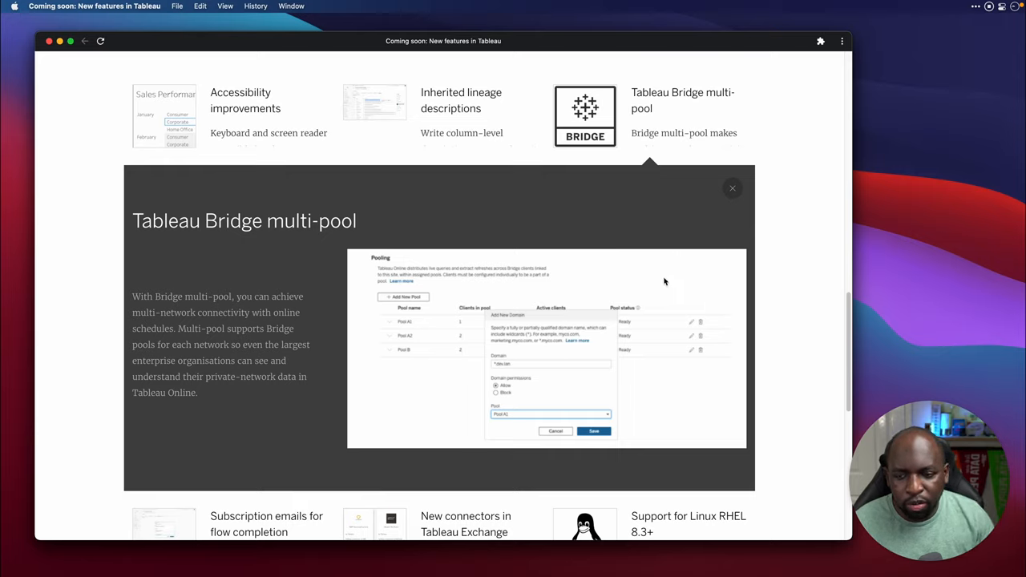
mouse_move(522, 315)
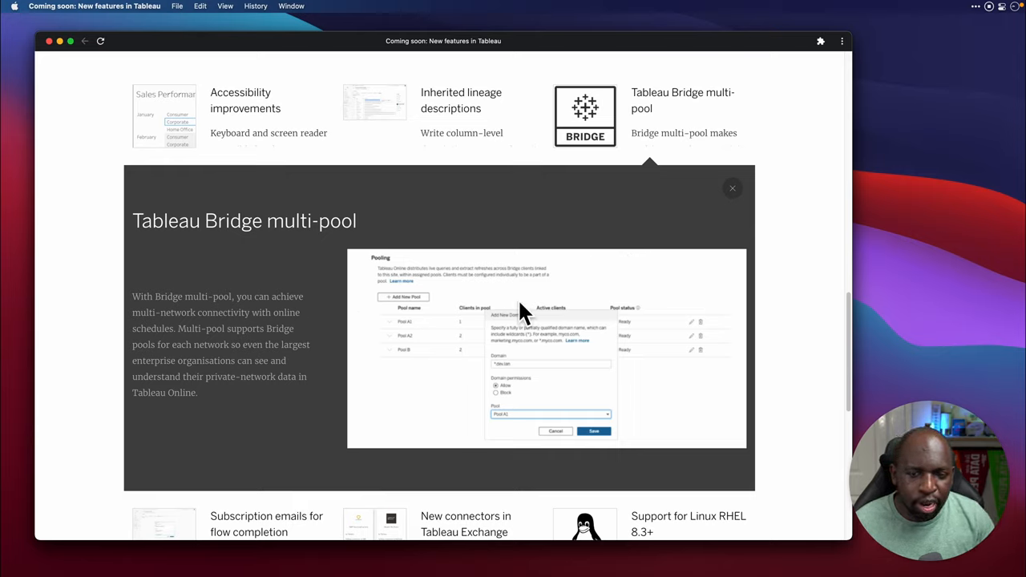
mouse_move(716, 241)
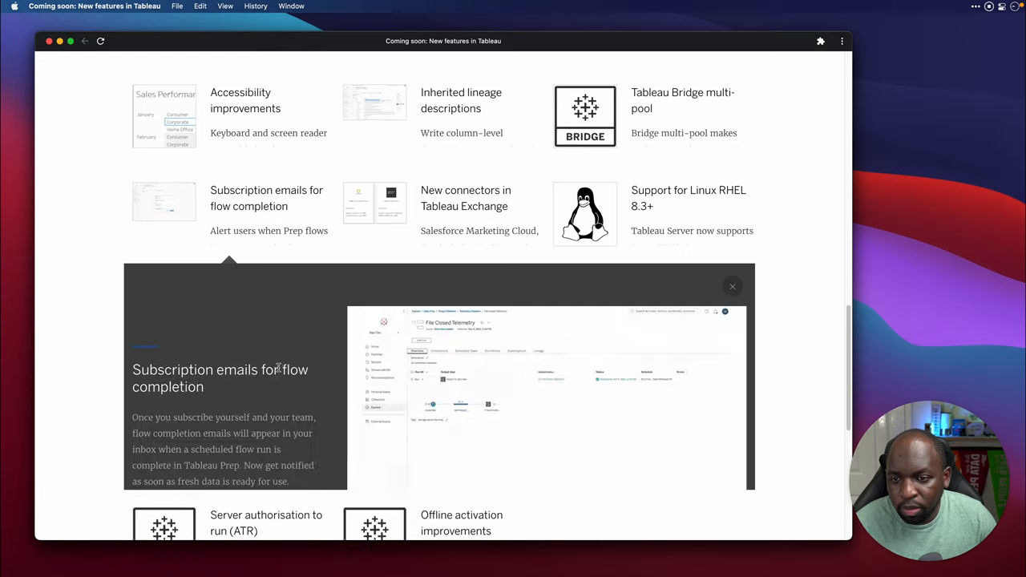
scroll(down, 3)
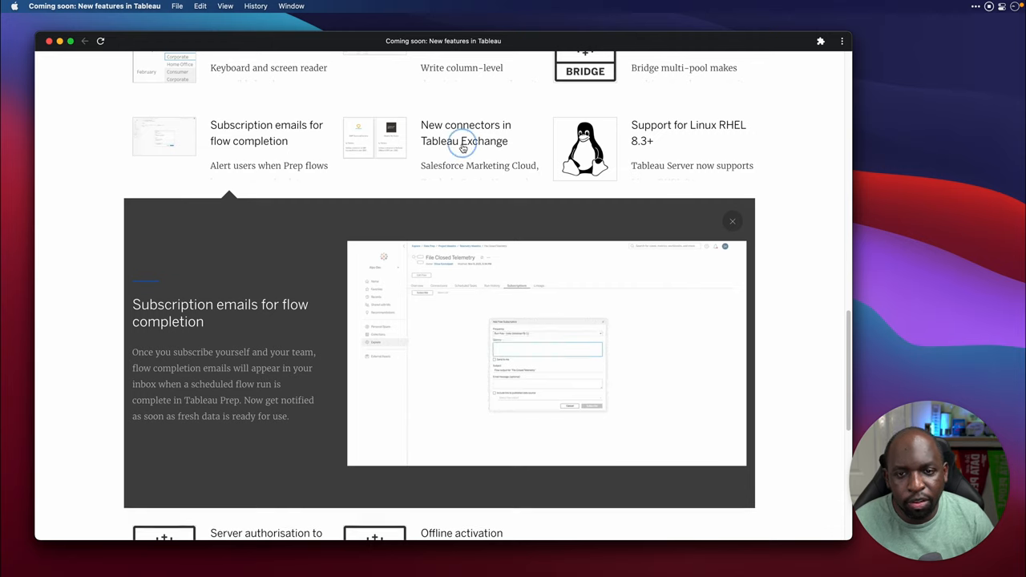
Step: Expand the New connectors in Tableau Exchange card showing the 25+ connector gallery
click(464, 133)
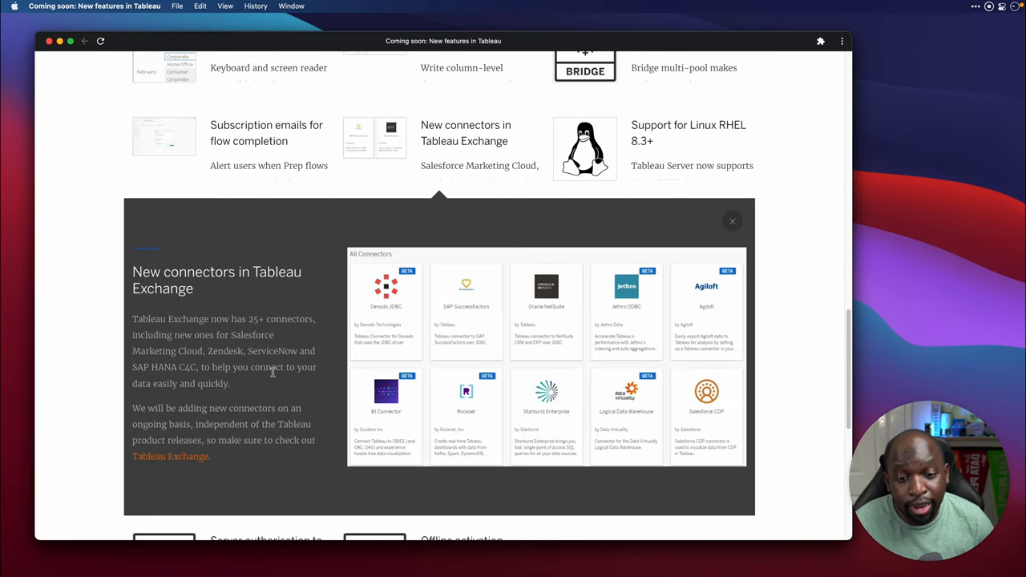
scroll(down, 3)
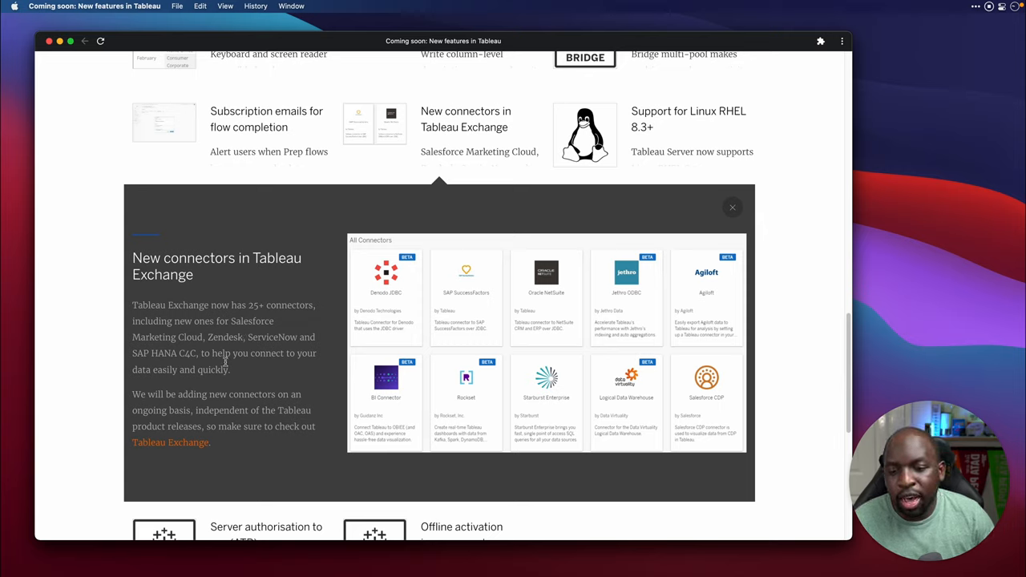
mouse_move(357, 348)
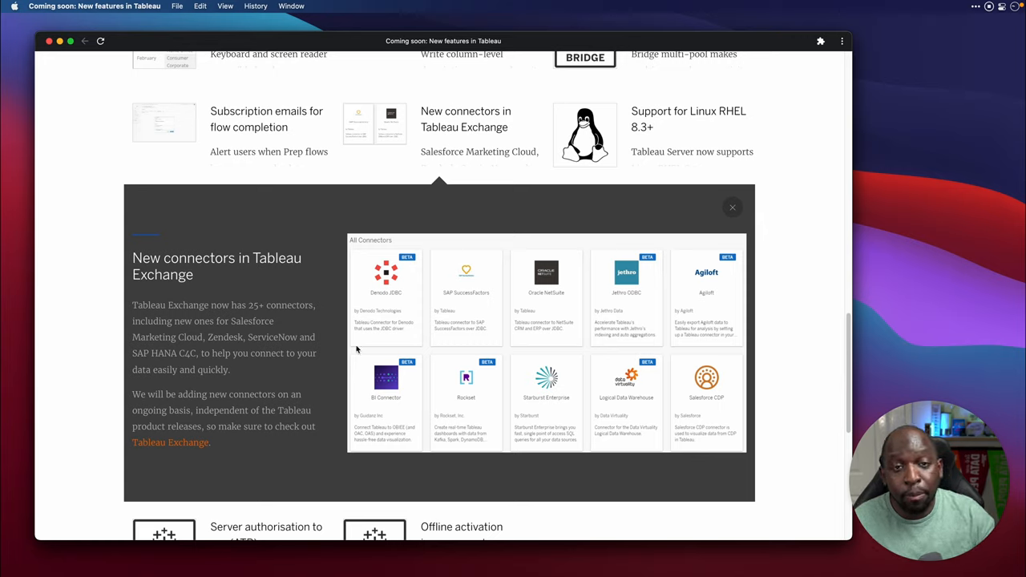
mouse_move(325, 445)
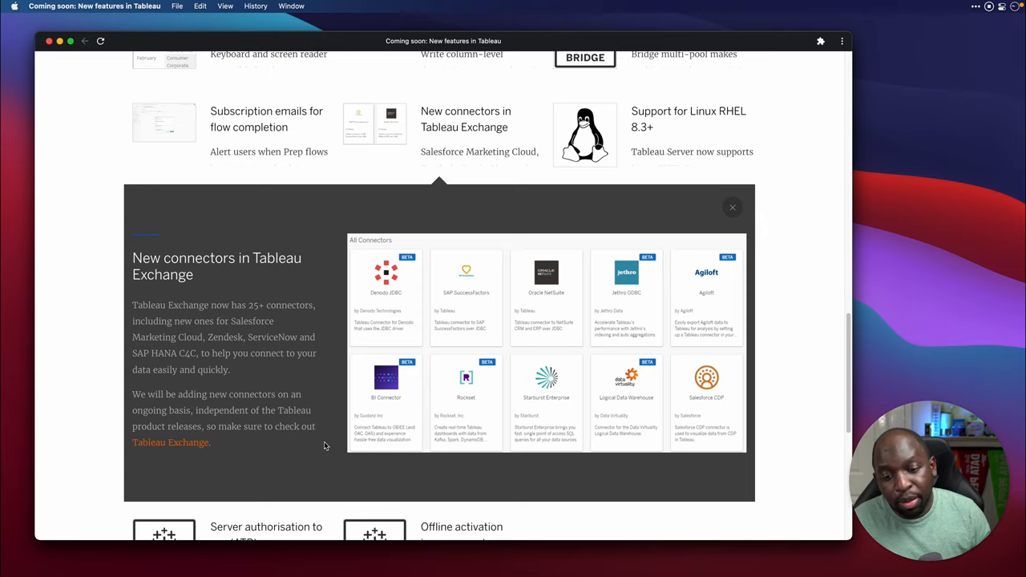
mouse_move(438, 268)
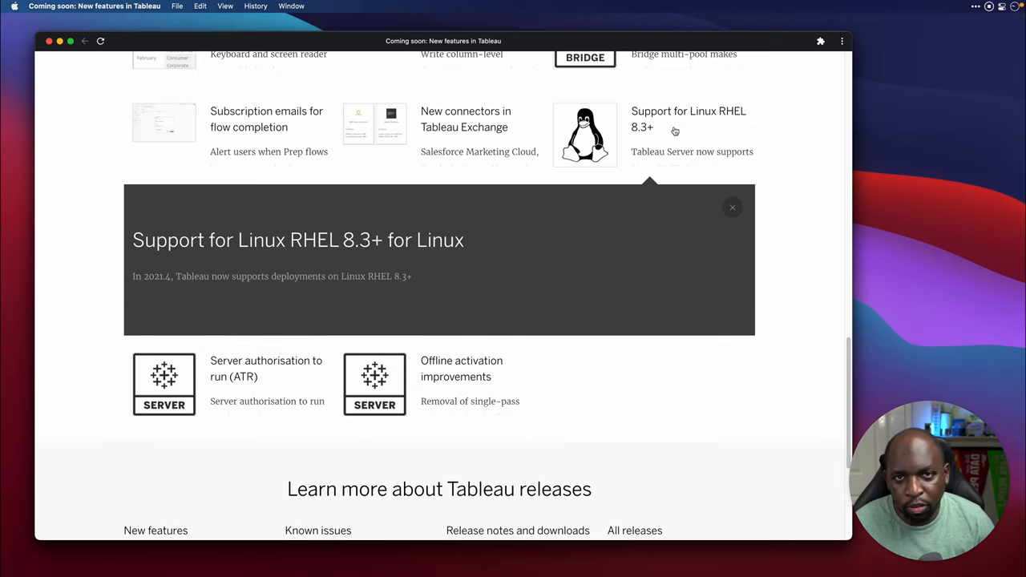
mouse_move(220, 213)
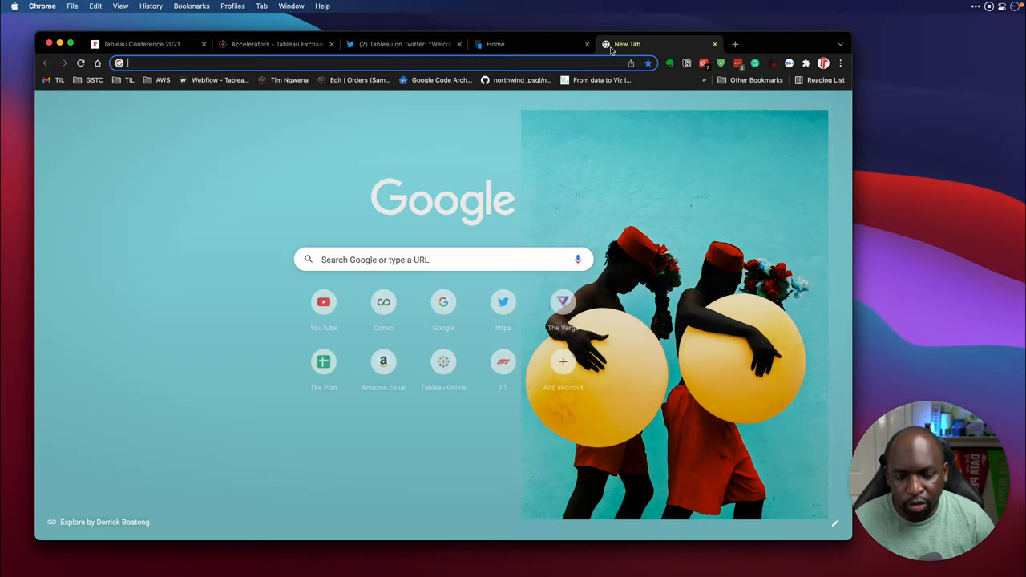
Step: Search Google for 'Linux RHEL 8.3' and open the Red Hat 8.3 Release Notes result
text(Linux RHEL 8.3)
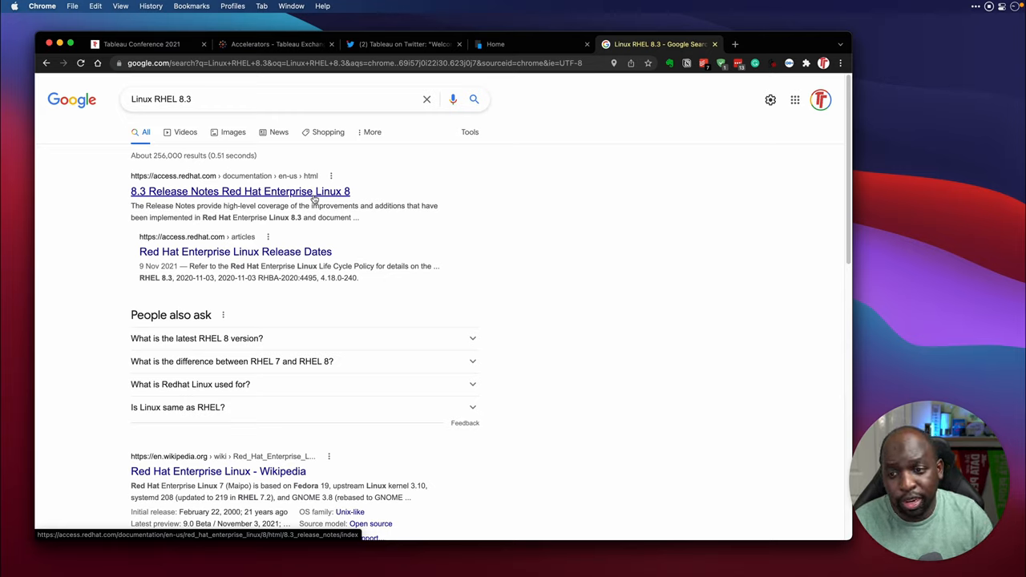
mouse_move(225, 57)
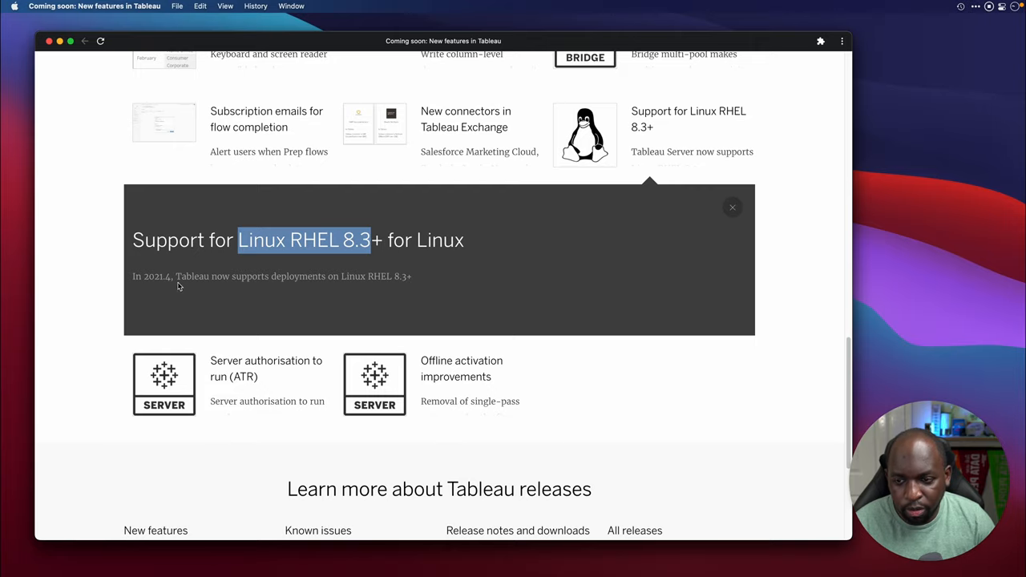
mouse_move(459, 281)
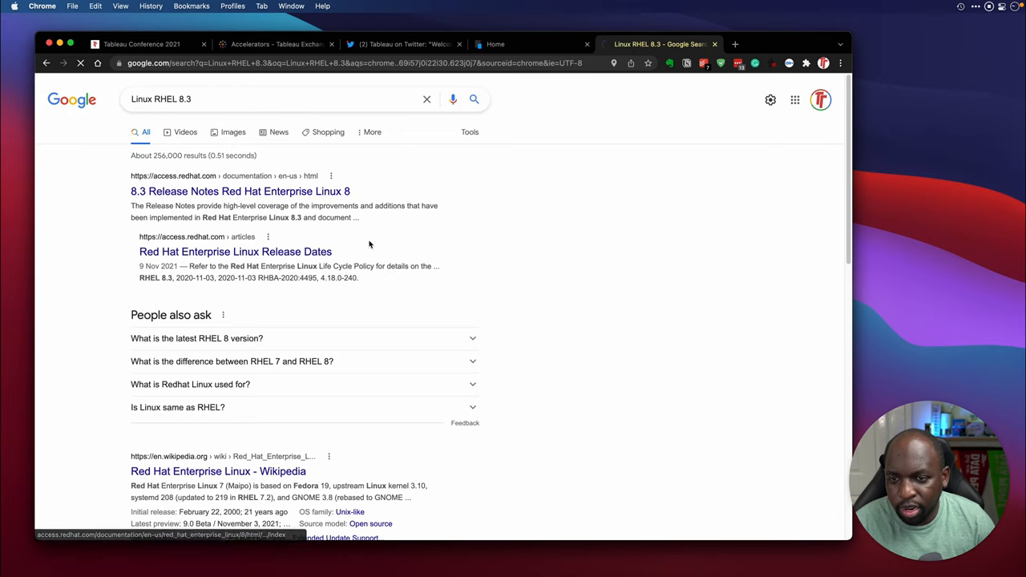
click(240, 191)
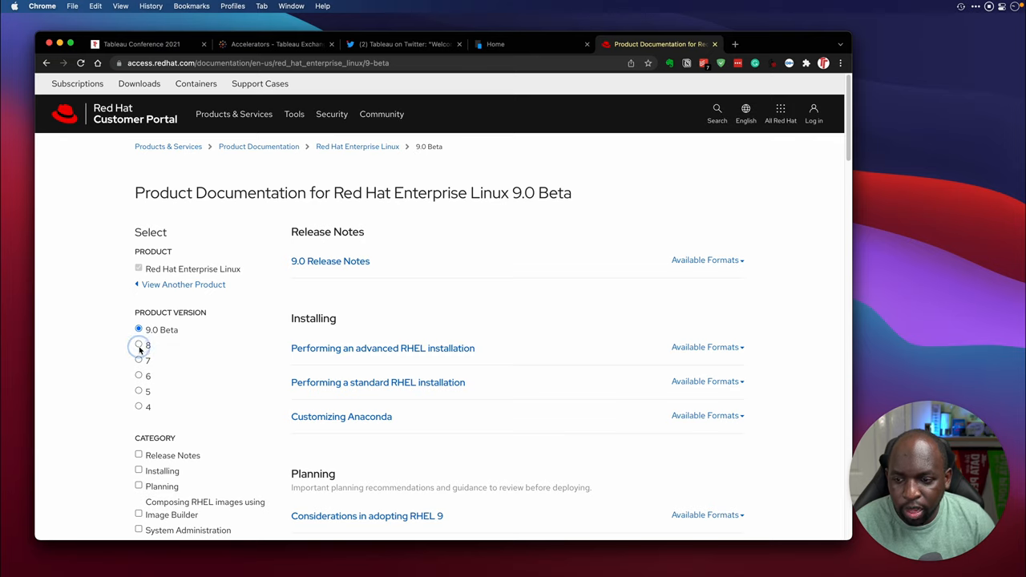
Step: Switch the Red Hat documentation to Enterprise Linux 8 and browse its 8.0–8.5 release notes list
click(139, 344)
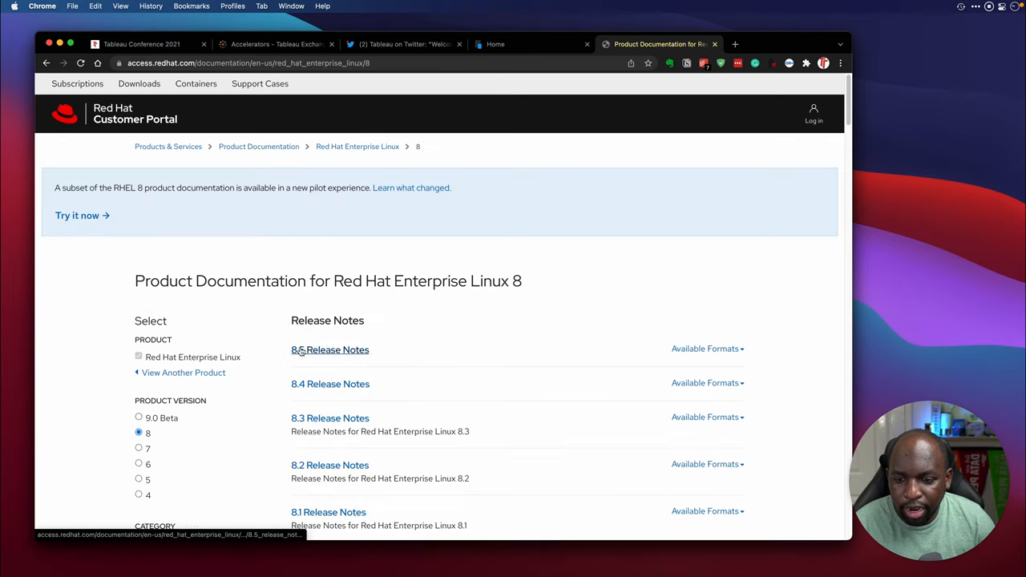
scroll(down, 3)
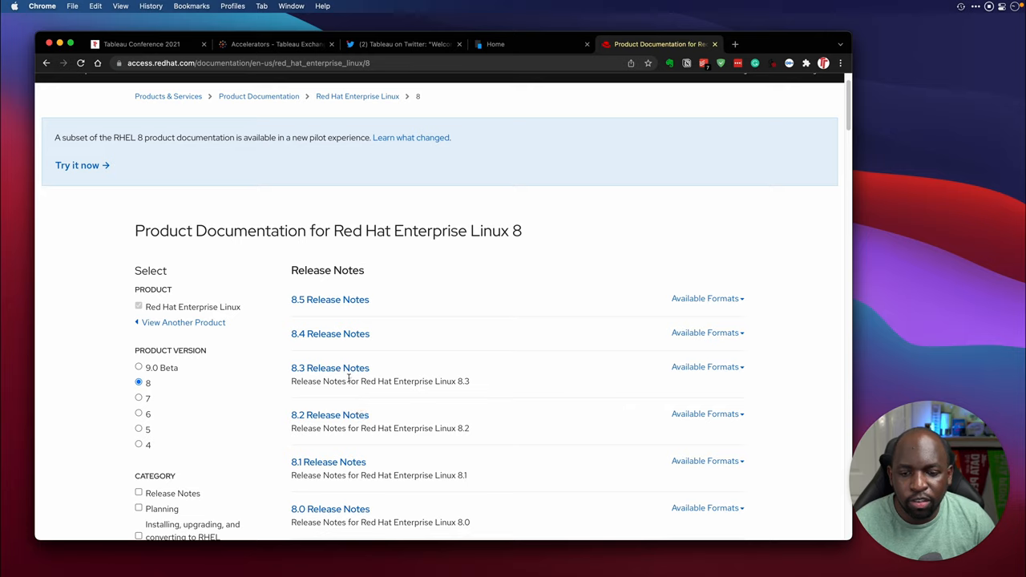
mouse_move(330, 368)
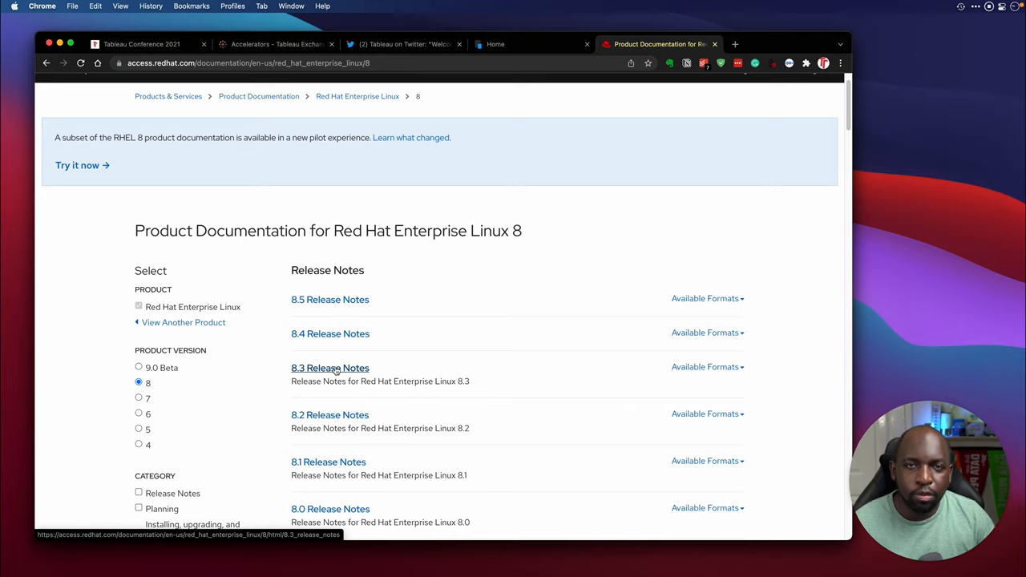
mouse_move(330, 334)
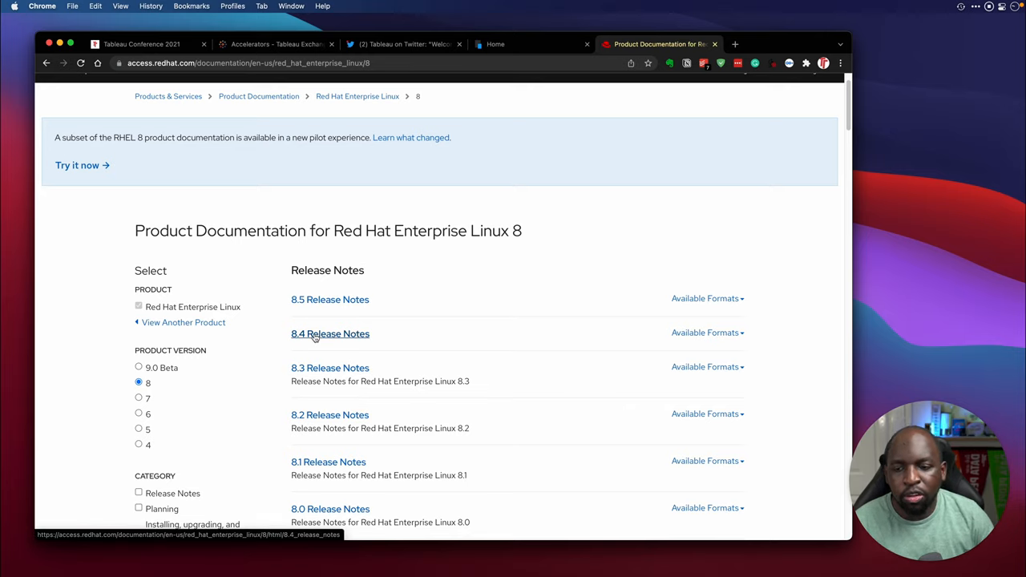
mouse_move(217, 374)
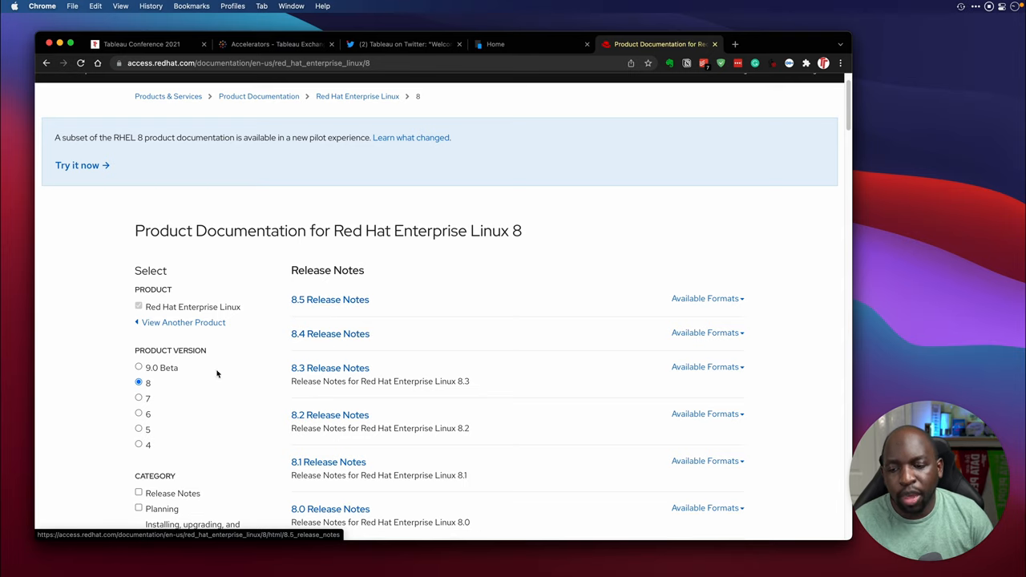
click(139, 367)
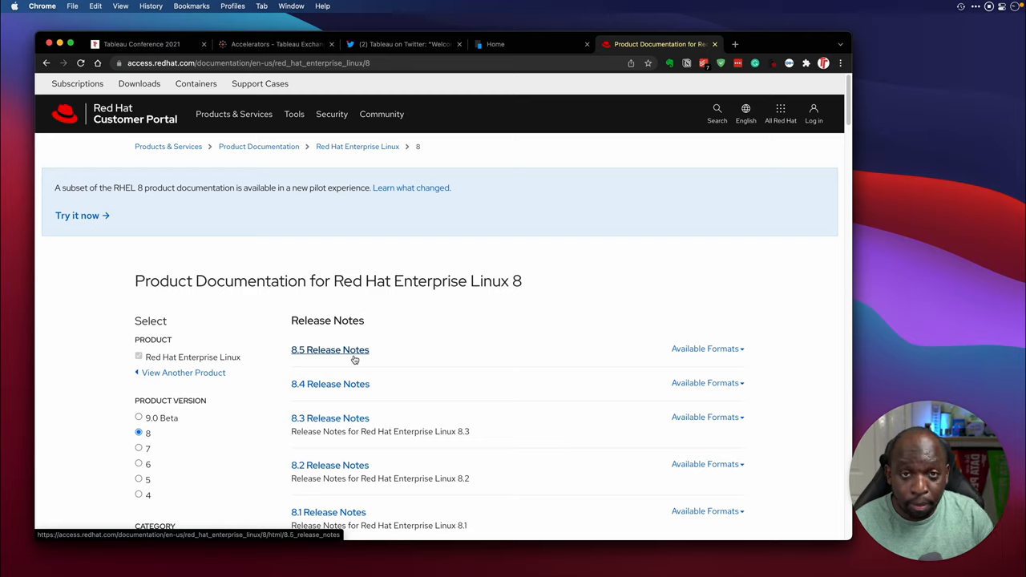
mouse_move(346, 401)
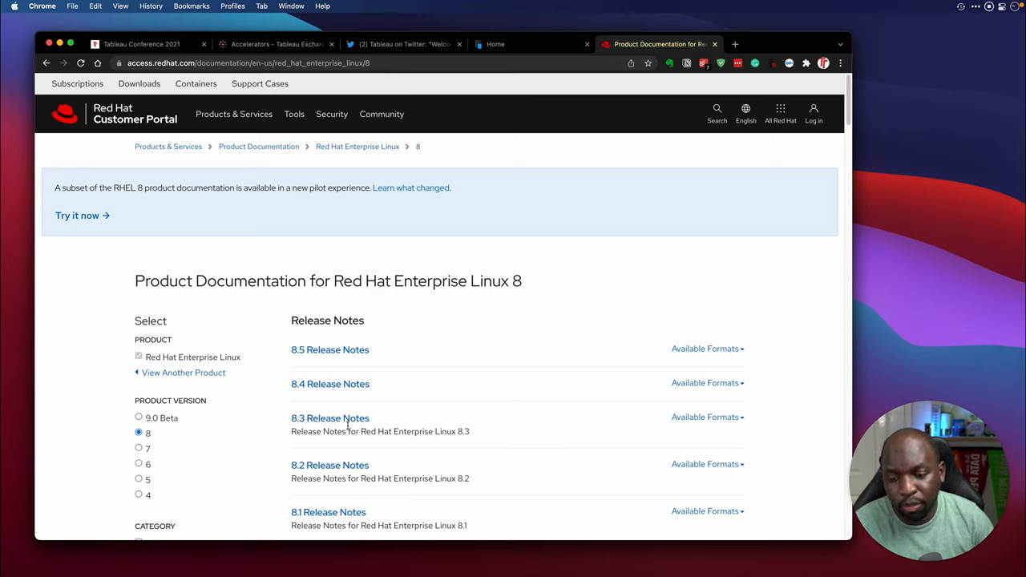
mouse_move(330, 350)
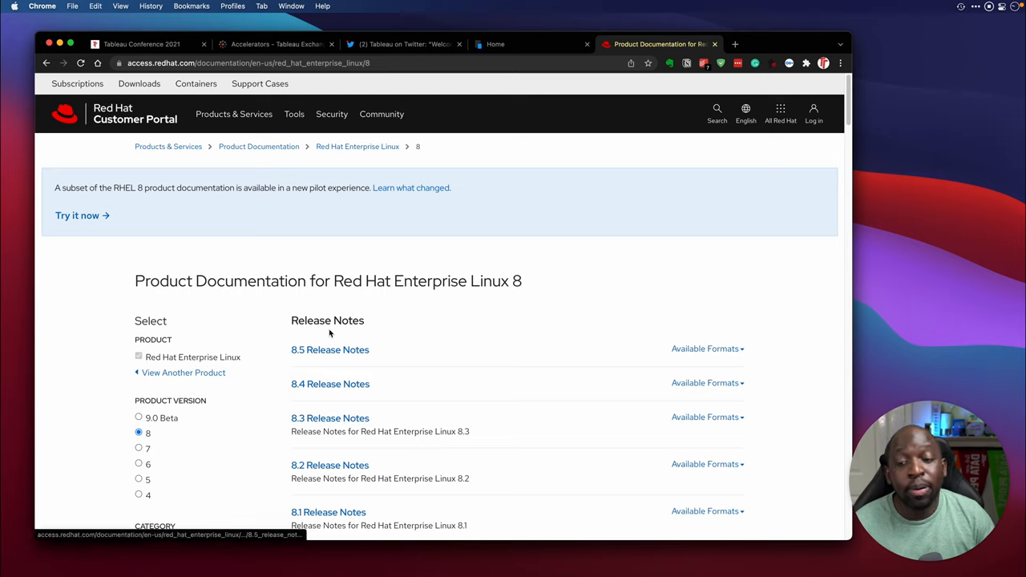
mouse_move(329, 384)
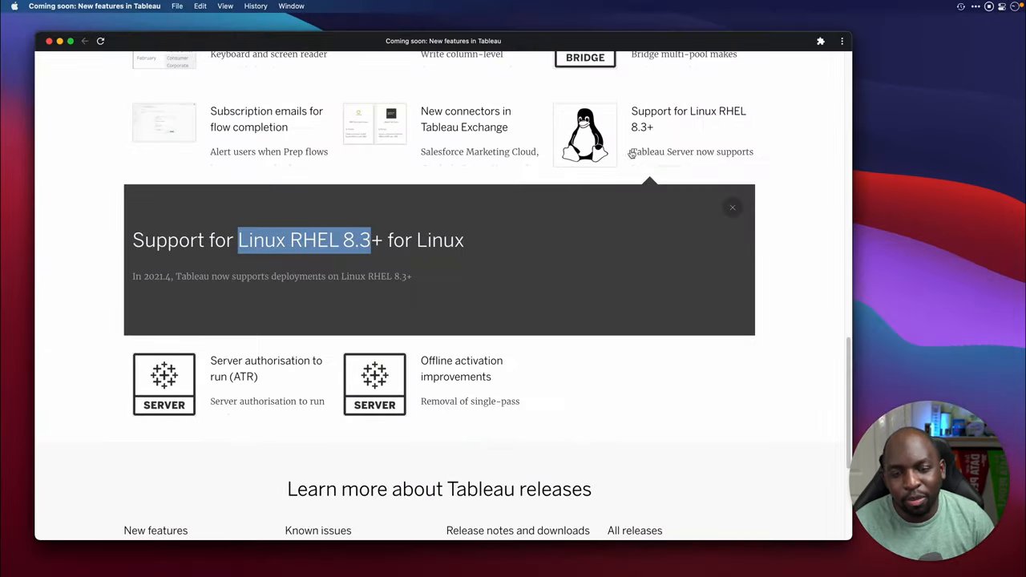
Step: Close the Linux RHEL 8.3+ details, read the Server authorisation to run (ATR) feature, then collapse it
click(731, 208)
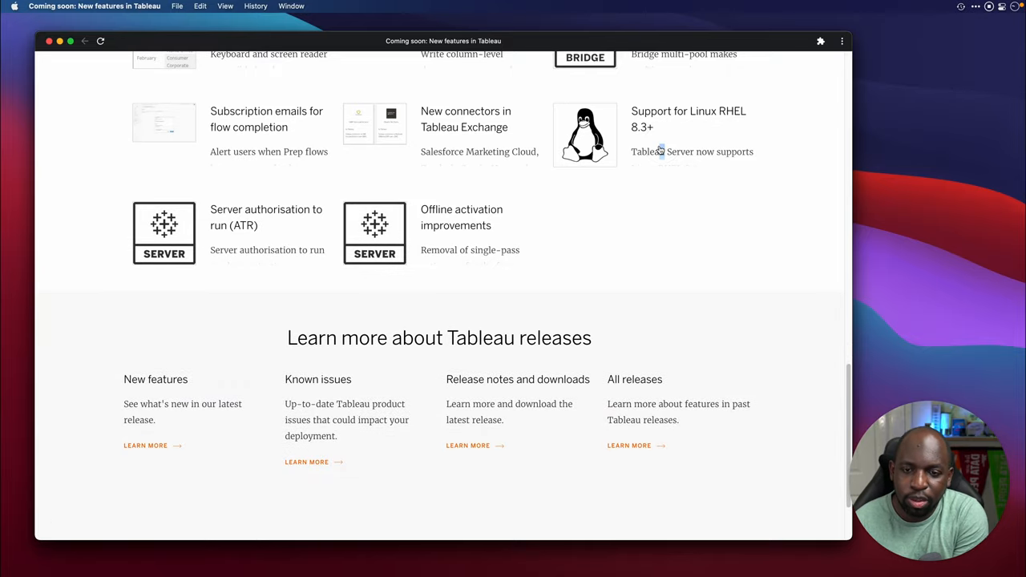
click(266, 216)
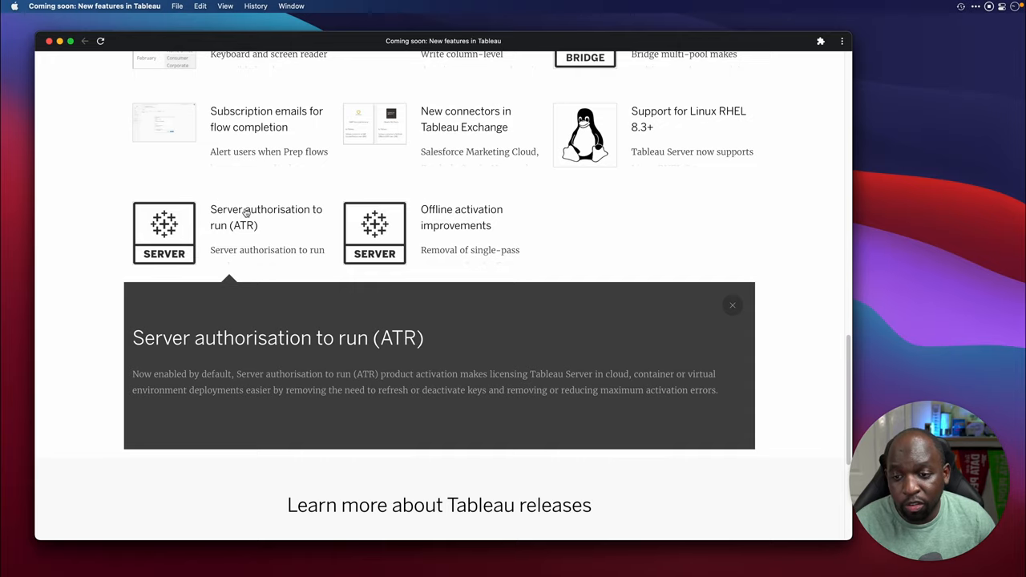
mouse_move(245, 397)
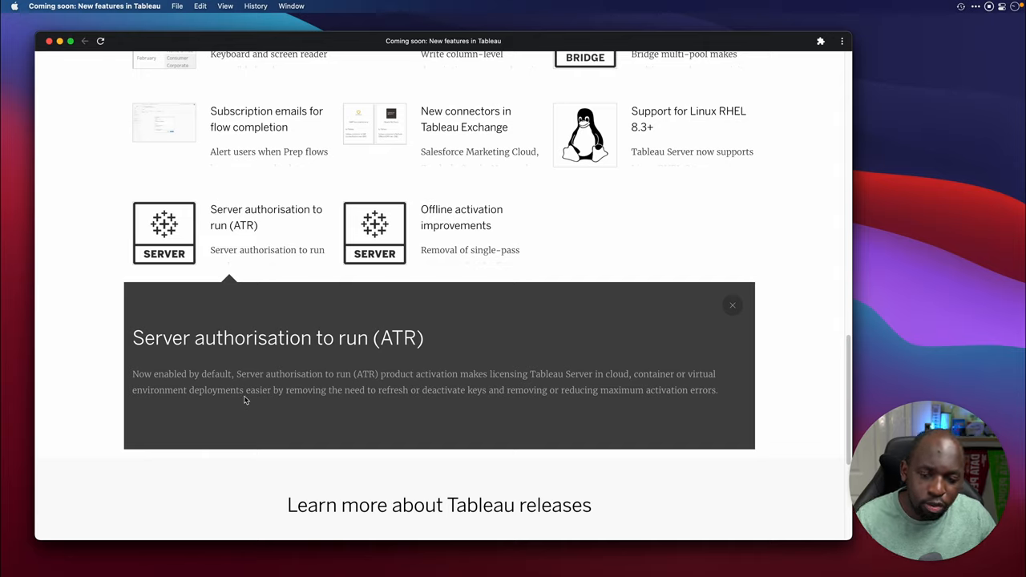
mouse_move(403, 401)
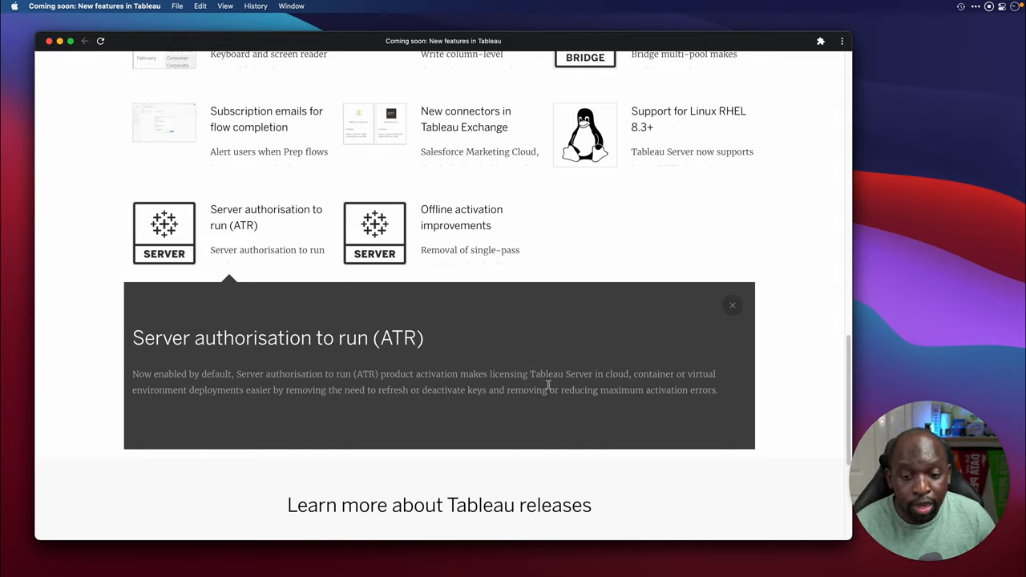
mouse_move(629, 385)
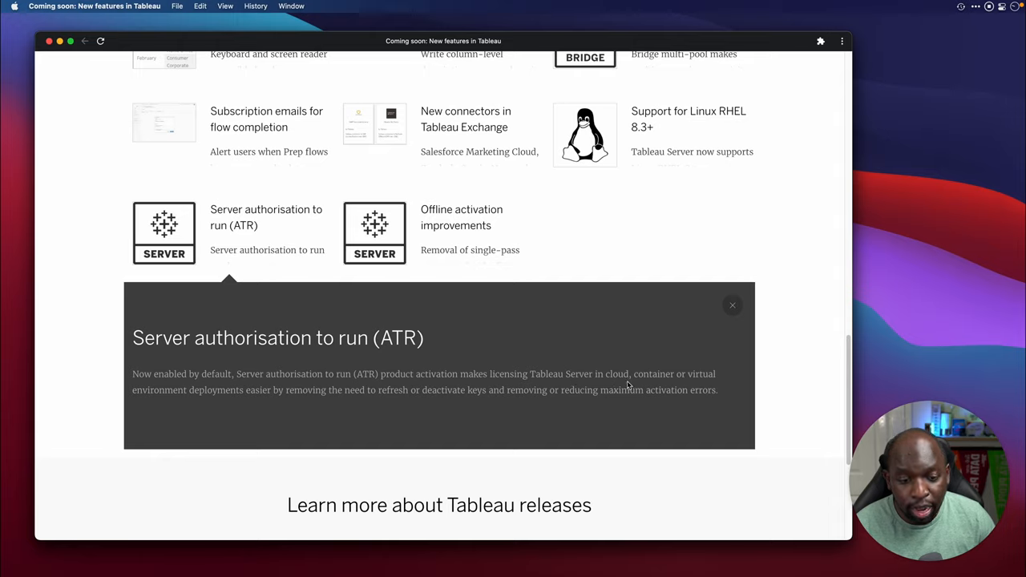
mouse_move(206, 407)
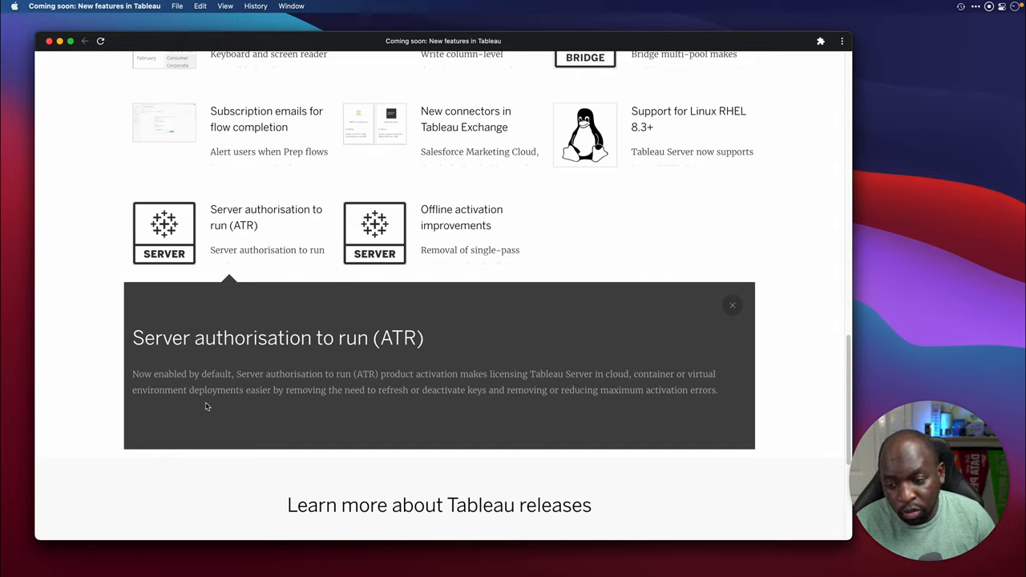
mouse_move(426, 417)
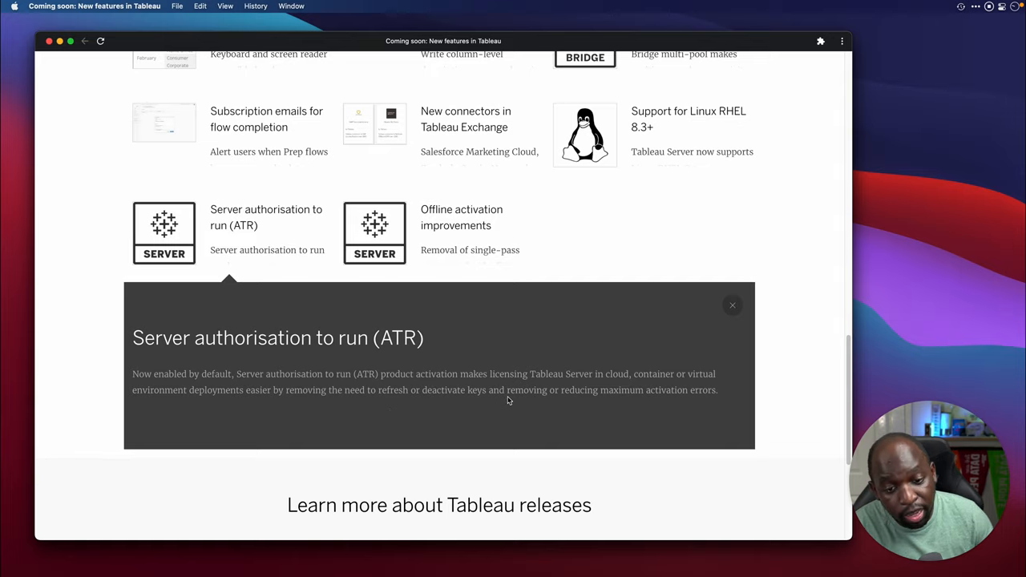
mouse_move(767, 384)
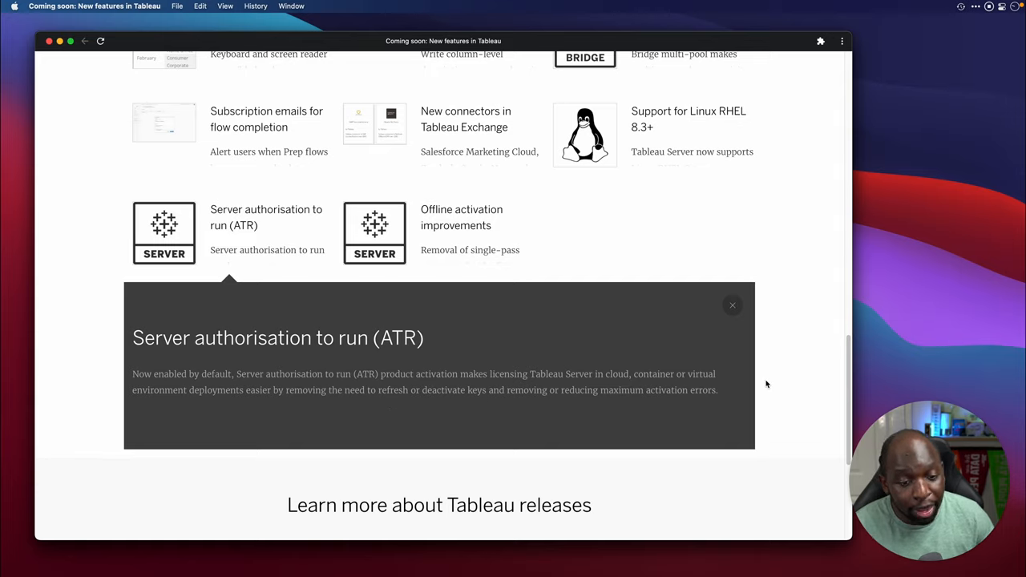
mouse_move(758, 377)
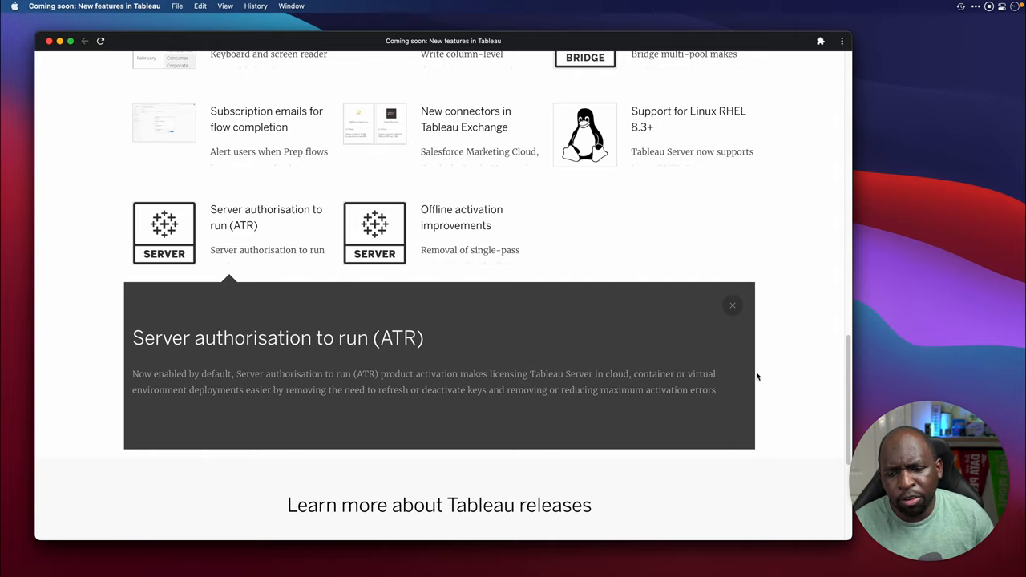
mouse_move(742, 382)
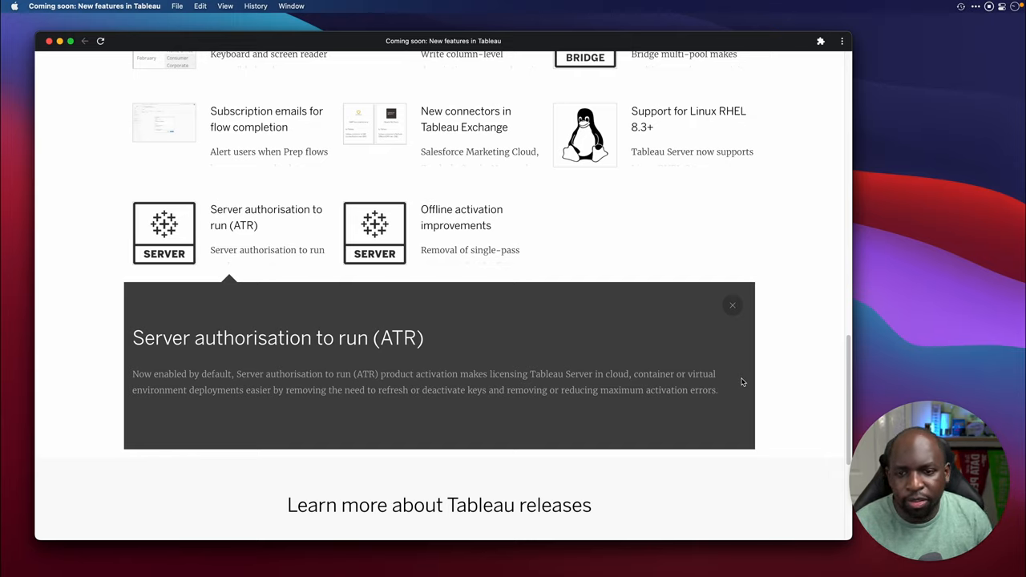
mouse_move(744, 377)
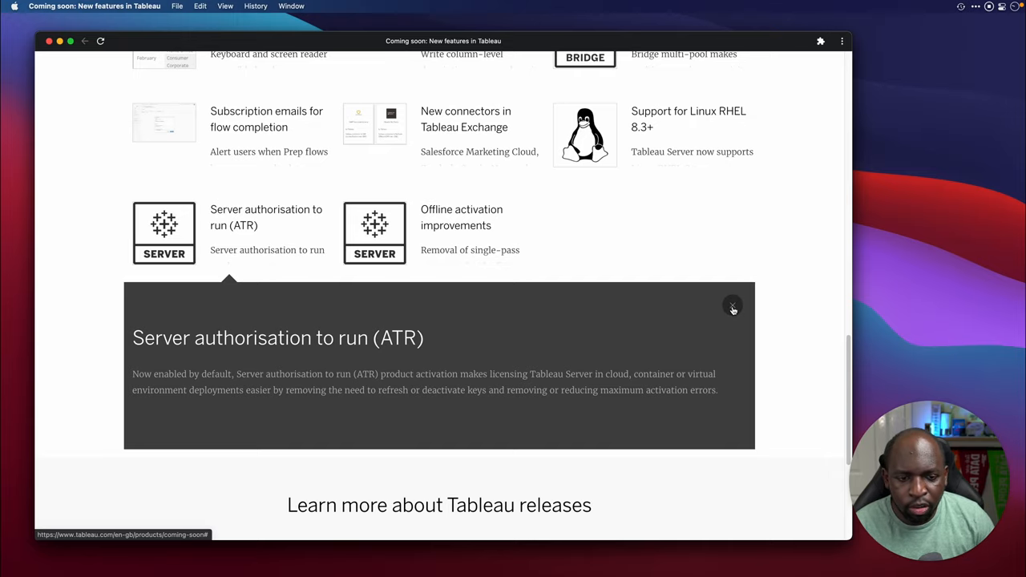
click(732, 306)
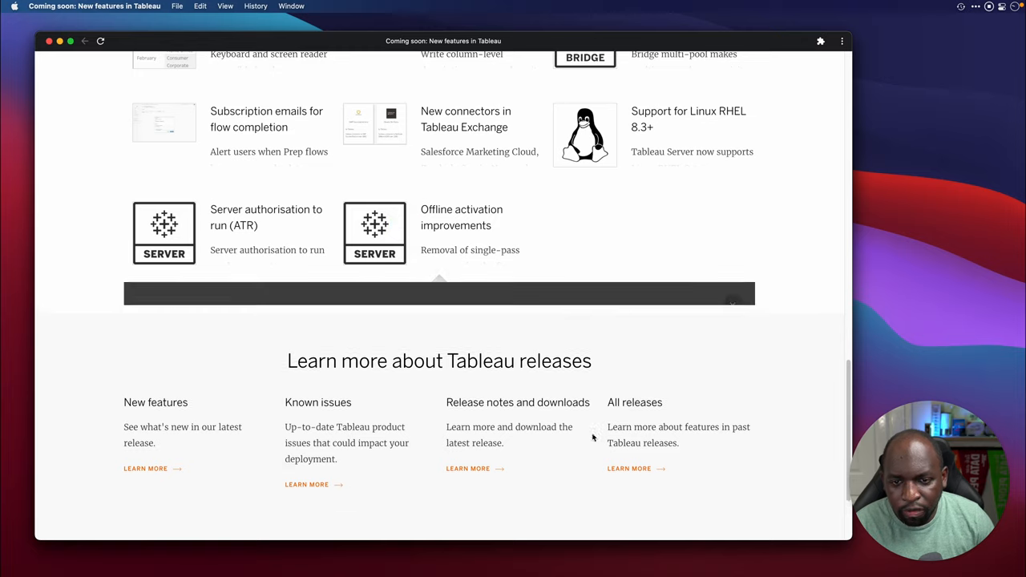
Step: Expand the Offline activation improvements card, then reopen the ATR card
click(461, 217)
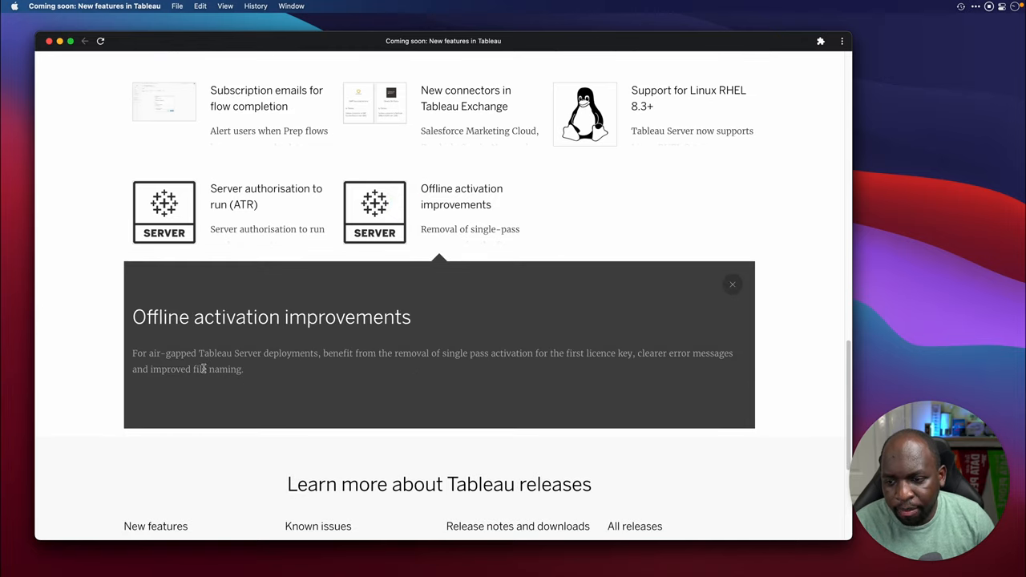
mouse_move(443, 357)
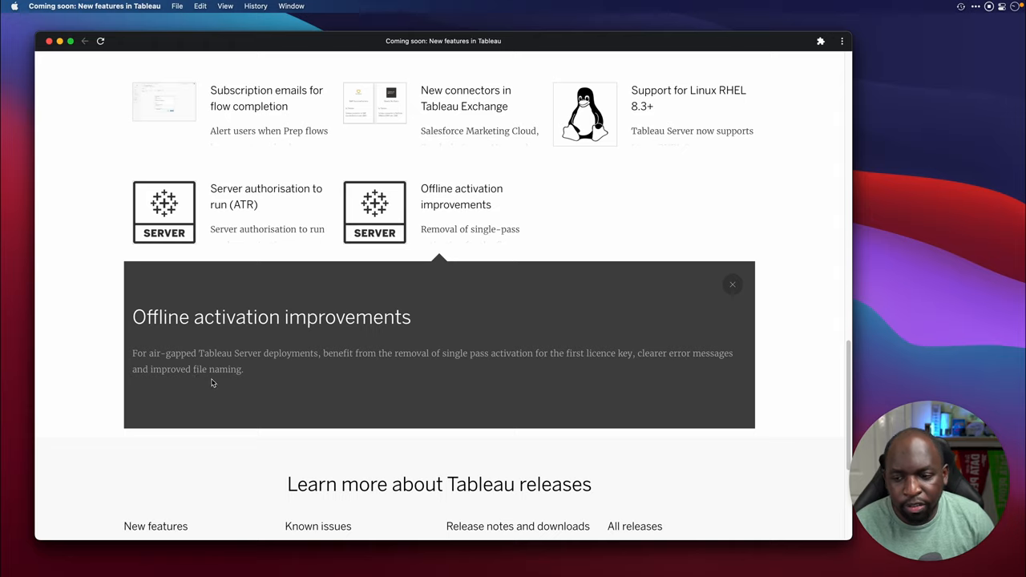
mouse_move(233, 379)
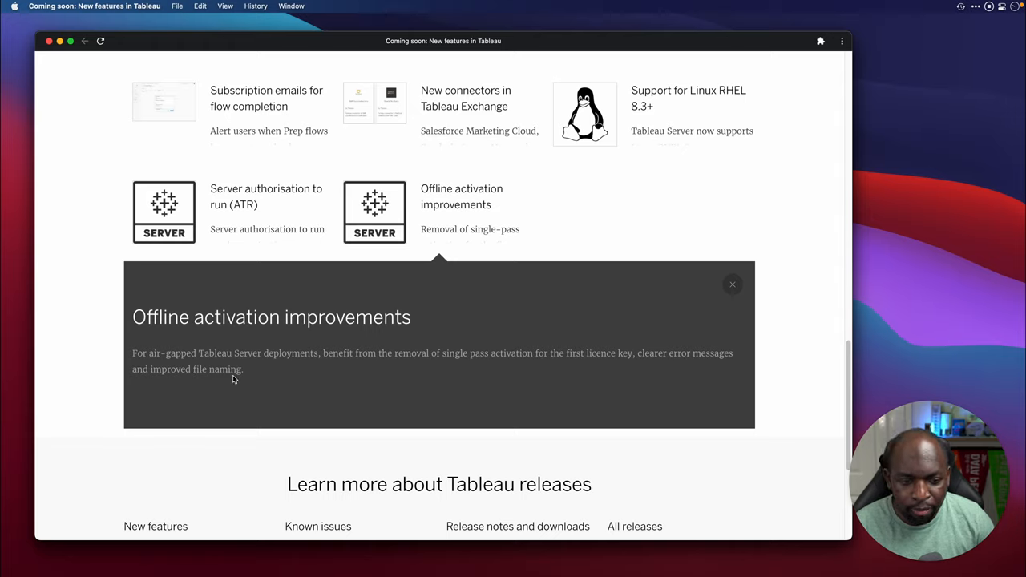
mouse_move(240, 381)
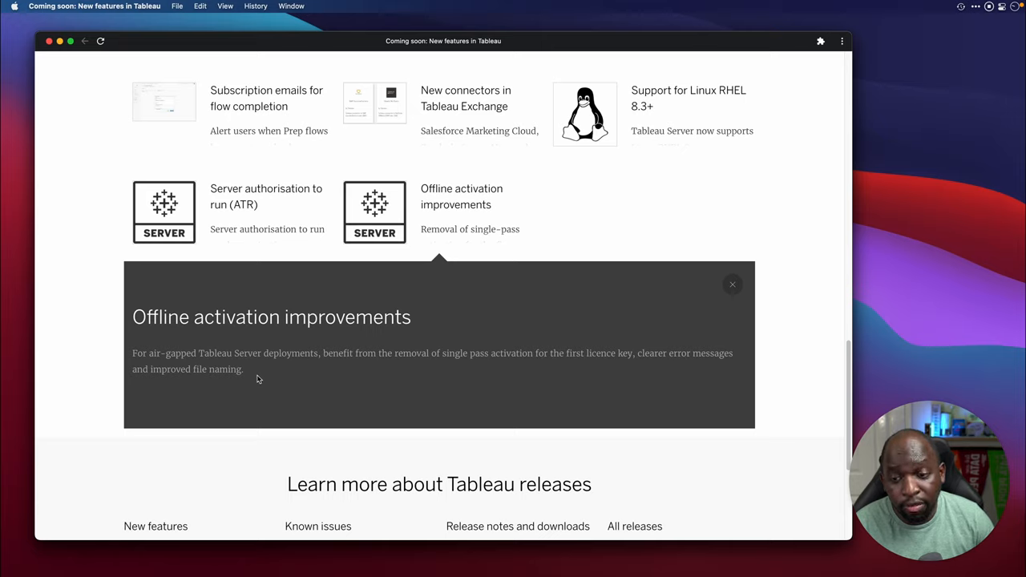
mouse_move(287, 375)
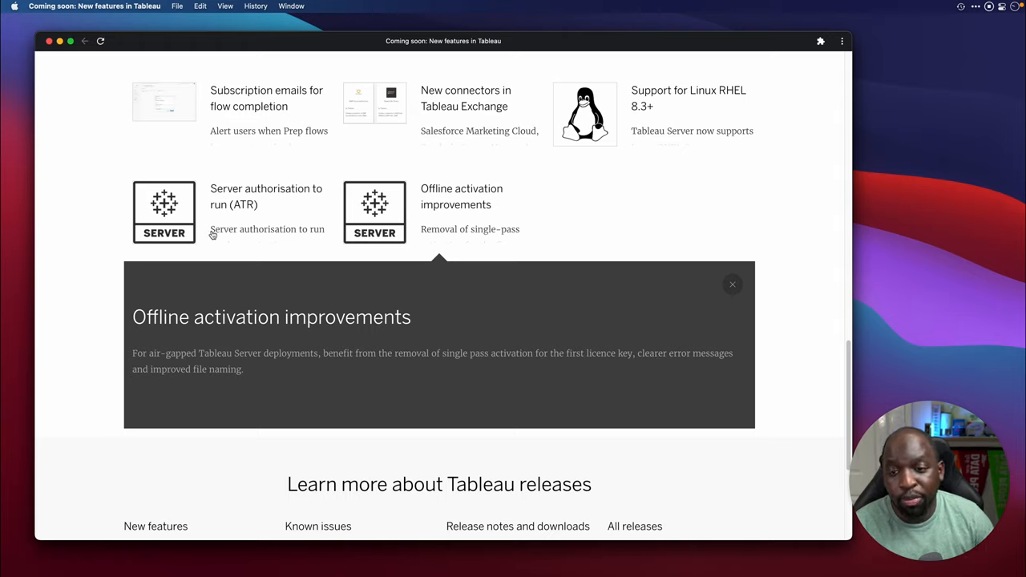
click(165, 212)
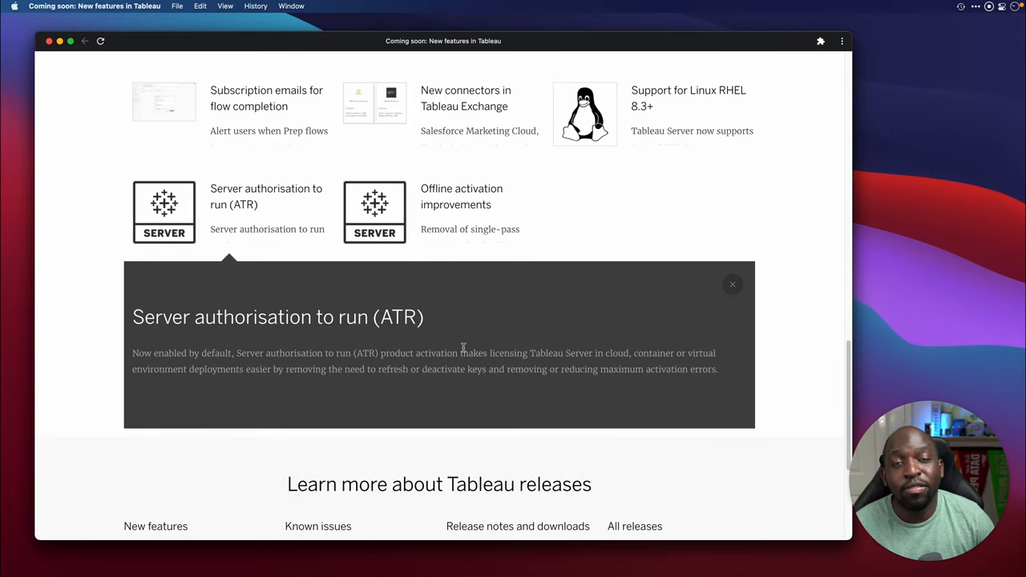
mouse_move(517, 253)
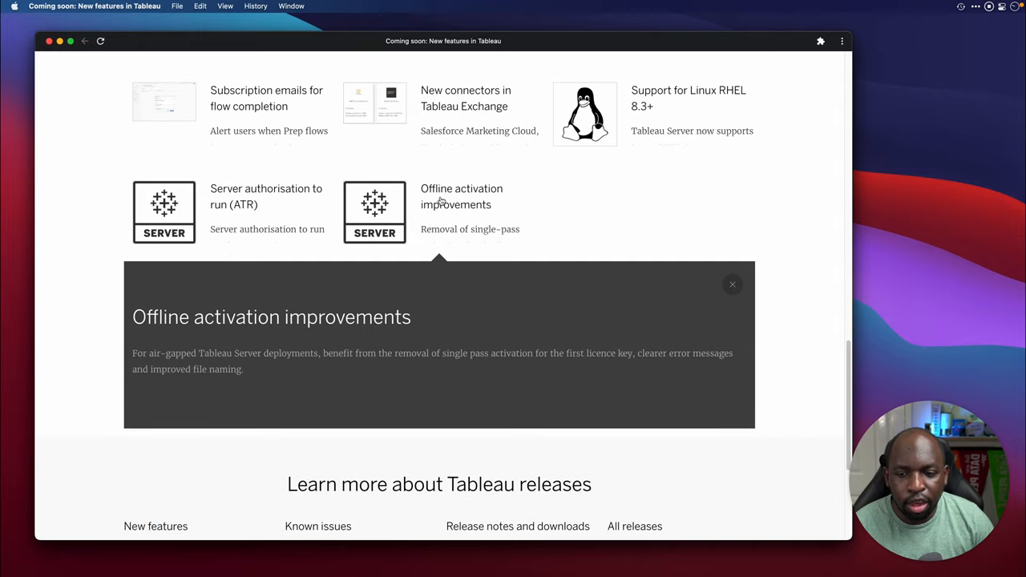
mouse_move(385, 228)
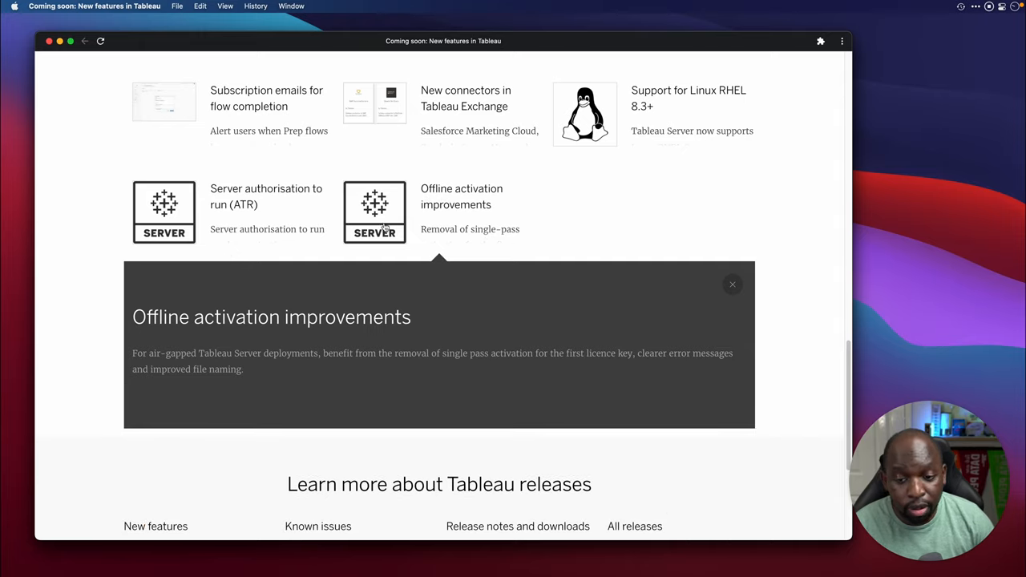
mouse_move(447, 196)
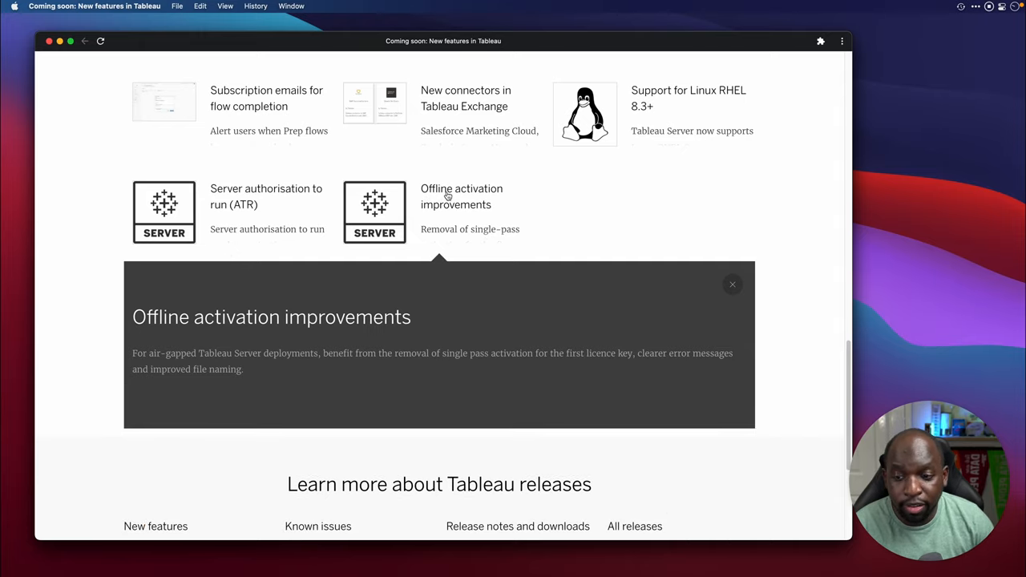
mouse_move(425, 165)
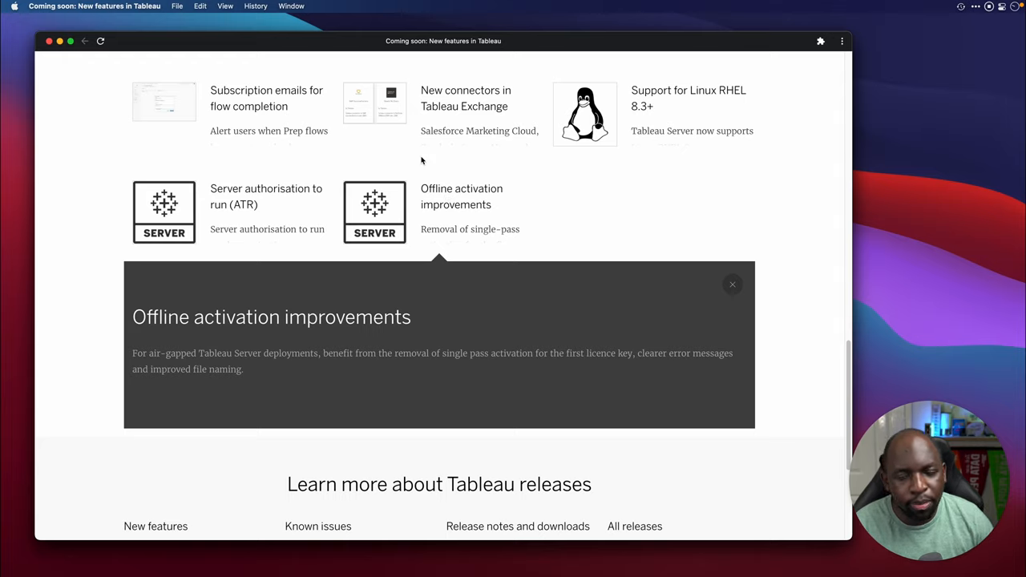
scroll(down, 3)
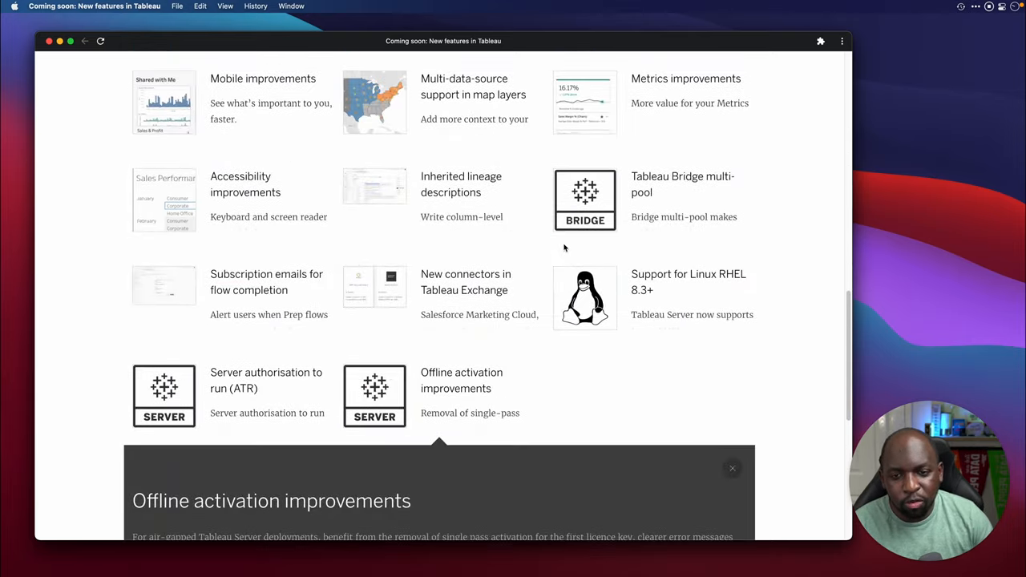
scroll(up, 3)
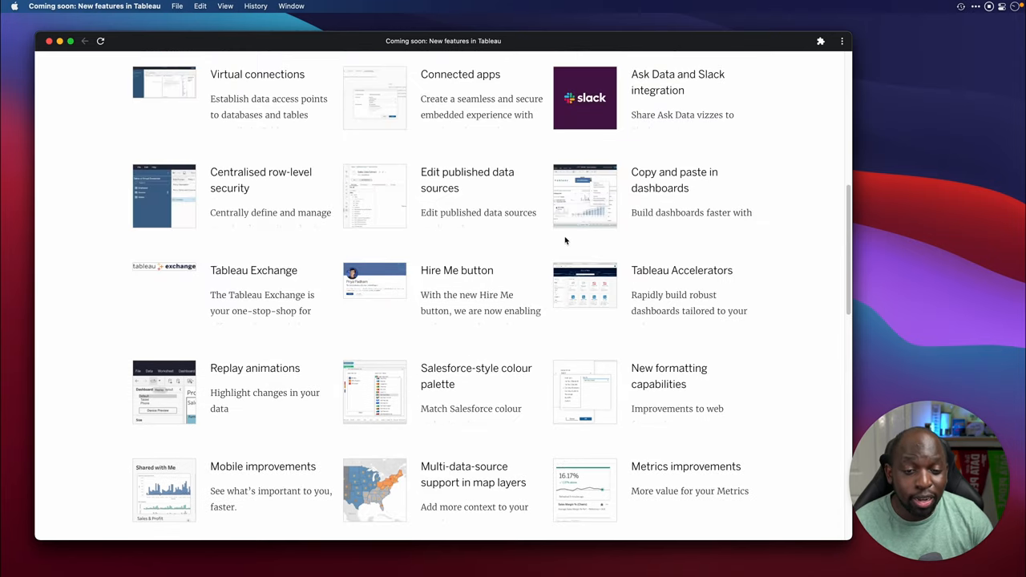
scroll(down, 3)
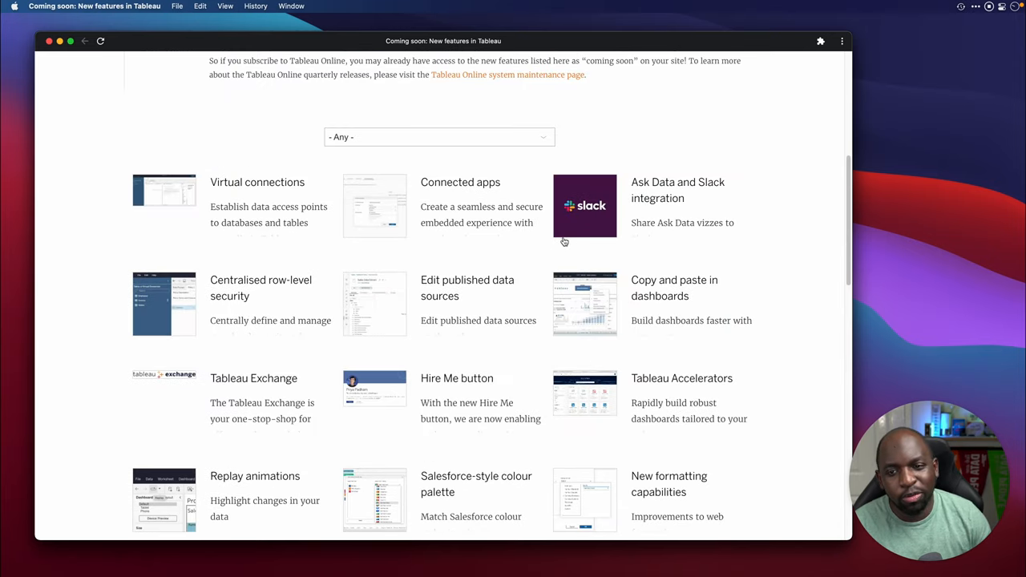
mouse_move(554, 208)
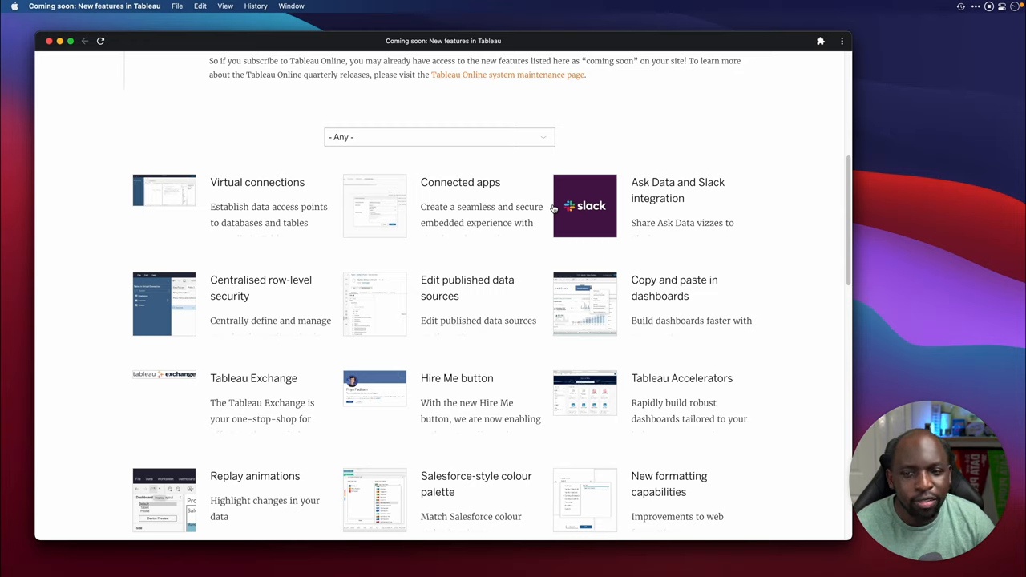
mouse_move(559, 263)
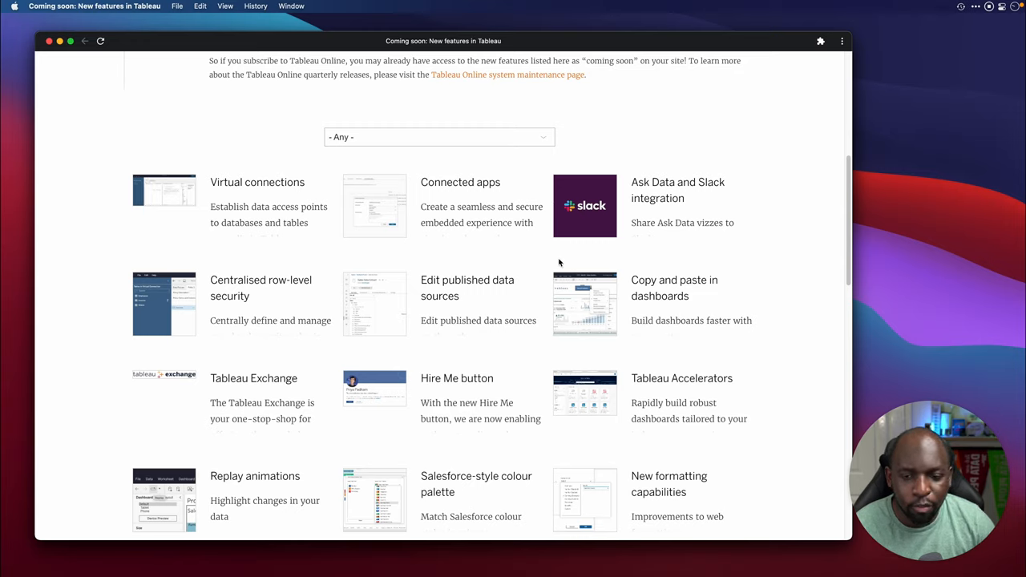
mouse_move(554, 91)
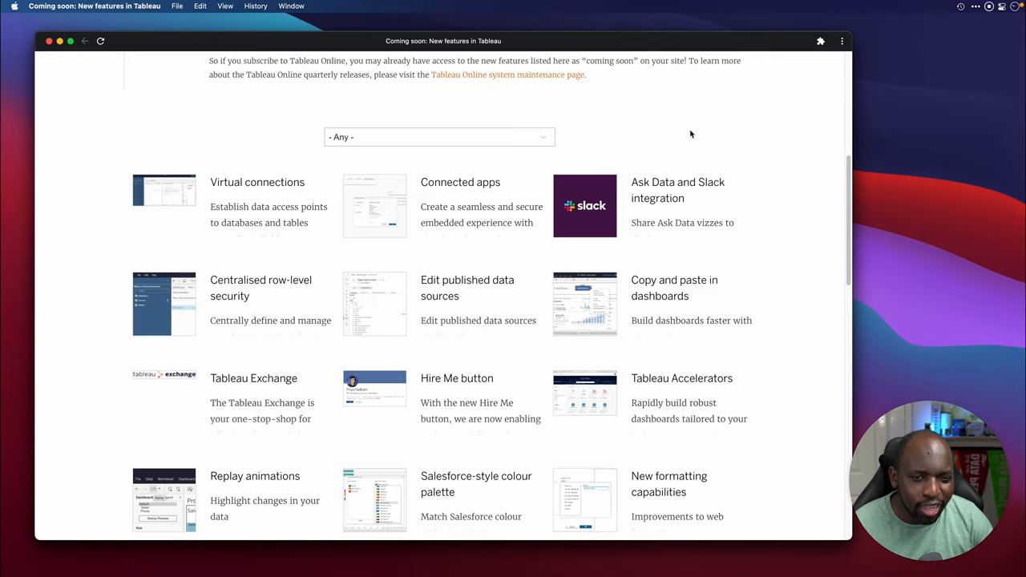
mouse_move(542, 329)
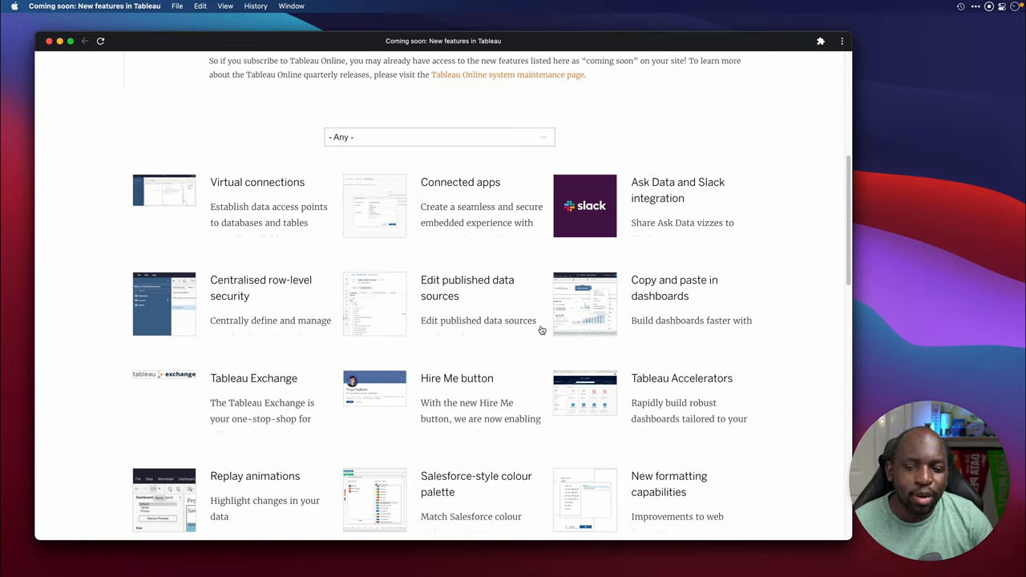